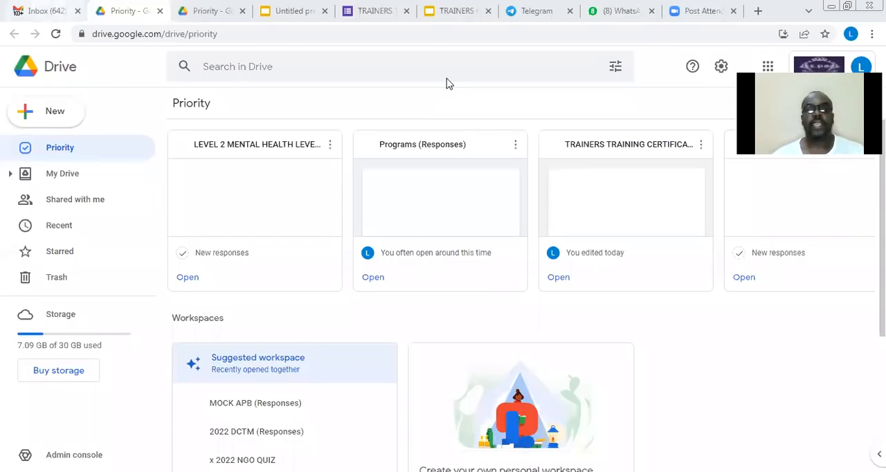
From Drive's New menu, start a Google Docs document from a template after a look at Gmail.
click(41, 11)
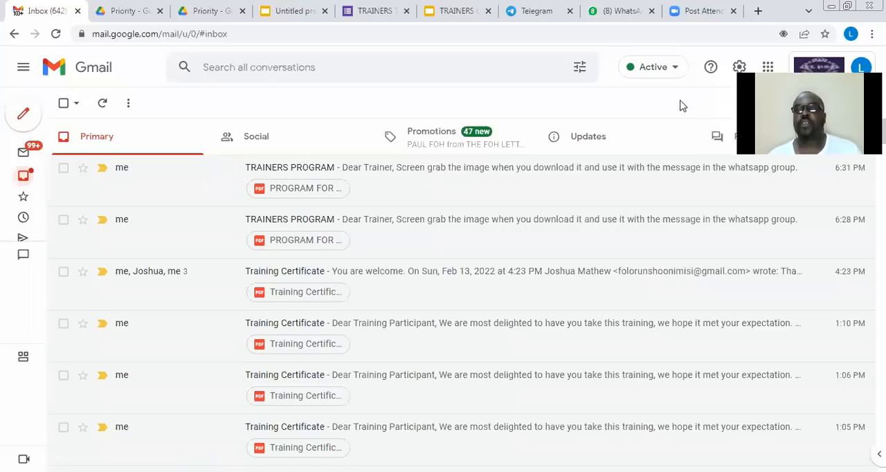
mouse_move(656, 102)
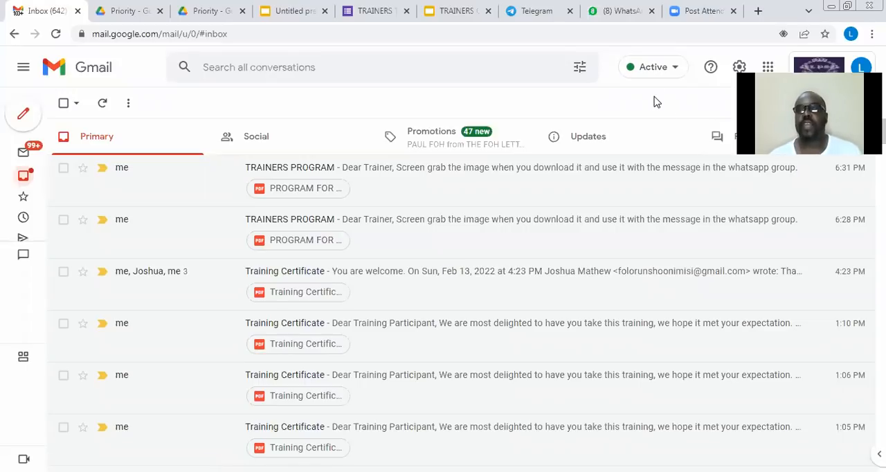
mouse_move(653, 102)
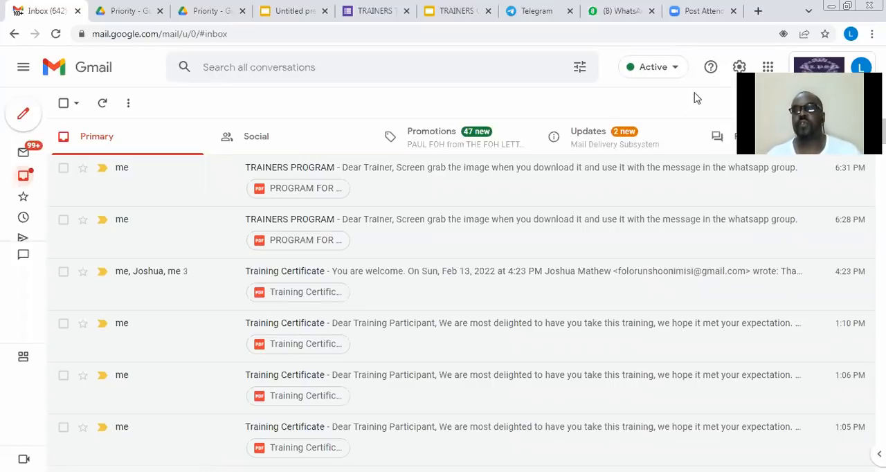
click(766, 66)
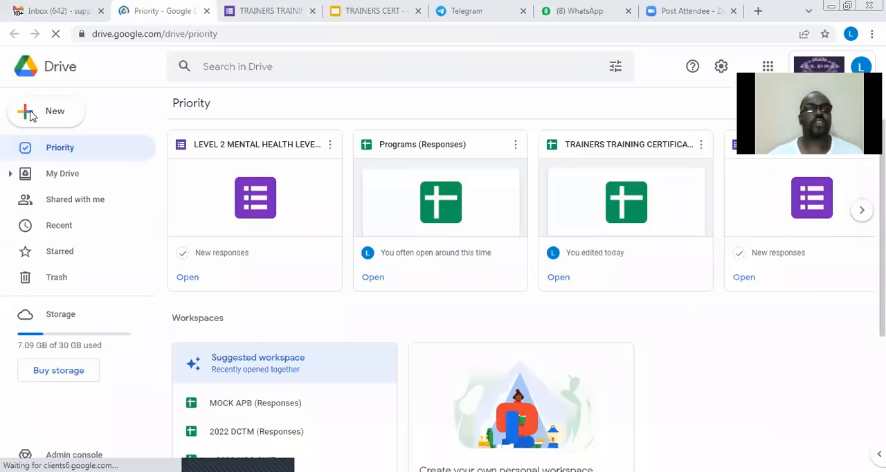
click(46, 111)
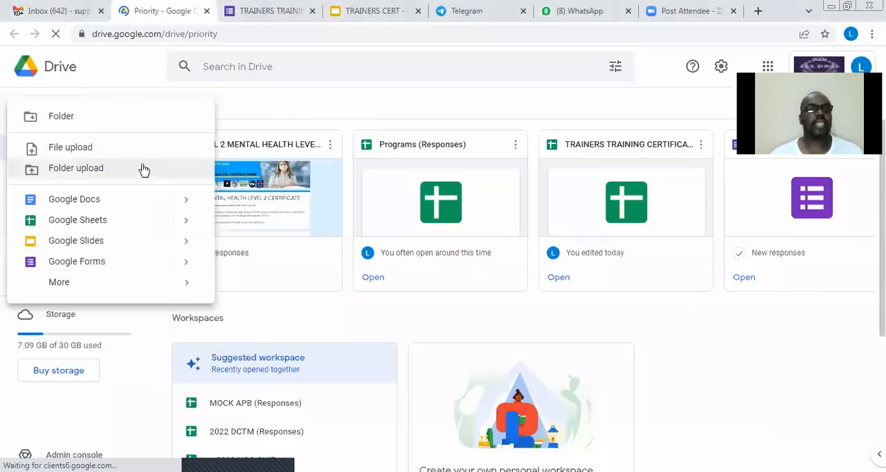
mouse_move(83, 116)
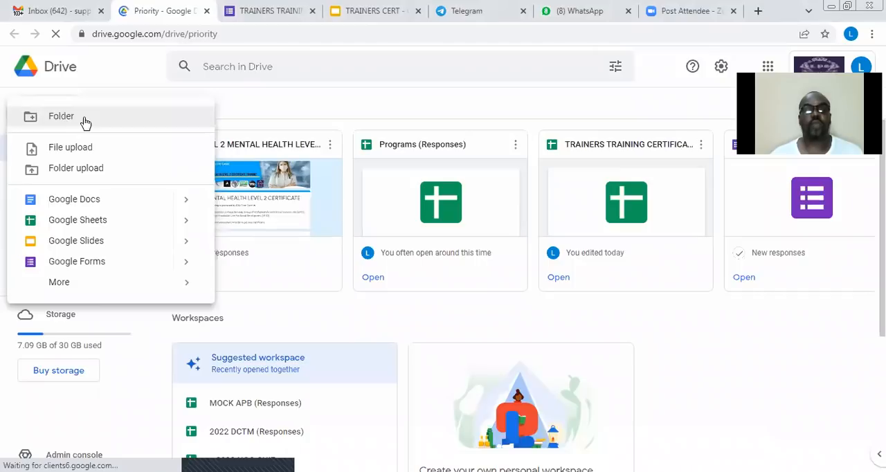
mouse_move(91, 132)
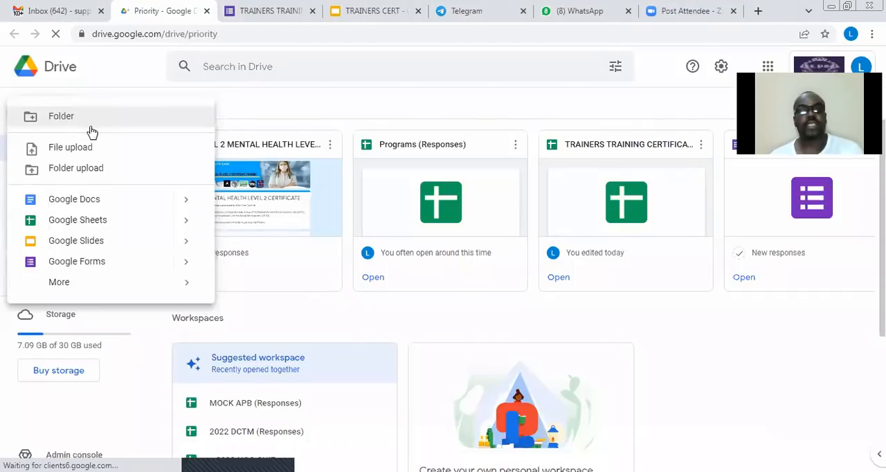
mouse_move(103, 147)
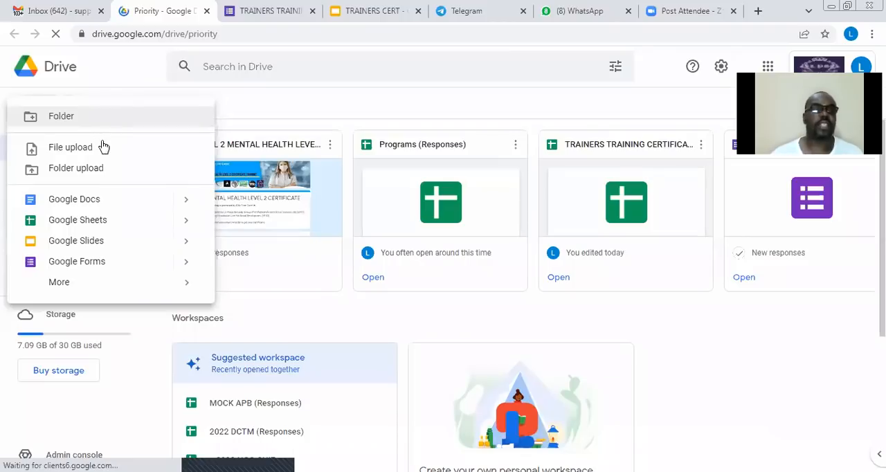
mouse_move(103, 146)
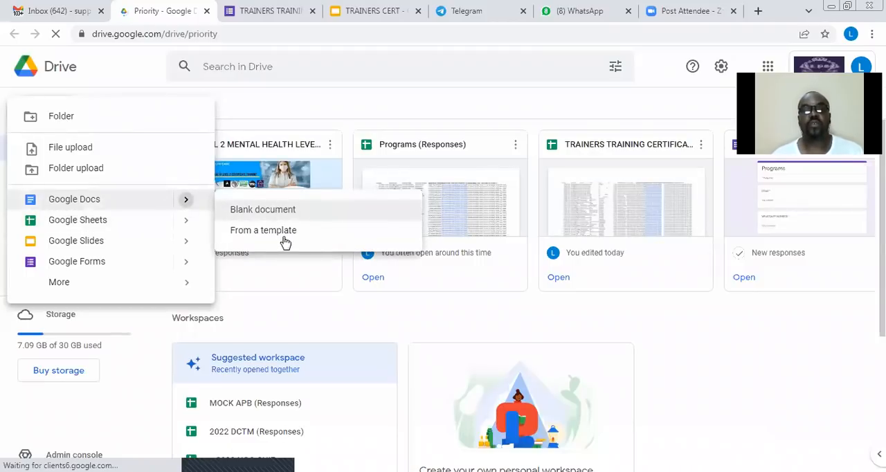
click(263, 208)
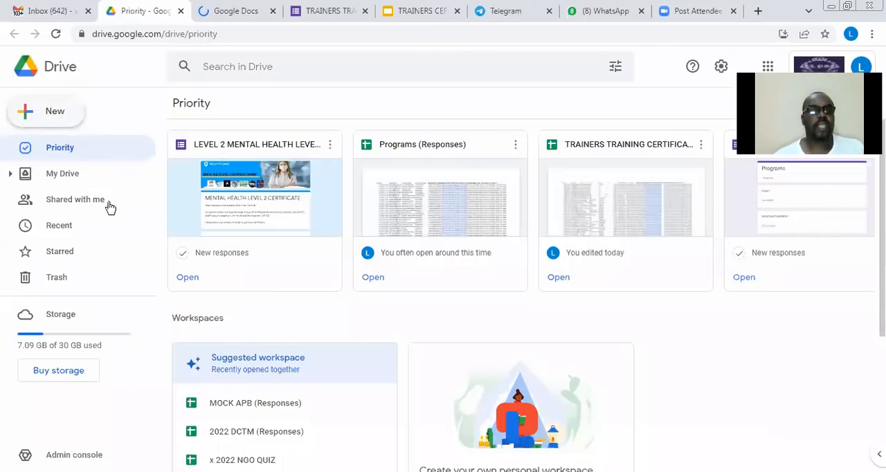
Create a blank Google Sheets spreadsheet, then a blank Google Form, each from Drive's New menu.
click(46, 110)
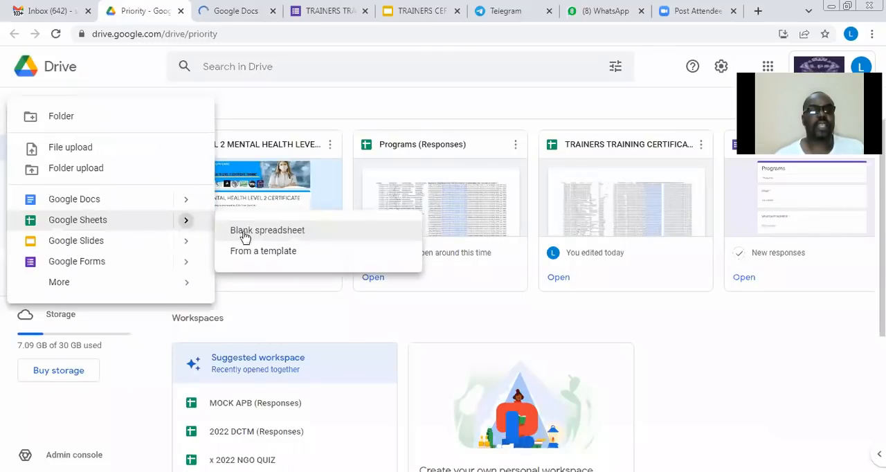
click(75, 199)
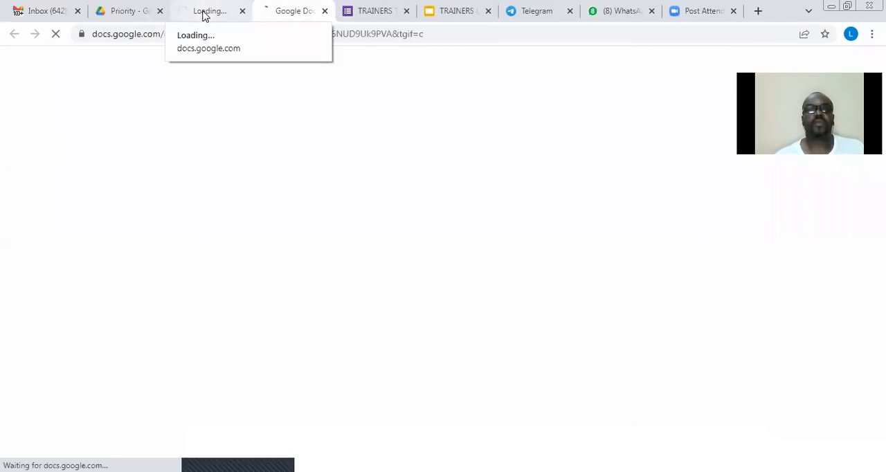
click(127, 11)
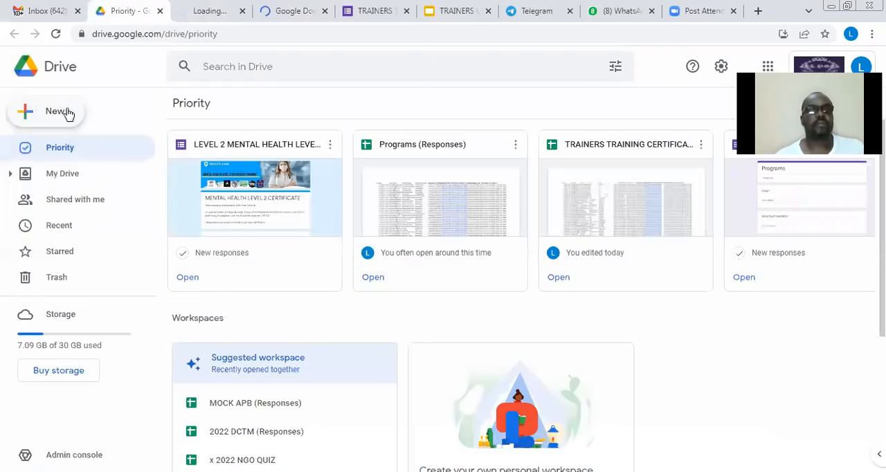
click(58, 111)
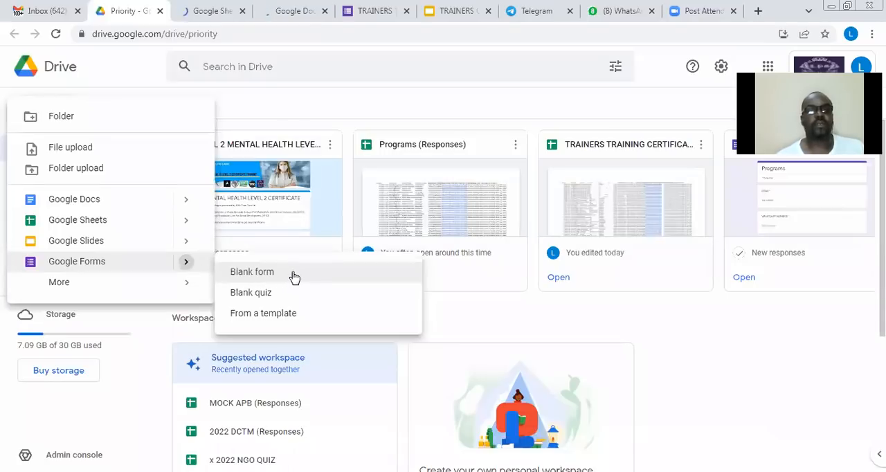
click(263, 313)
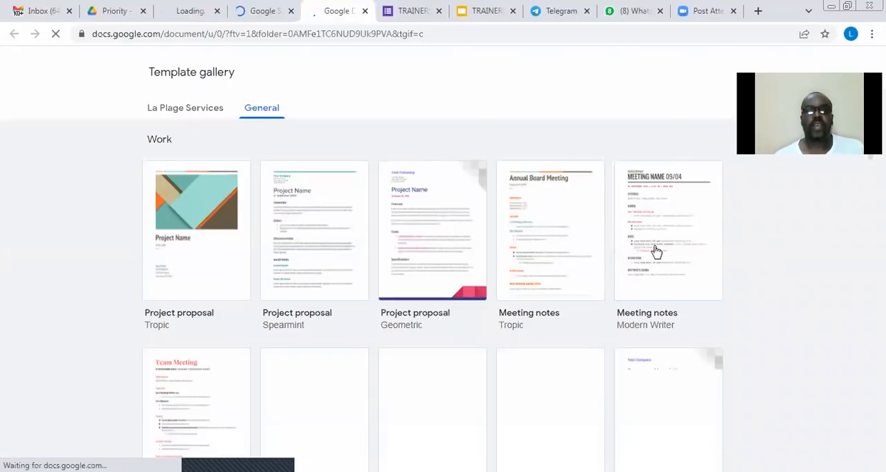
mouse_move(346, 268)
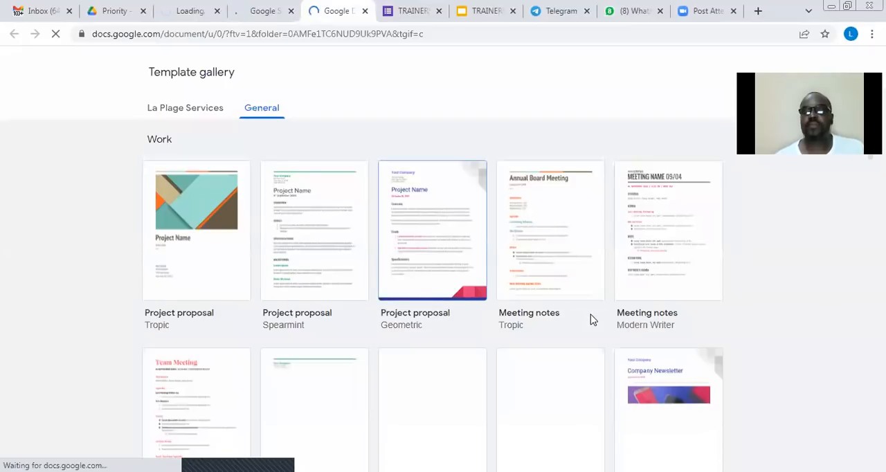
scroll(down, 3)
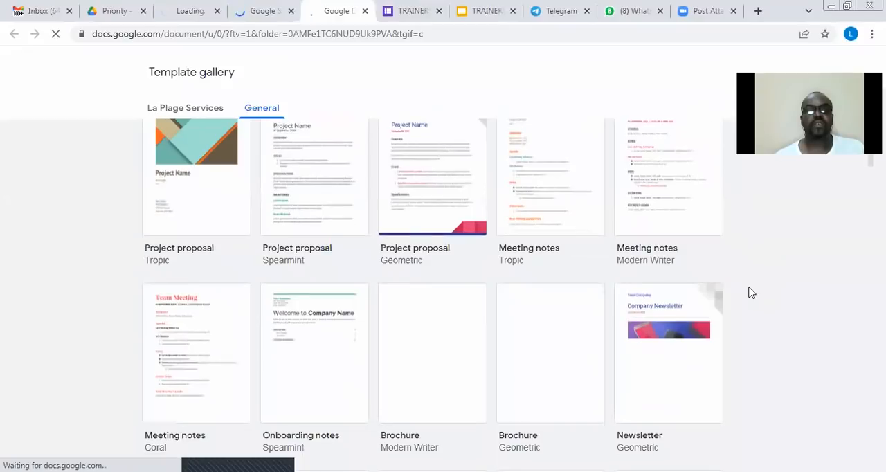
scroll(down, 3)
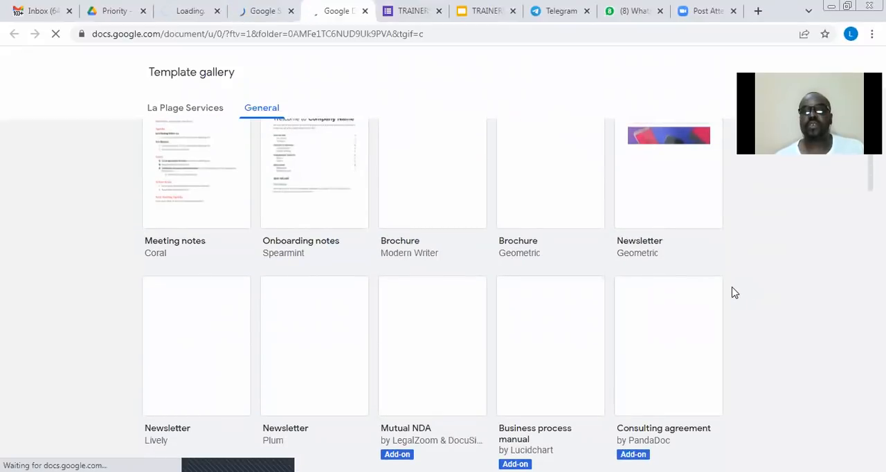
scroll(down, 3)
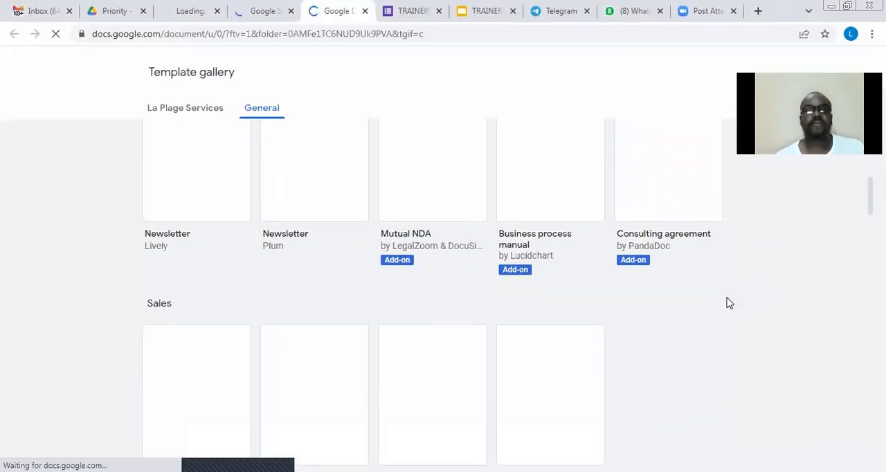
scroll(down, 3)
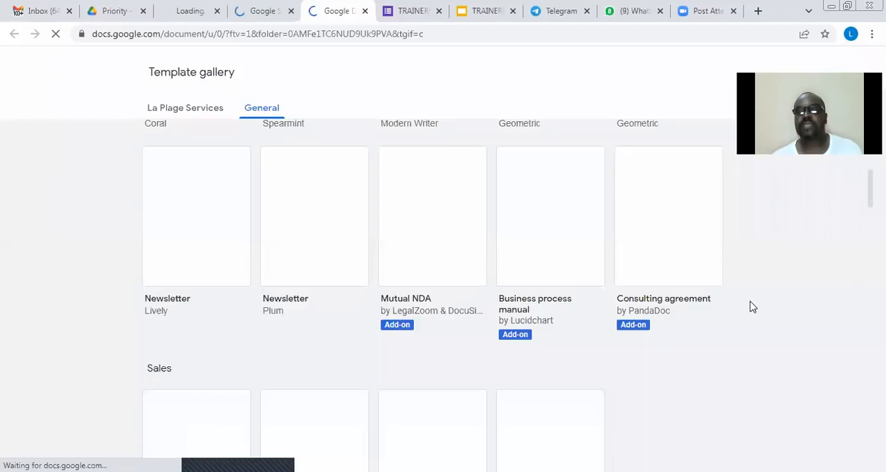
scroll(down, 3)
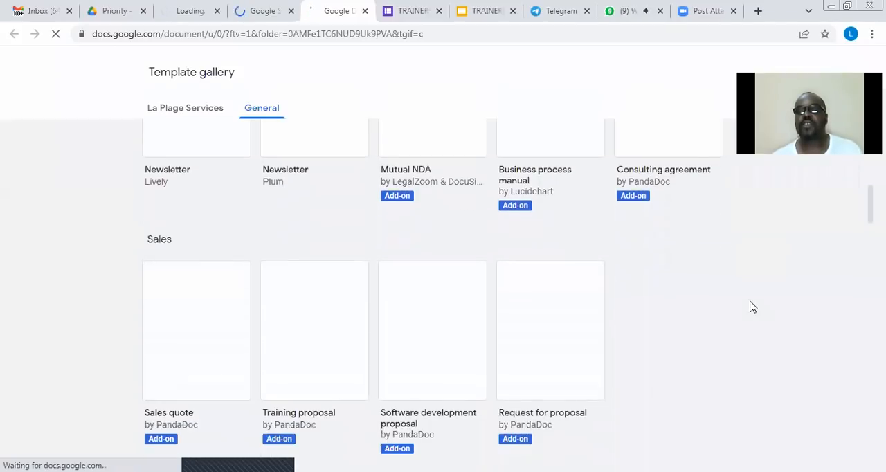
scroll(down, 3)
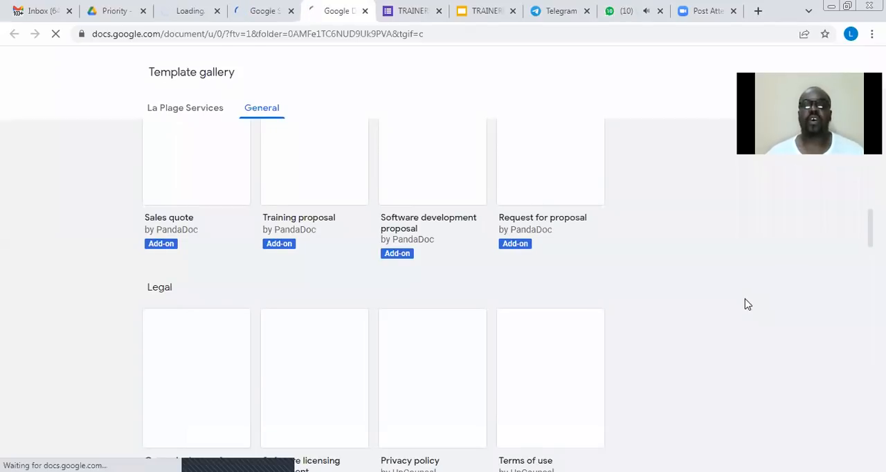
scroll(down, 3)
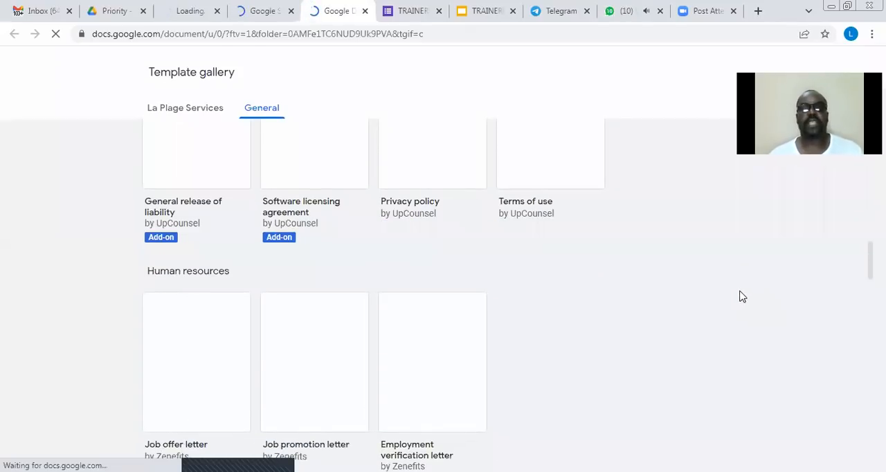
scroll(down, 3)
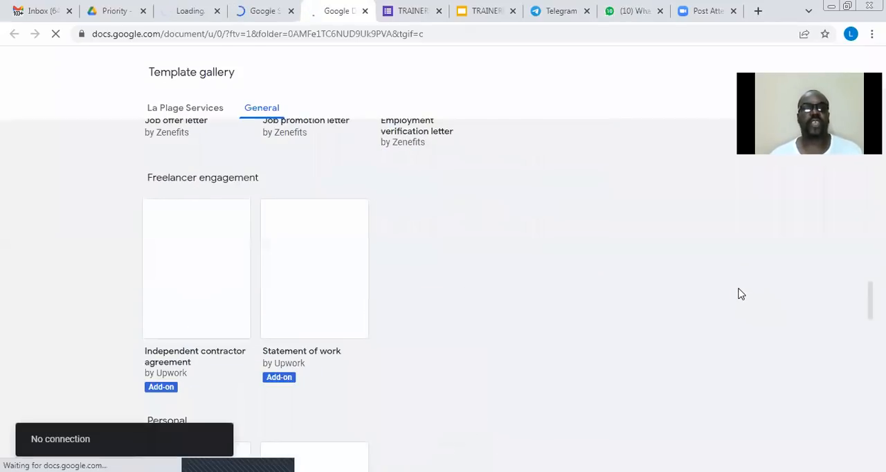
scroll(down, 3)
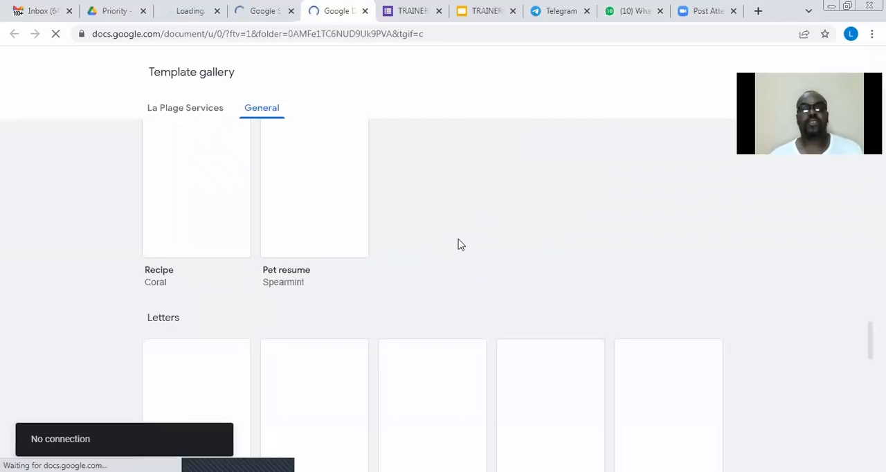
scroll(down, 3)
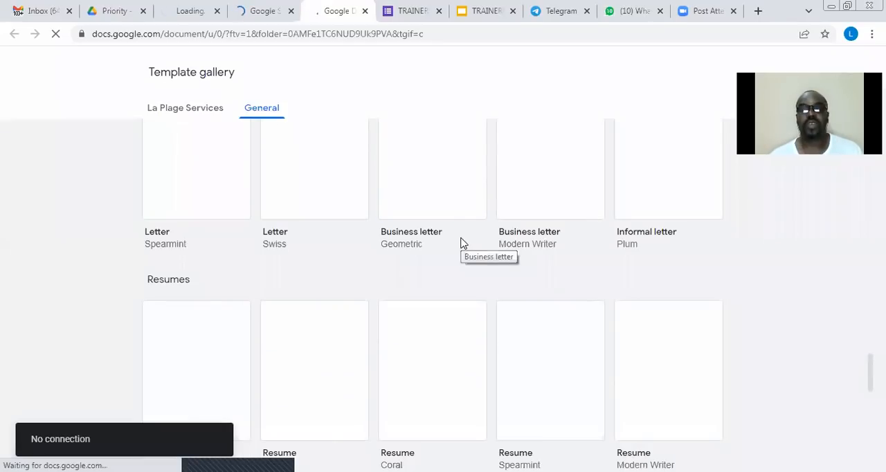
mouse_move(744, 186)
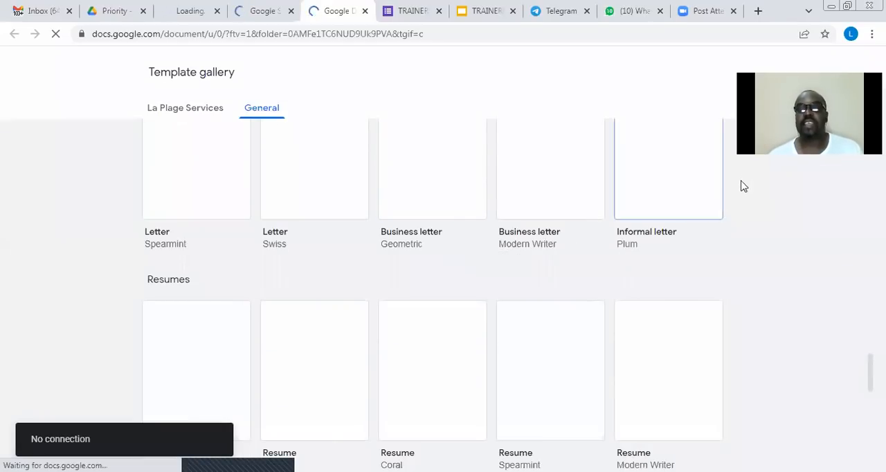
scroll(down, 3)
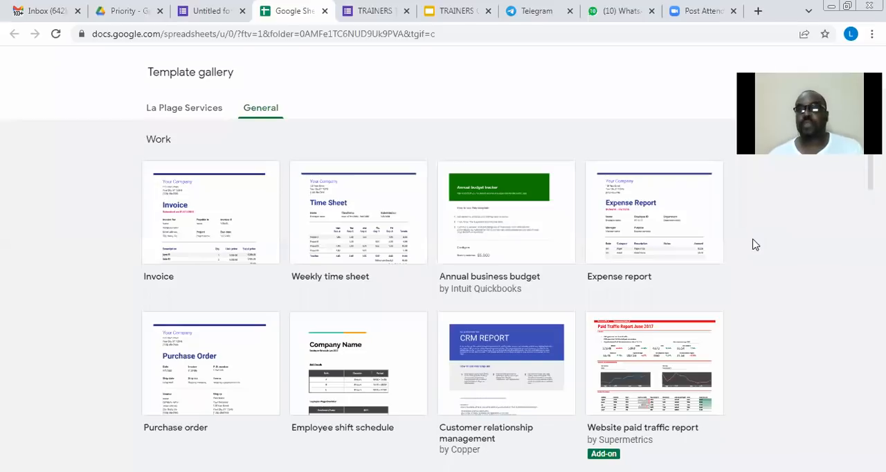
mouse_move(739, 239)
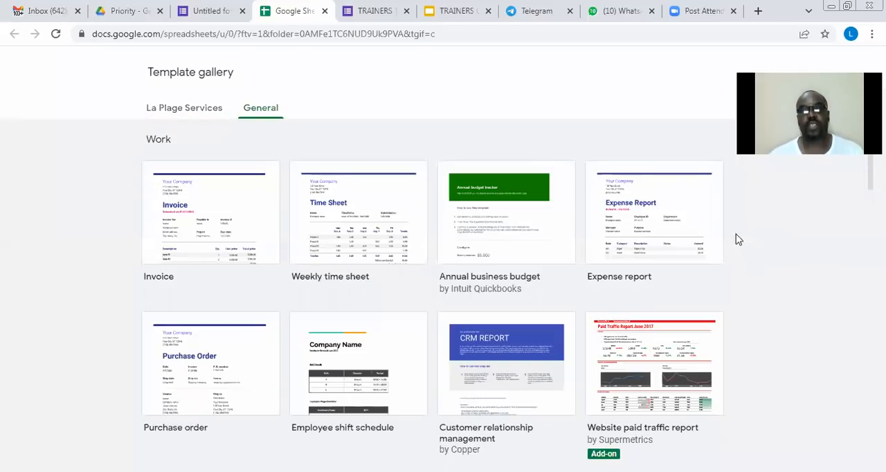
scroll(down, 3)
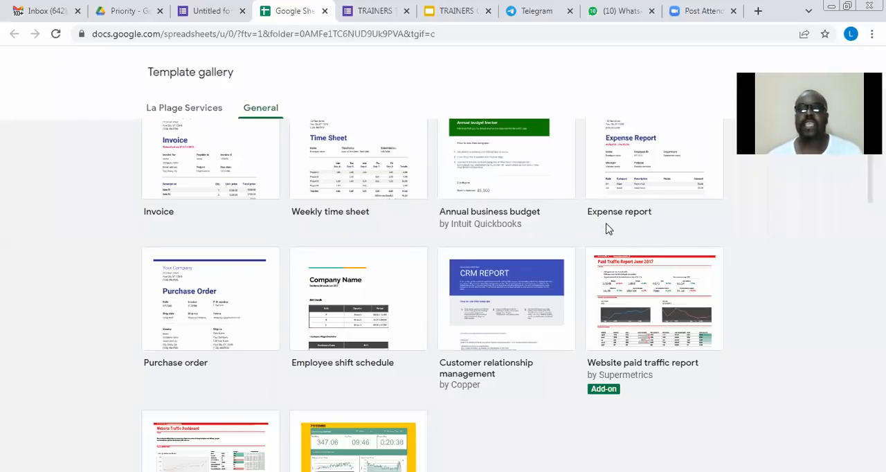
mouse_move(417, 224)
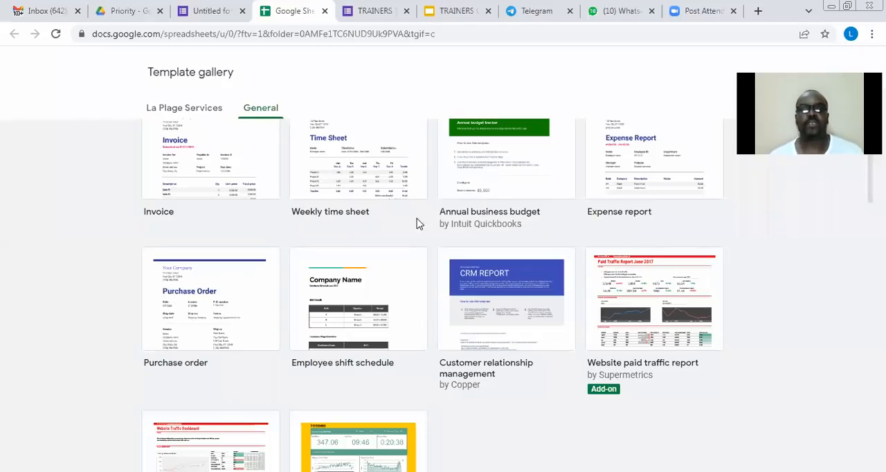
mouse_move(287, 247)
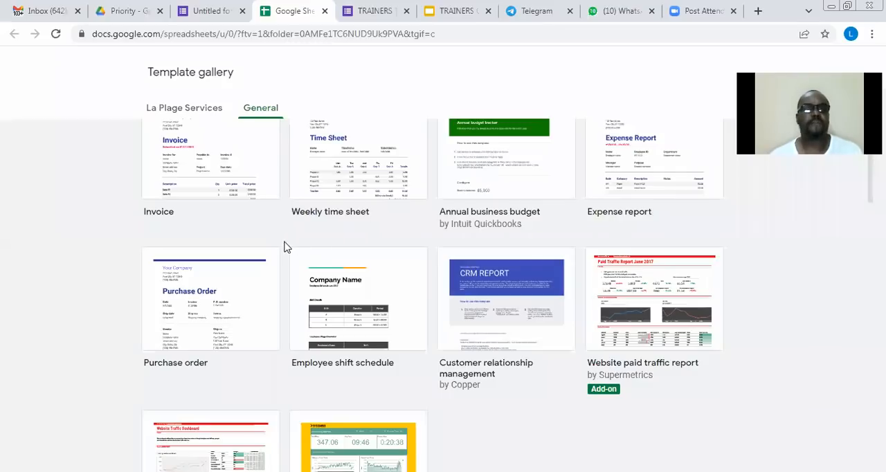
scroll(down, 3)
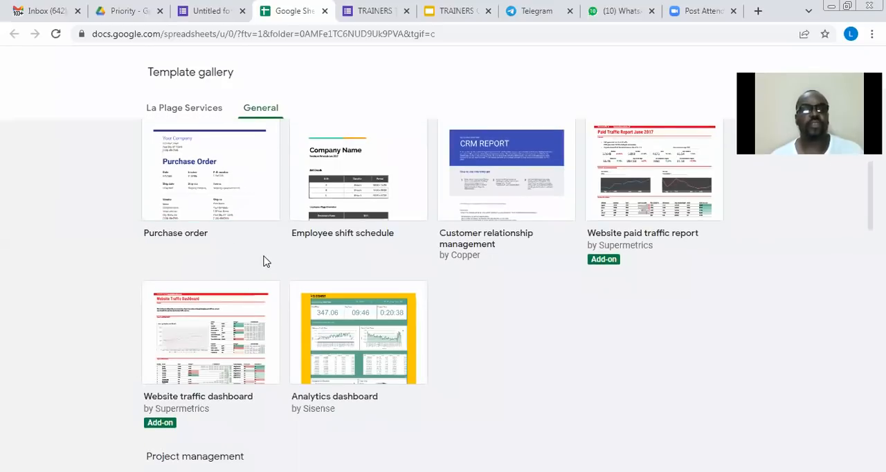
scroll(down, 3)
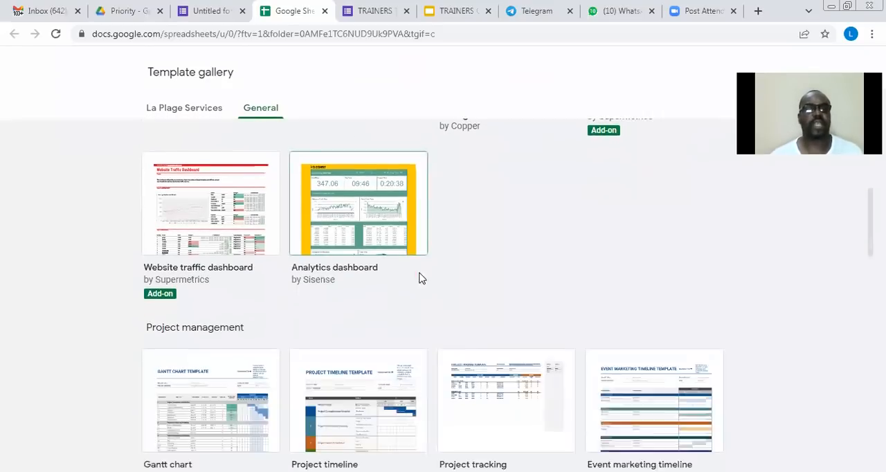
scroll(down, 3)
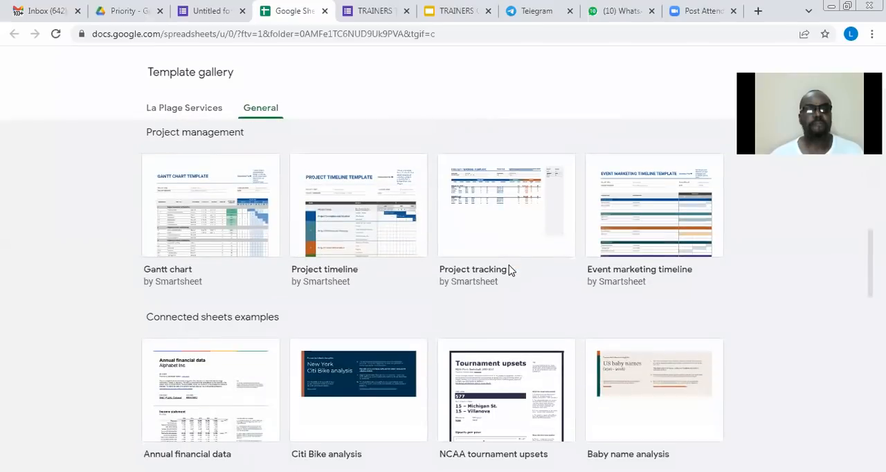
mouse_move(389, 291)
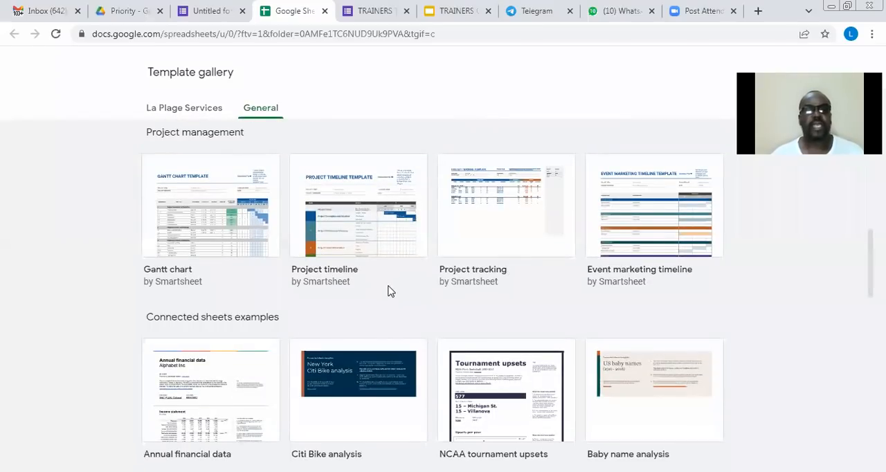
scroll(down, 3)
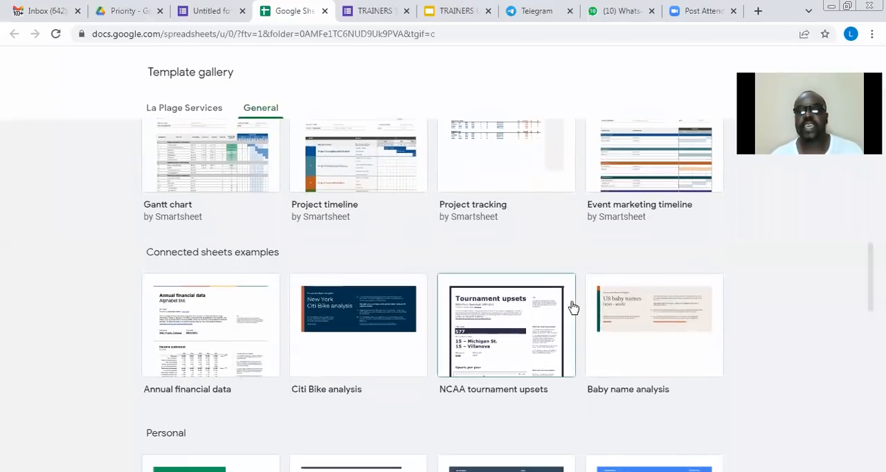
scroll(down, 3)
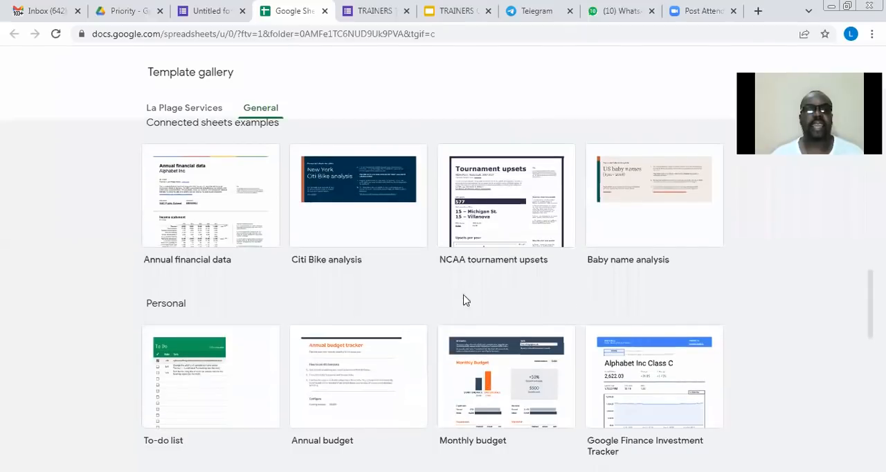
mouse_move(520, 297)
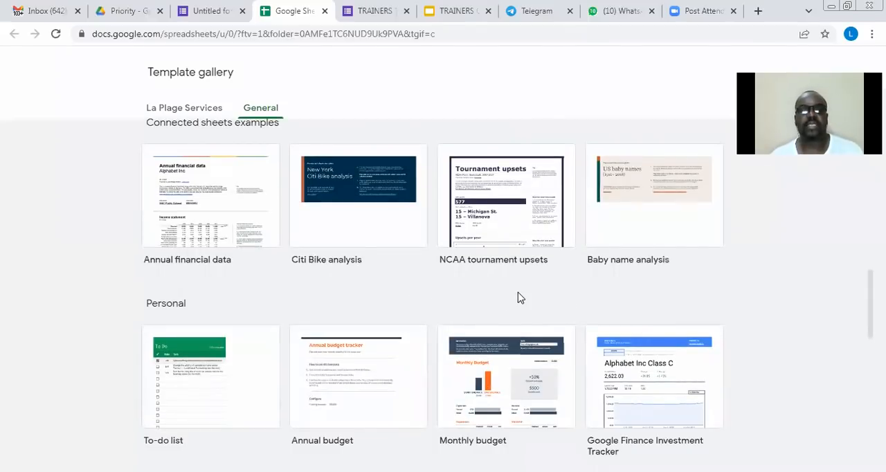
scroll(down, 3)
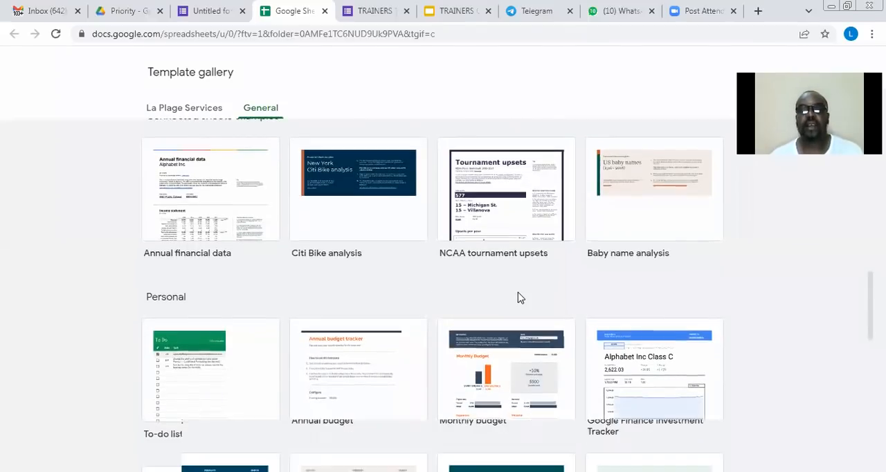
scroll(down, 3)
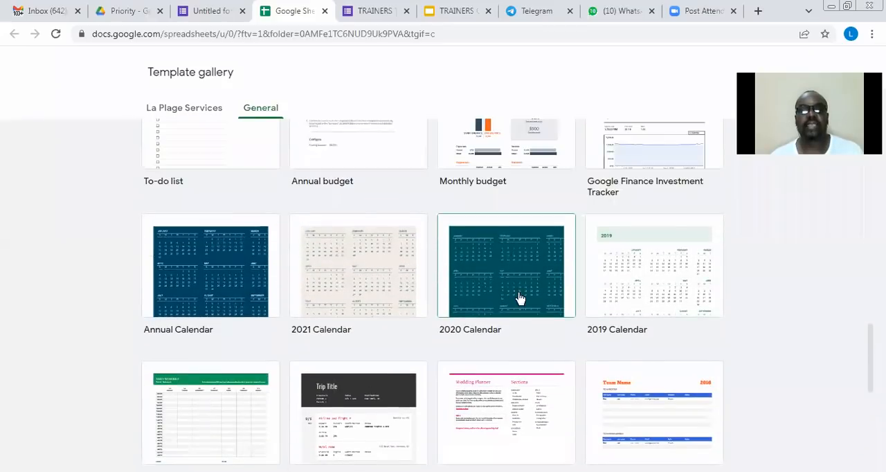
scroll(down, 3)
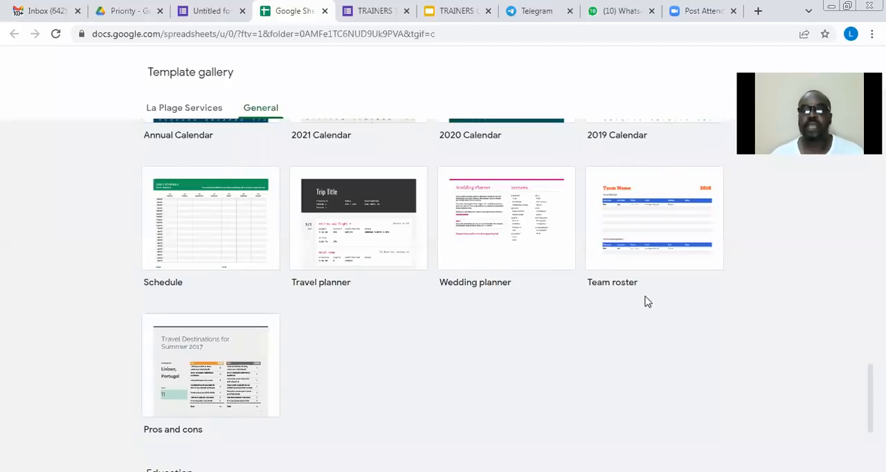
scroll(down, 3)
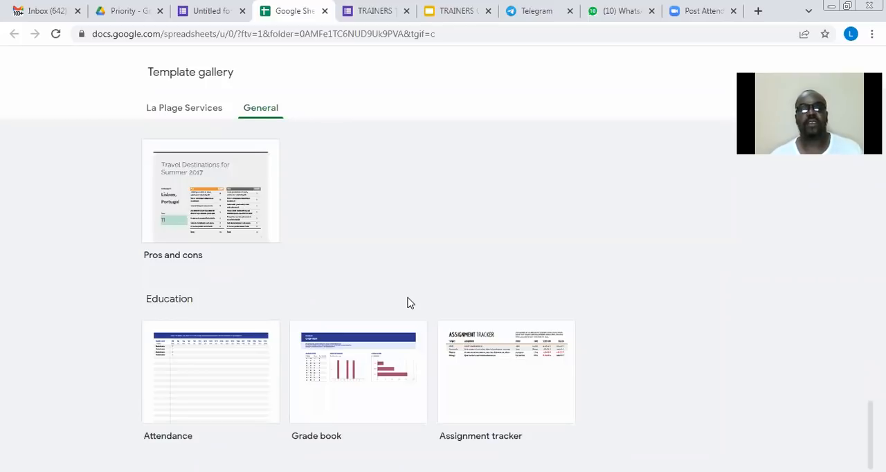
mouse_move(336, 89)
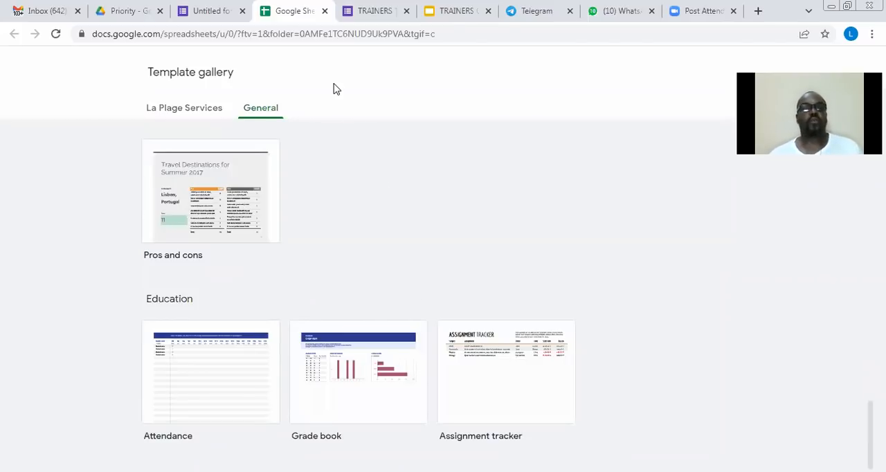
mouse_move(324, 11)
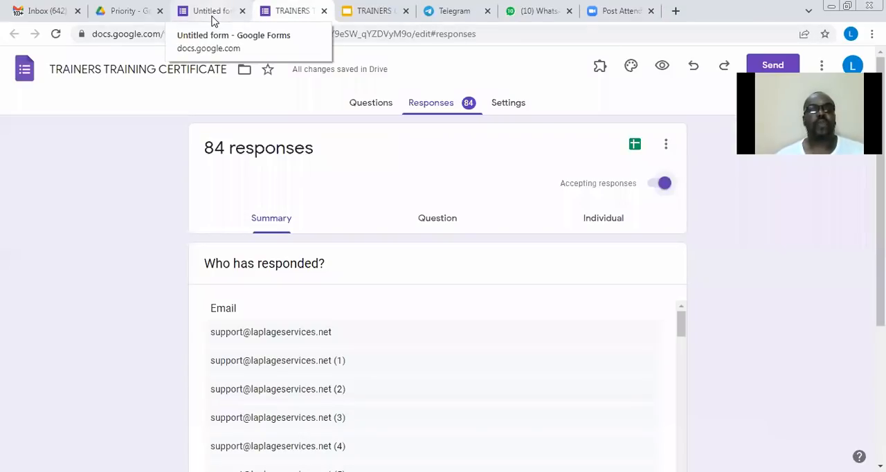
Revisit the untitled form, then return to Google Drive's Priority page.
click(210, 11)
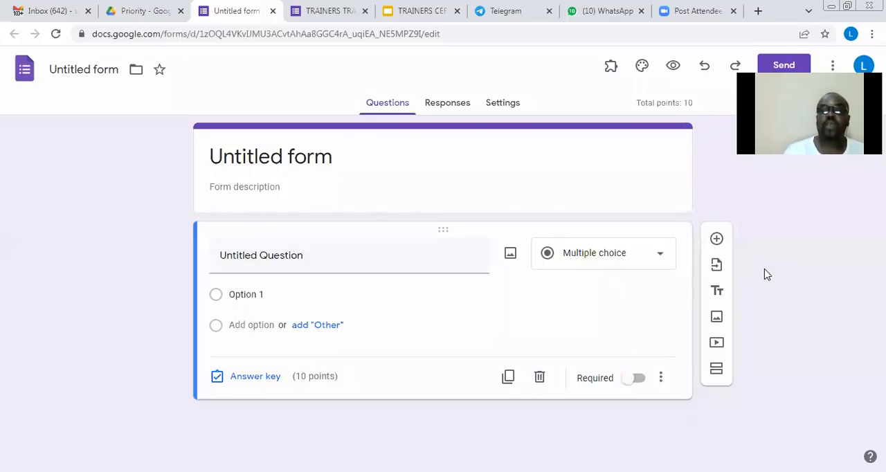
mouse_move(764, 270)
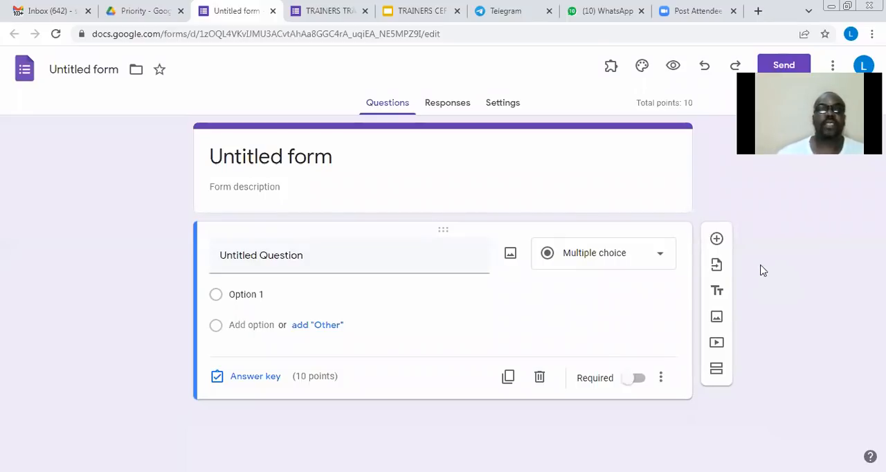
click(141, 11)
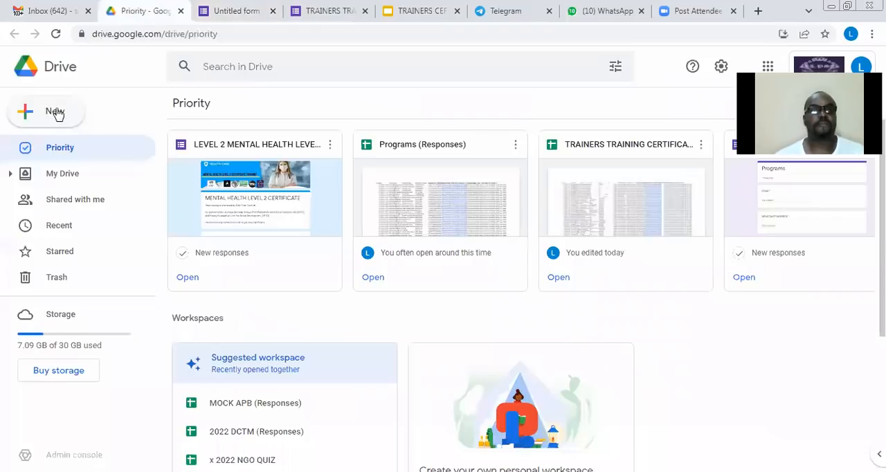
Bring up Drive's New menu to reach the Google Slides template gallery.
click(46, 111)
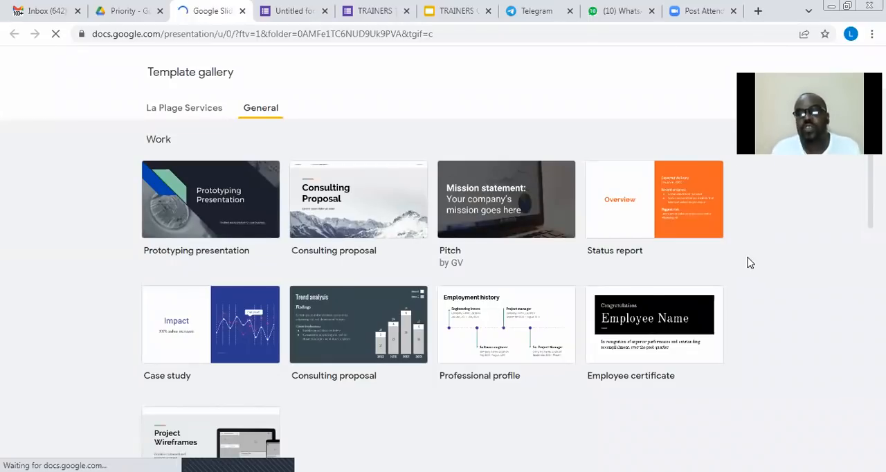
Browse the Slides template gallery down to the Education section.
scroll(down, 3)
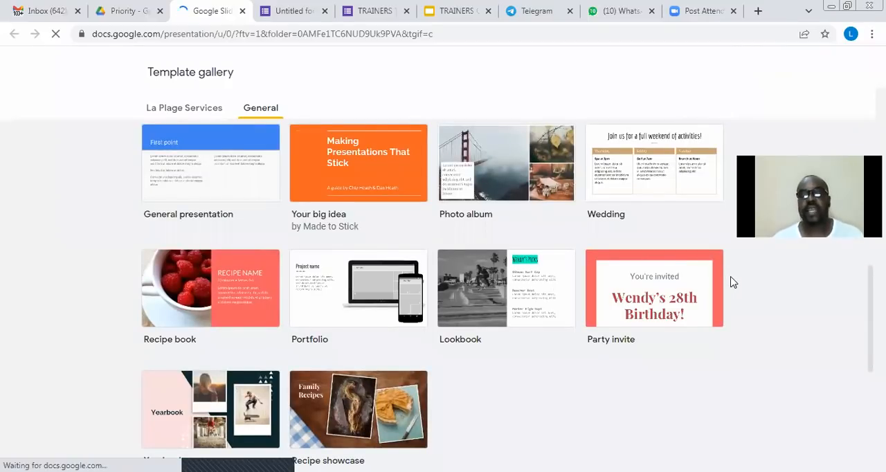
scroll(down, 3)
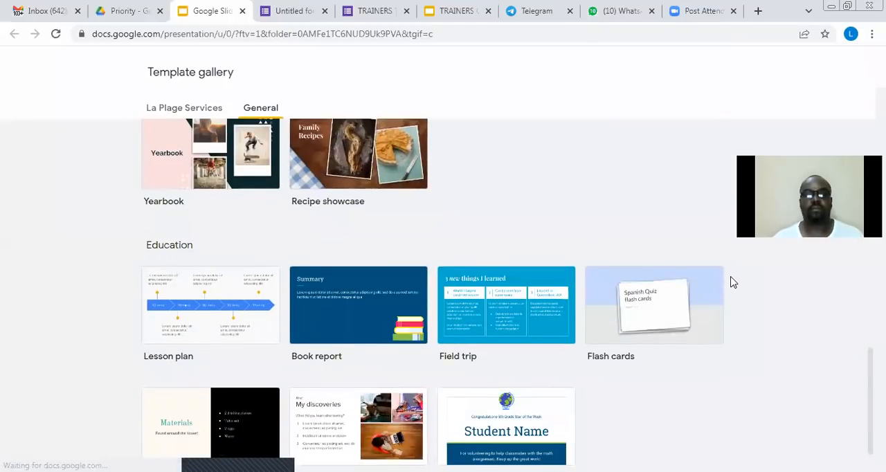
mouse_move(561, 379)
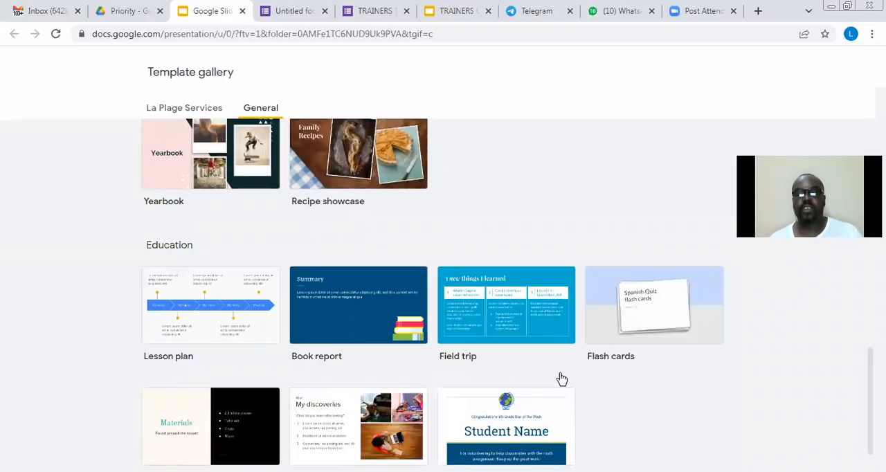
mouse_move(786, 299)
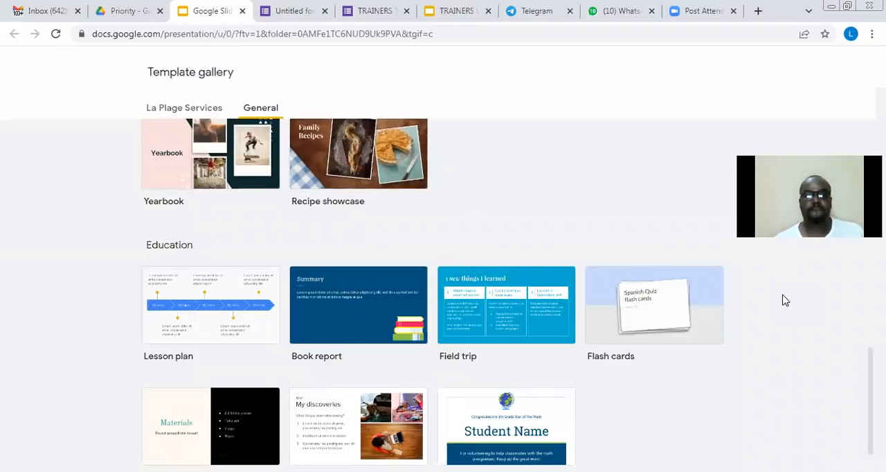
mouse_move(456, 375)
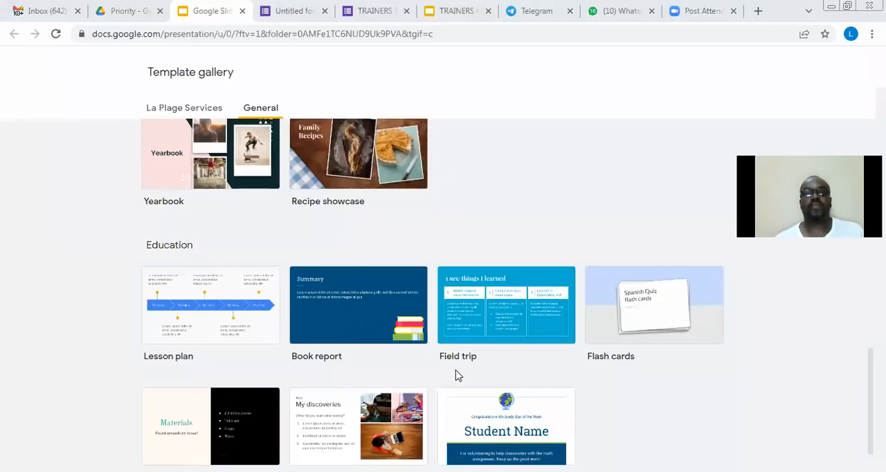
mouse_move(667, 339)
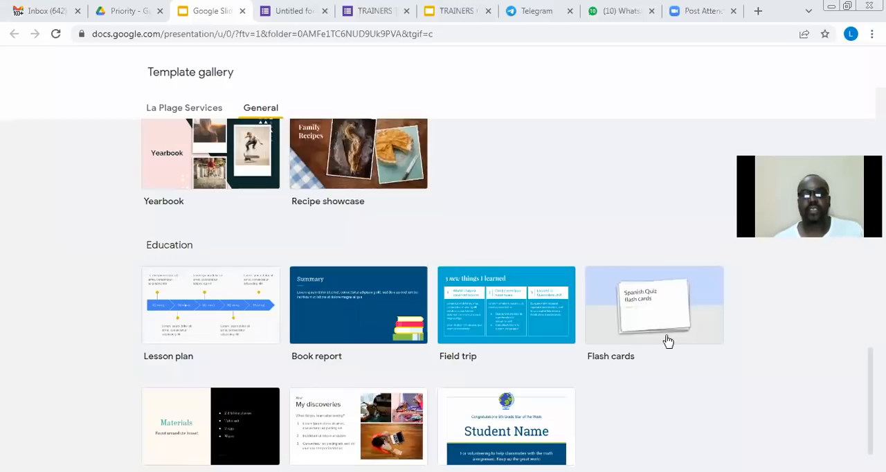
mouse_move(667, 294)
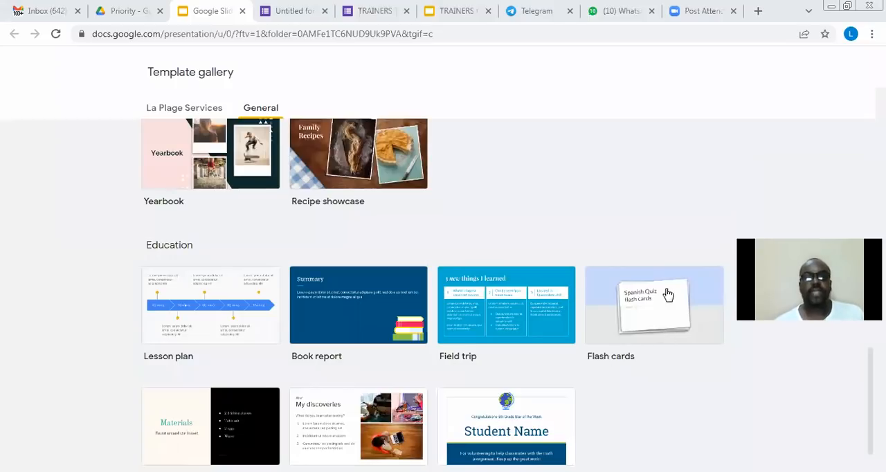
scroll(down, 3)
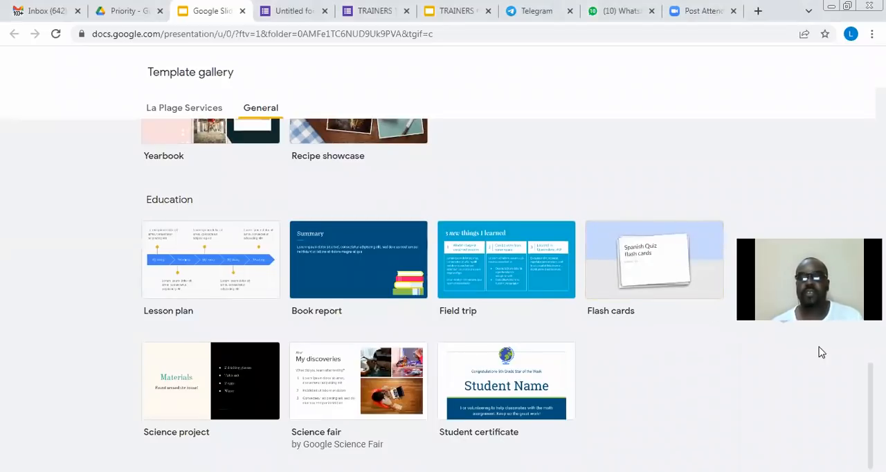
mouse_move(717, 352)
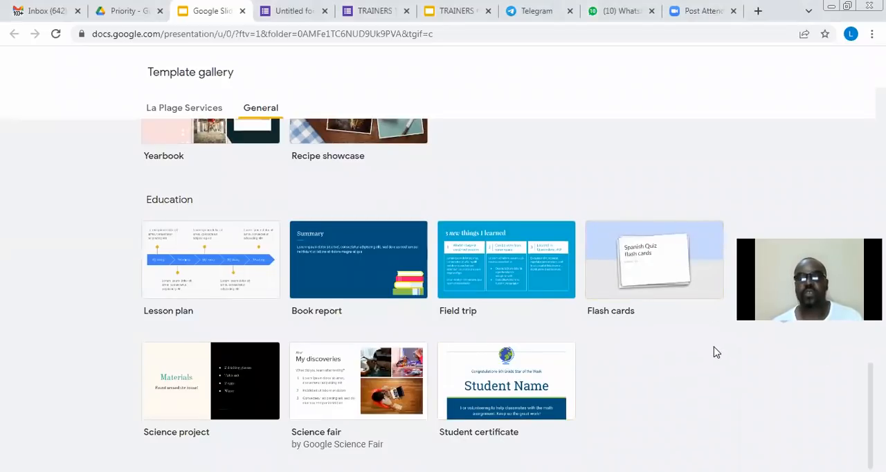
mouse_move(659, 348)
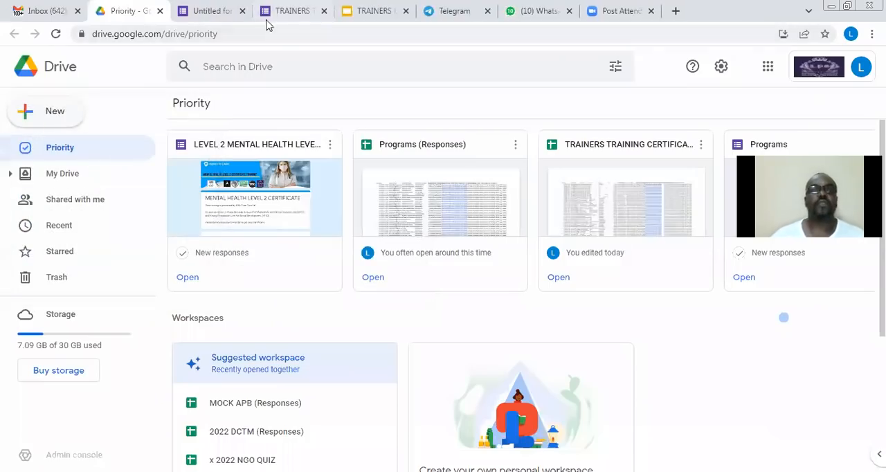
Leave the untitled form and show the Gmail inbox.
click(210, 11)
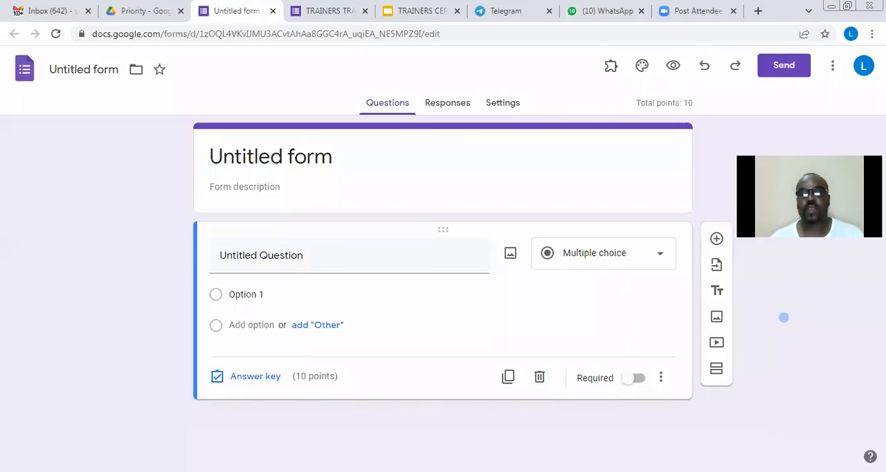
click(50, 11)
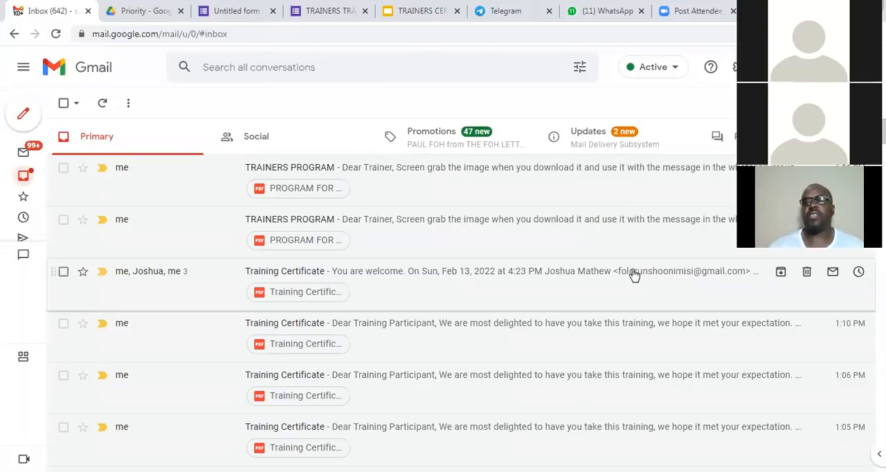
Return from Gmail to Google Drive's Priority page.
click(733, 66)
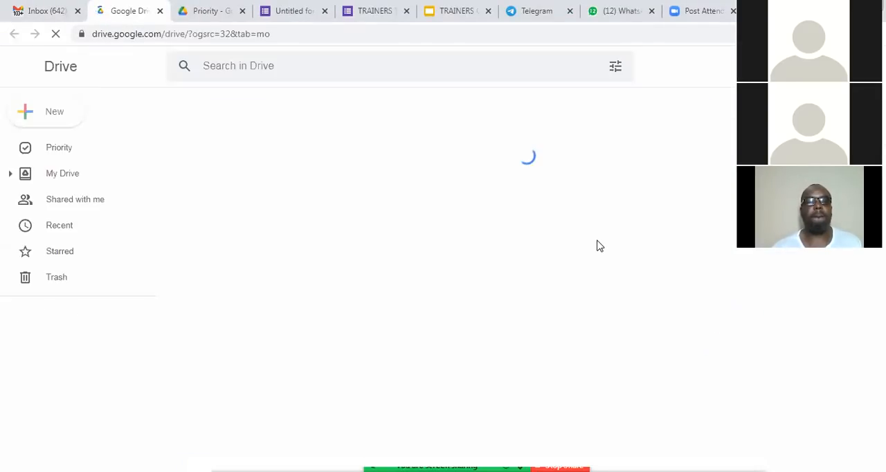
click(58, 147)
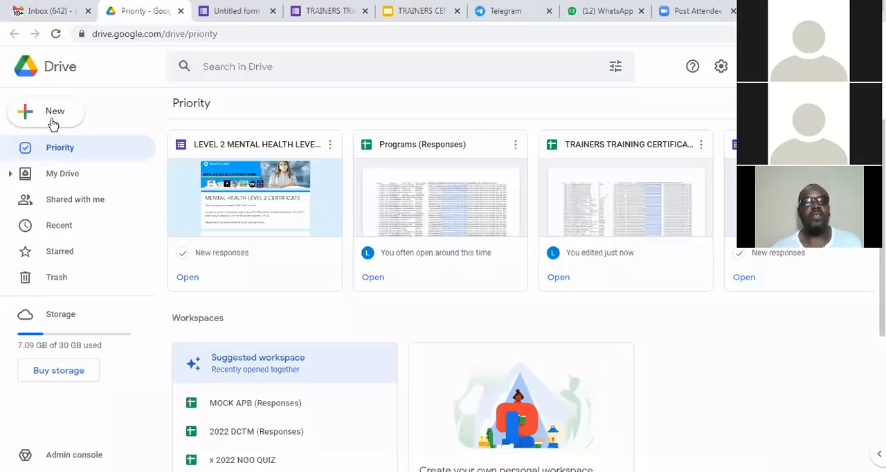
click(44, 110)
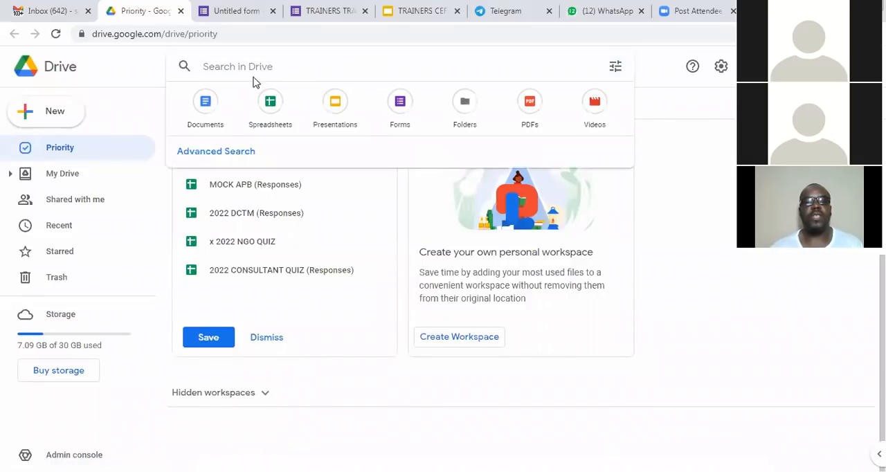
mouse_move(270, 108)
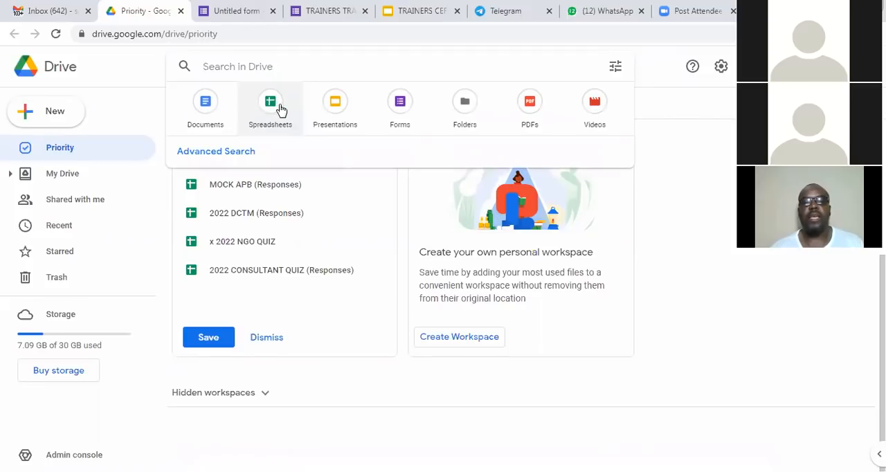
mouse_move(399, 108)
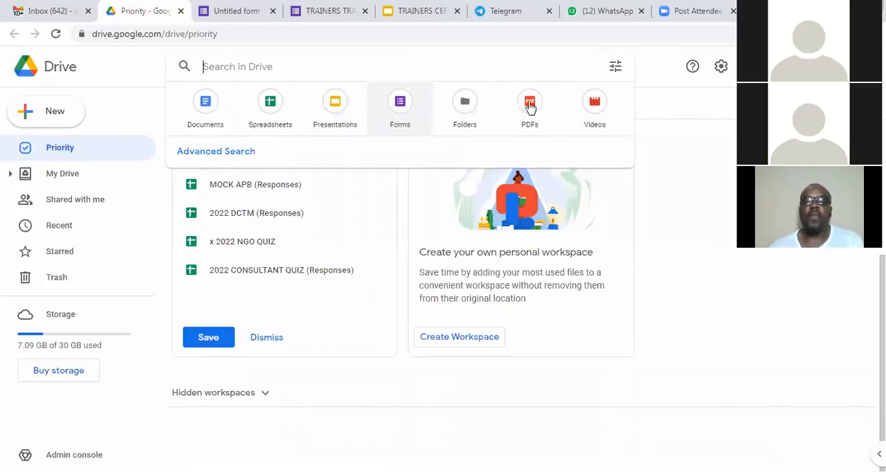
mouse_move(594, 108)
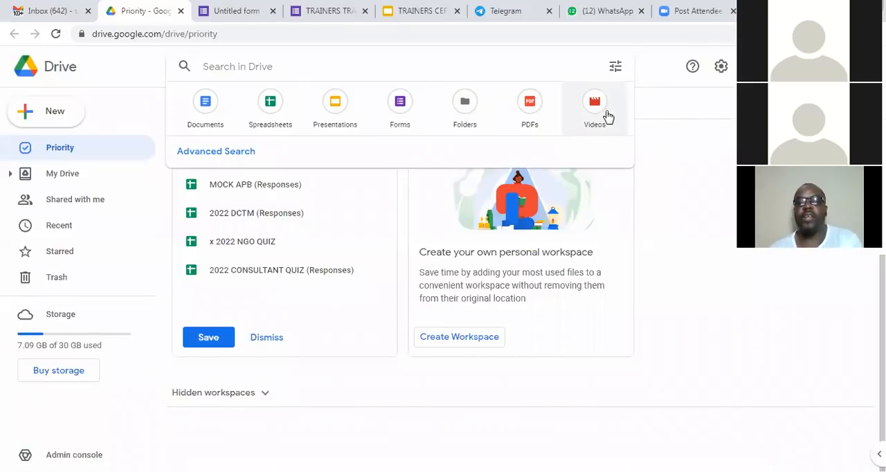
mouse_move(510, 114)
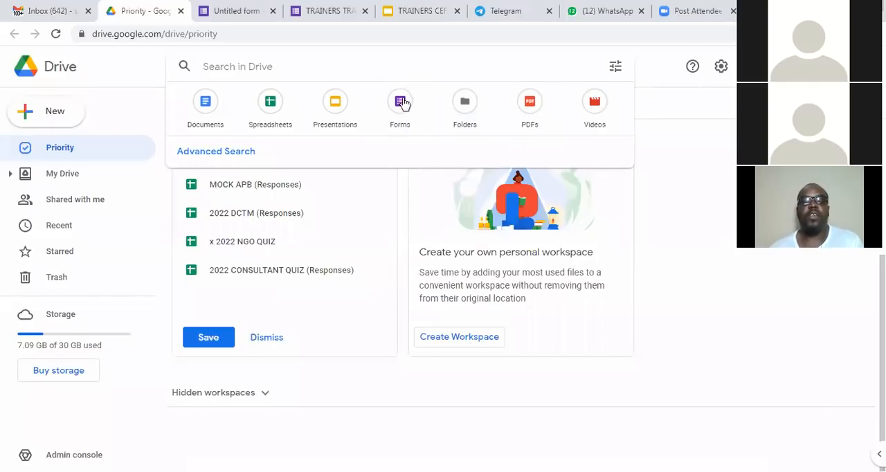
mouse_move(379, 116)
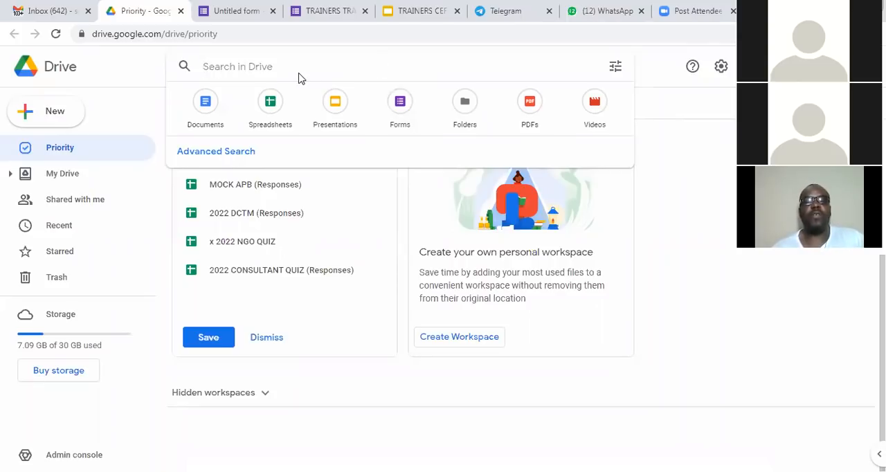
click(310, 65)
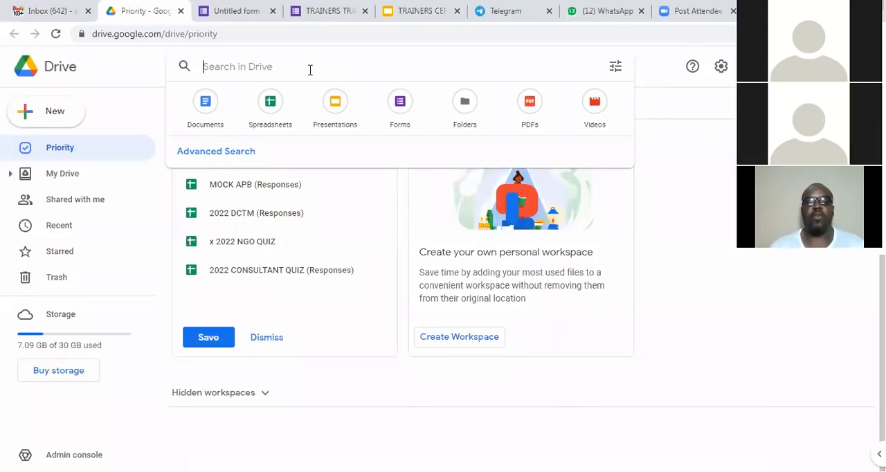
click(119, 105)
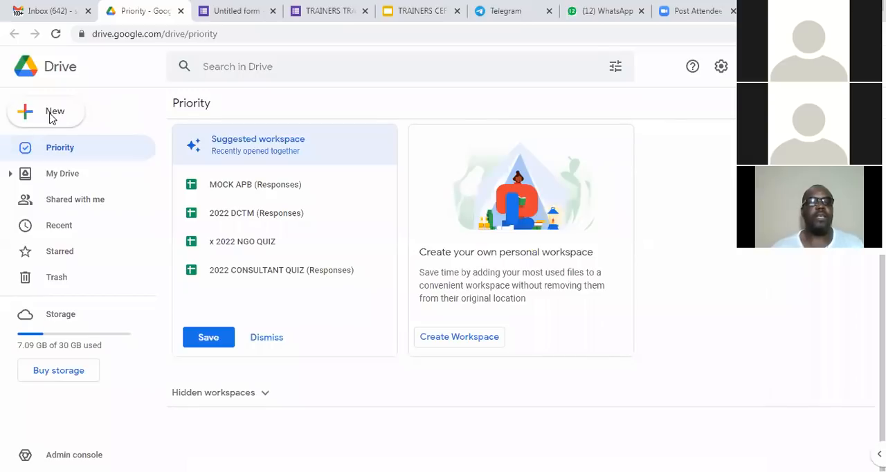
mouse_move(57, 112)
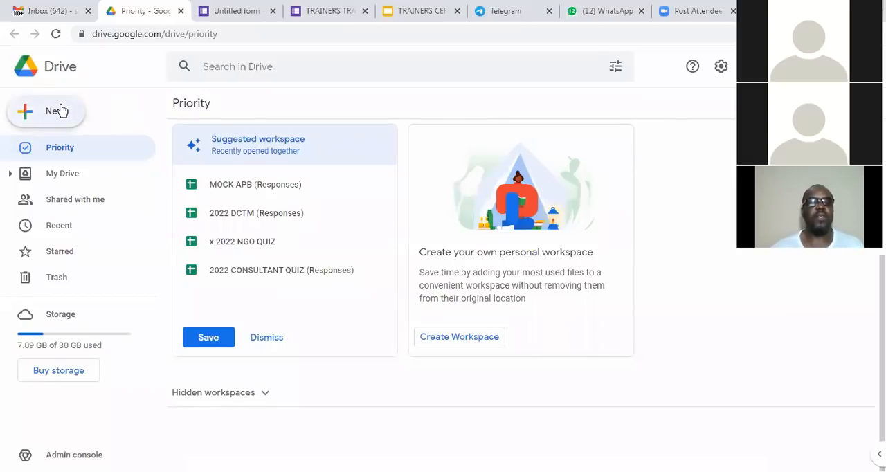
click(46, 111)
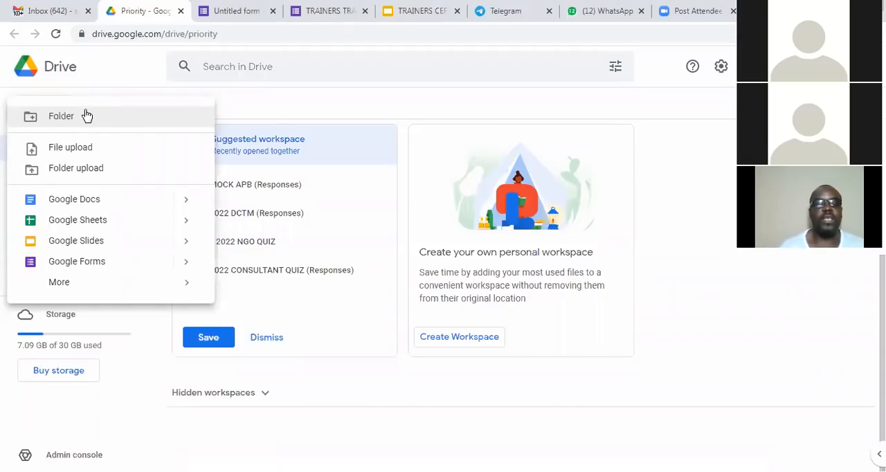
mouse_move(136, 220)
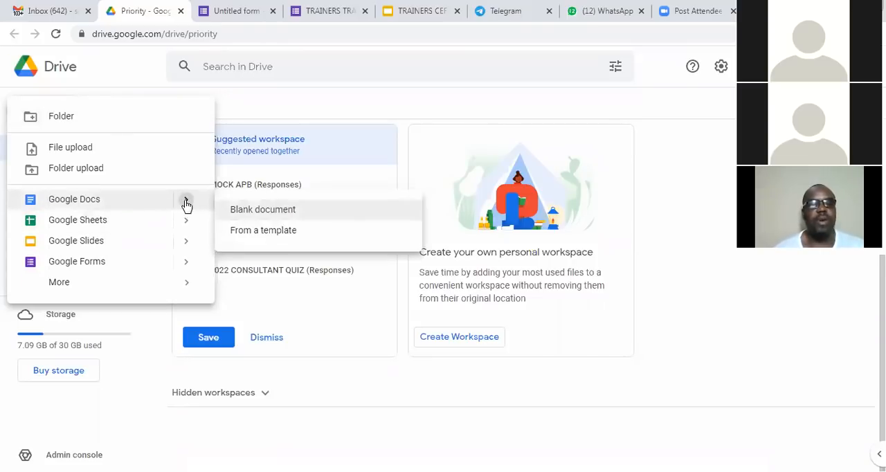
mouse_move(113, 205)
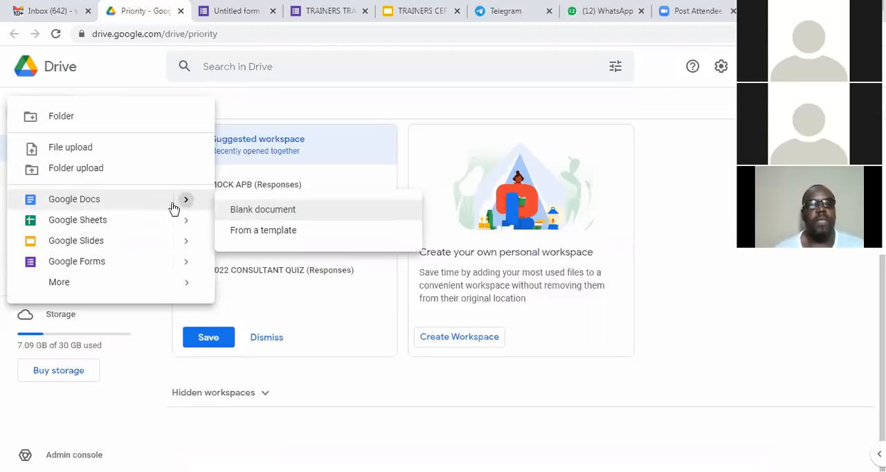
mouse_move(316, 215)
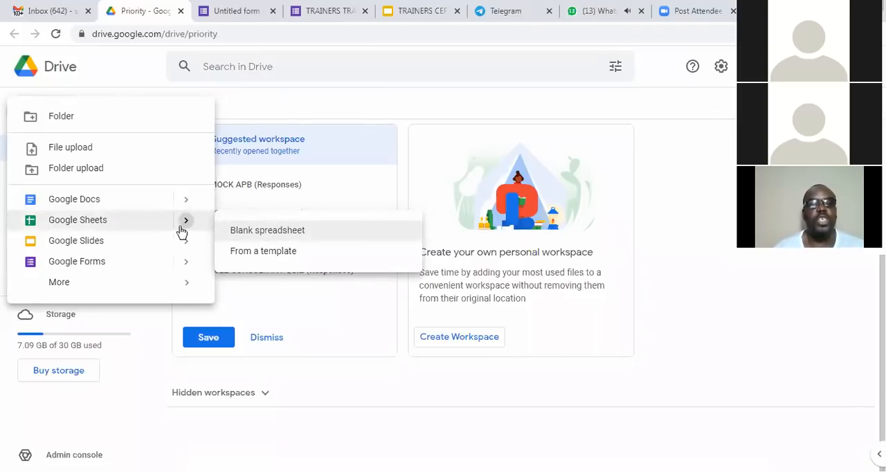
mouse_move(279, 238)
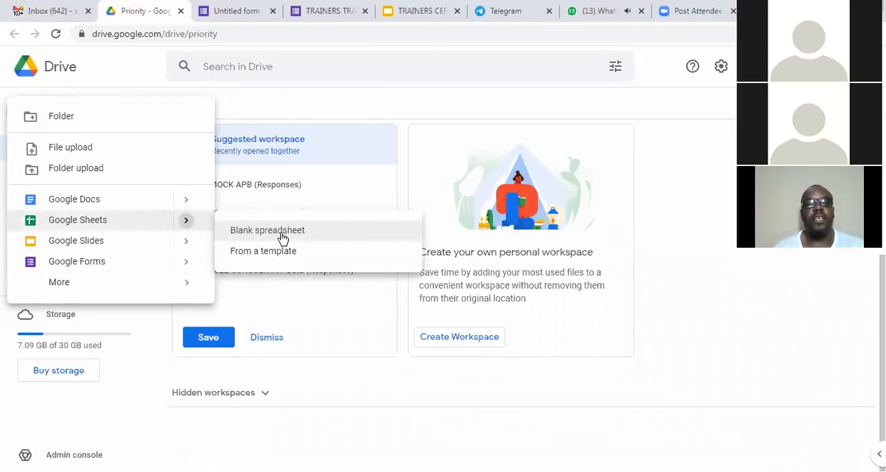
mouse_move(280, 255)
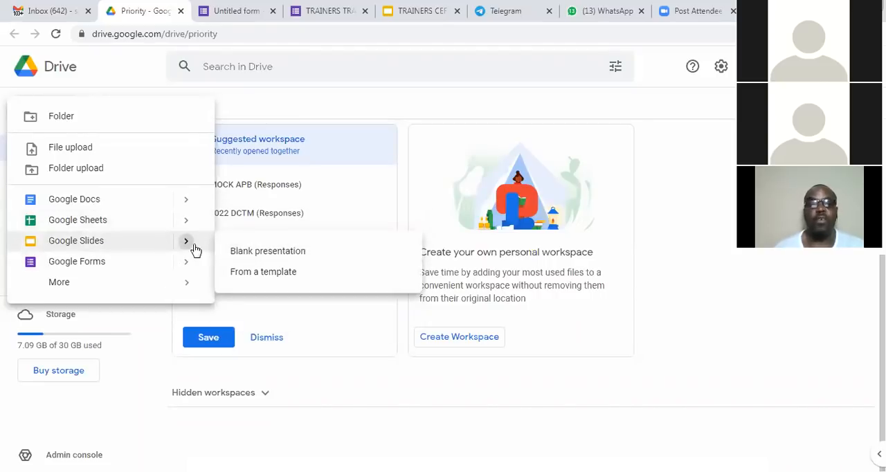
mouse_move(200, 248)
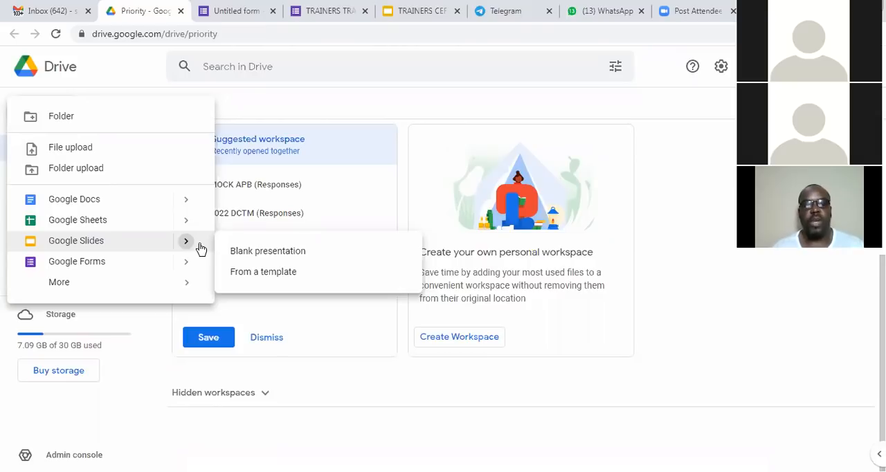
mouse_move(206, 248)
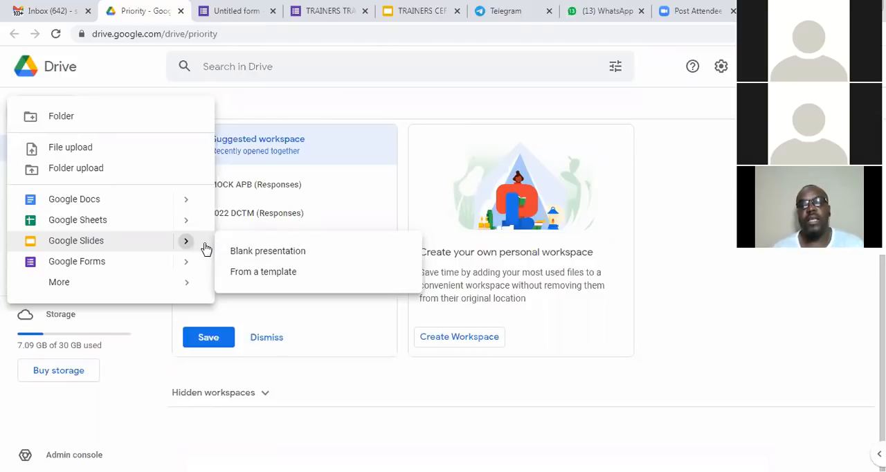
mouse_move(662, 210)
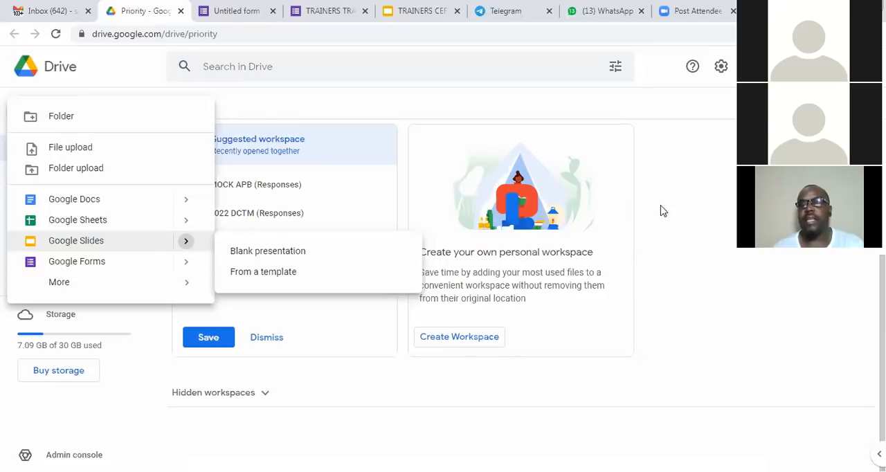
click(663, 210)
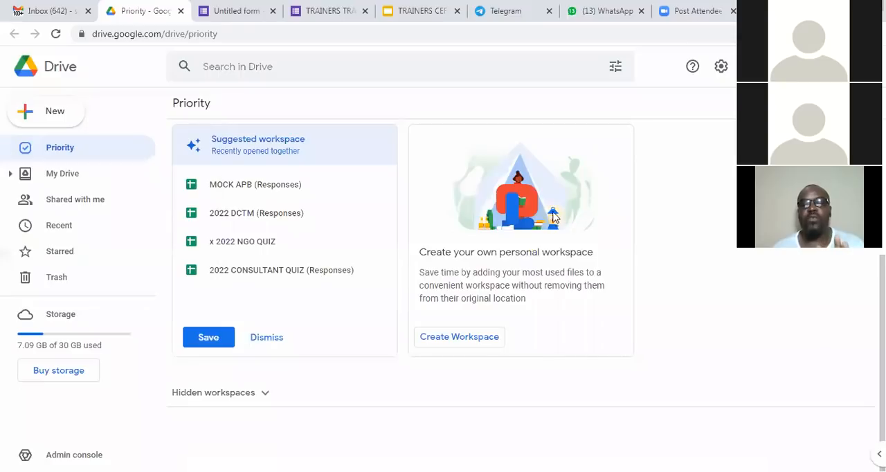
mouse_move(597, 134)
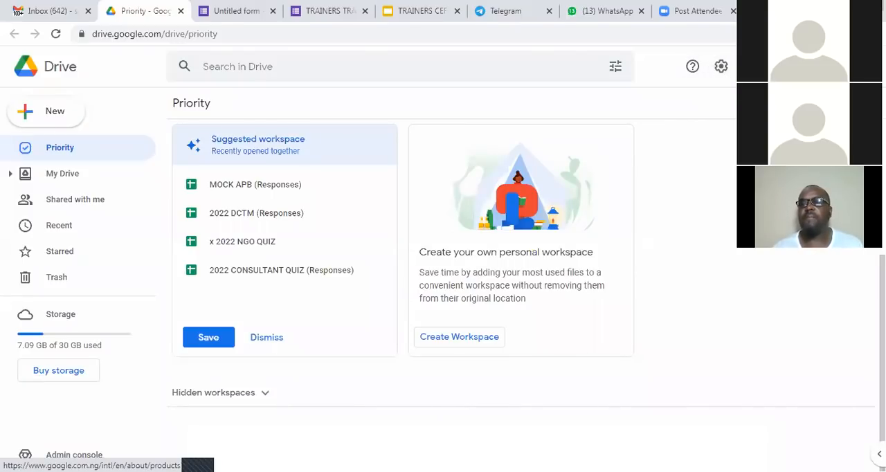
mouse_move(718, 121)
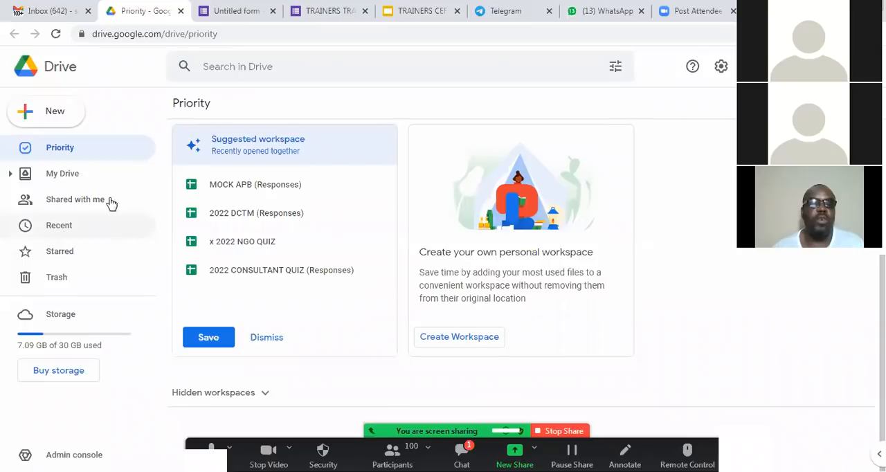
click(45, 110)
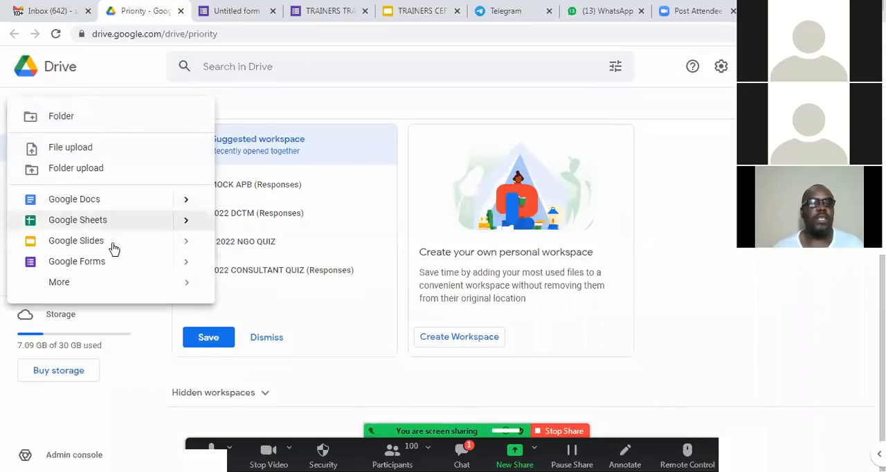
click(77, 260)
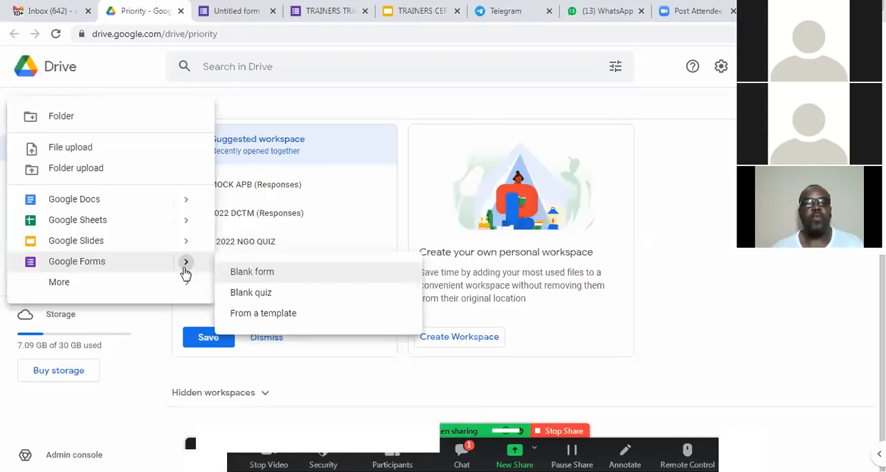
mouse_move(265, 310)
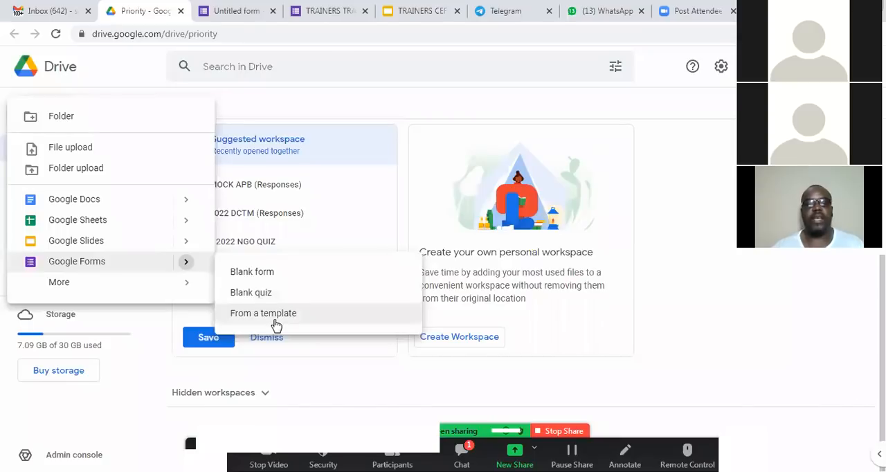
click(599, 392)
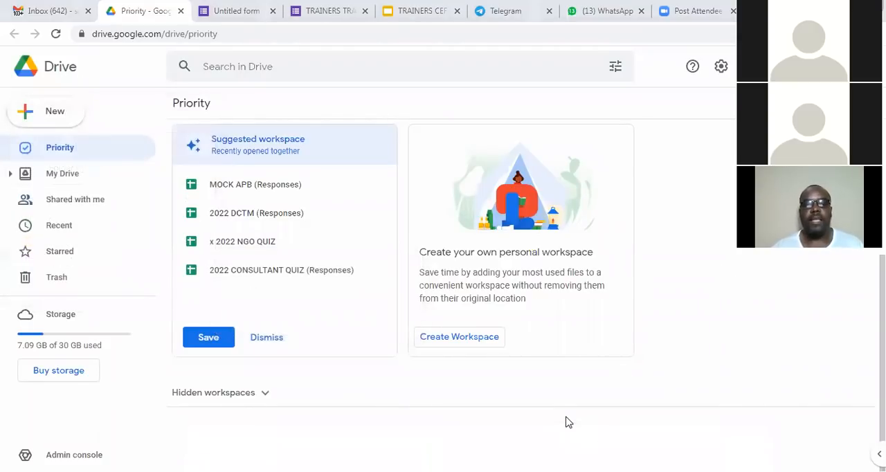
mouse_move(695, 277)
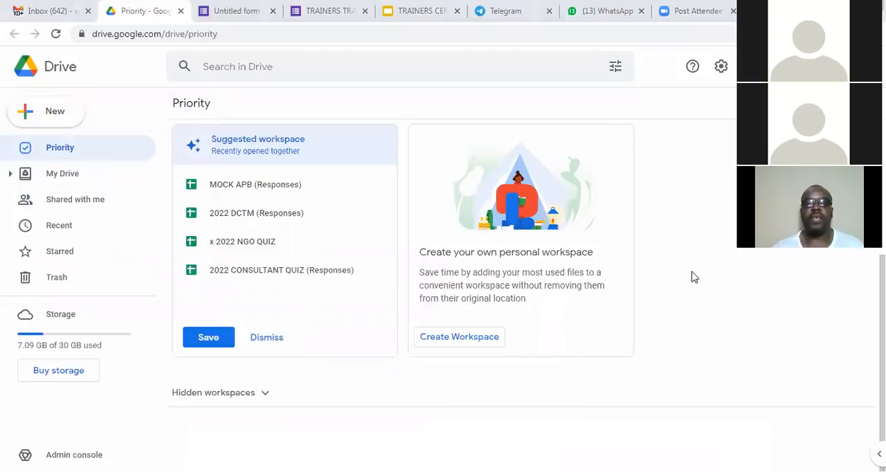
mouse_move(384, 155)
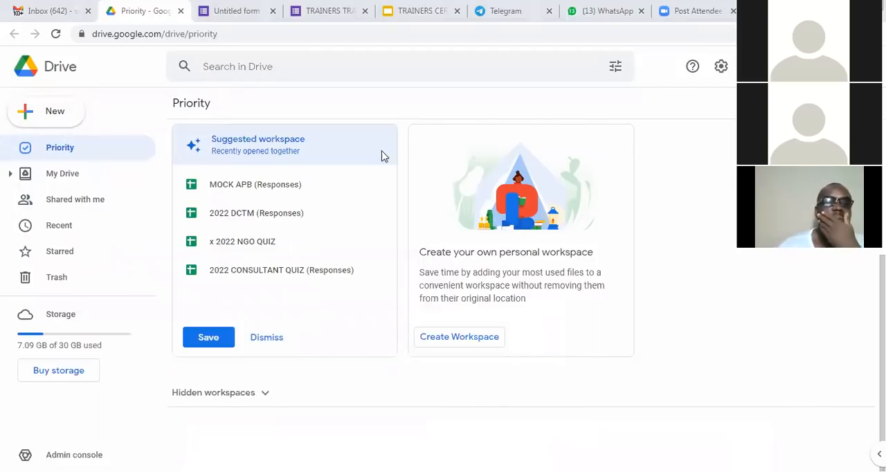
click(236, 11)
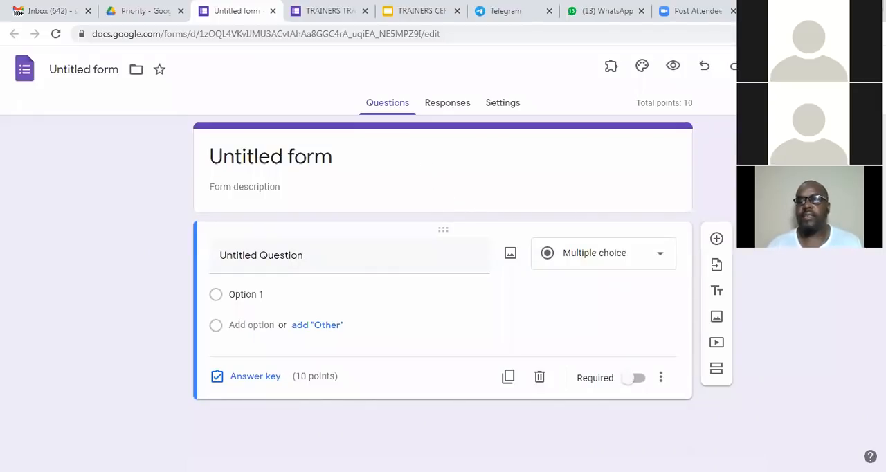
mouse_move(771, 410)
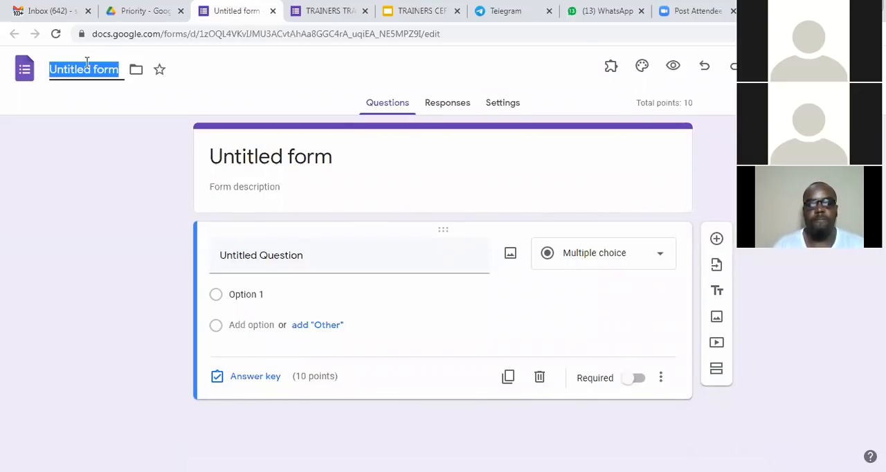
Title the quiz GOGGLE DRIVE CLASS and switch over to Google Drive.
text(GOGGLE DRIVE CLASS)
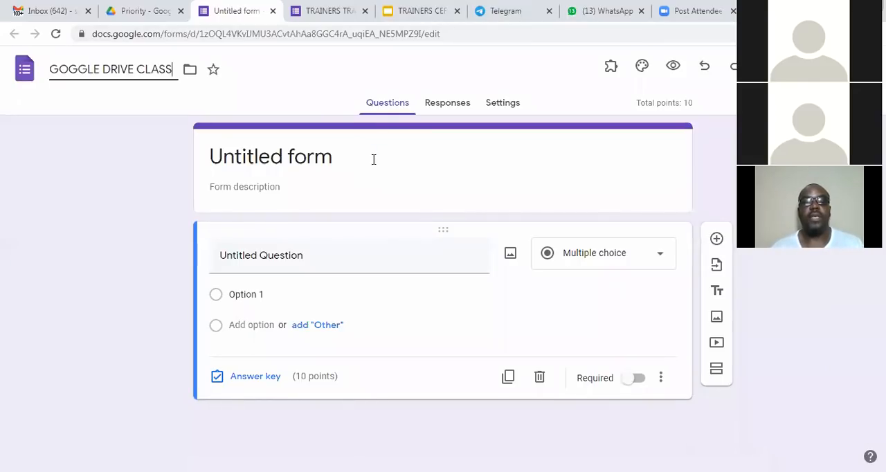
mouse_move(321, 127)
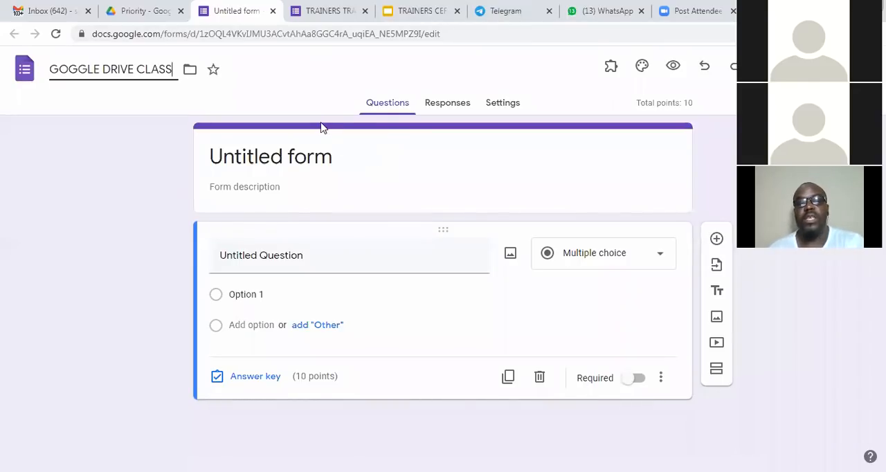
click(141, 11)
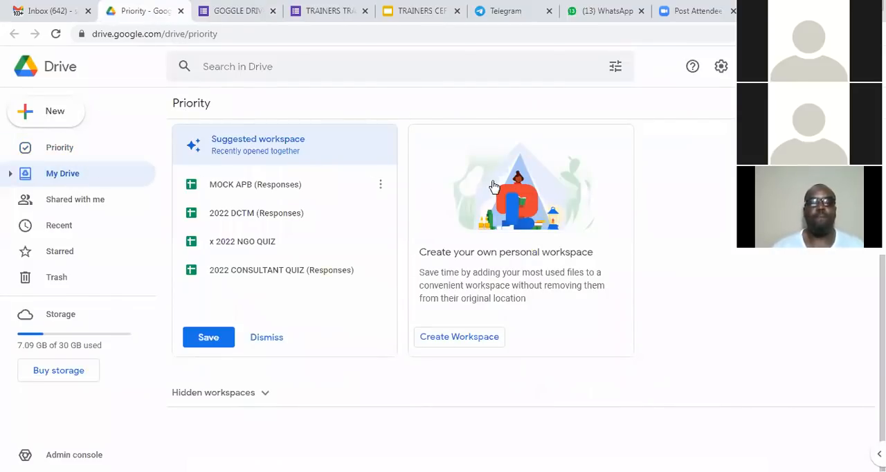
Show My Drive and find the GOGGLE DRIVE CLASS form listed there.
click(62, 172)
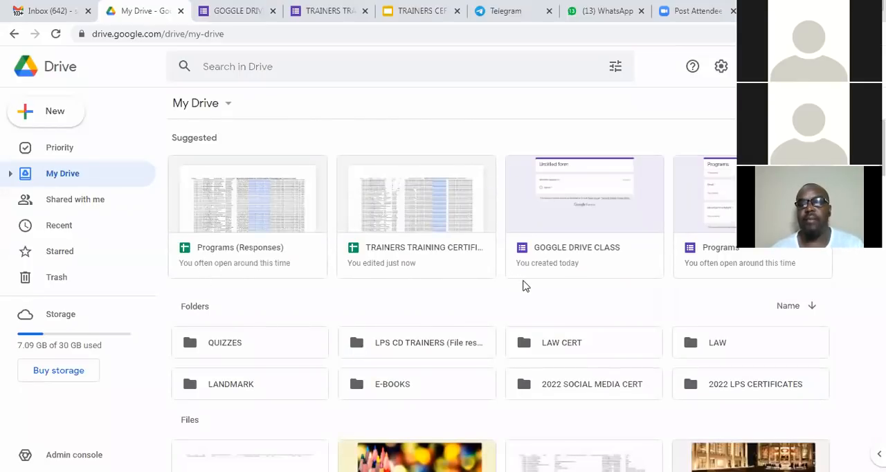
scroll(down, 3)
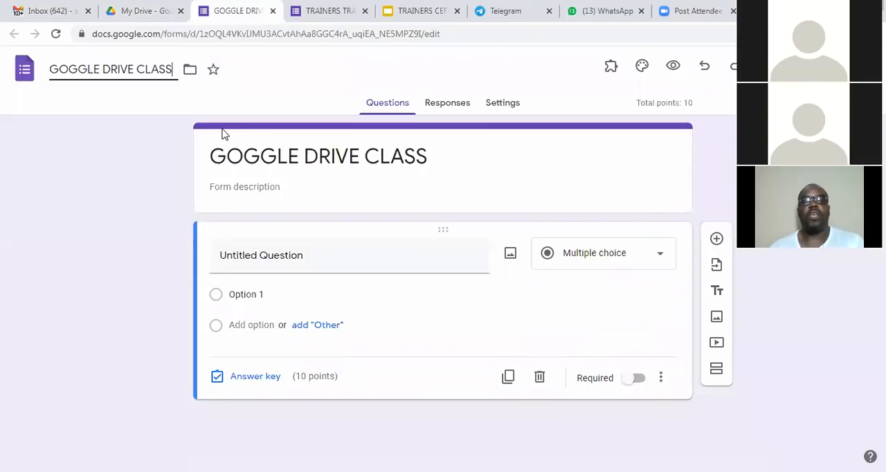
Apply the coloured-pencils header image from Work and School, giving the form its peach theme.
click(138, 11)
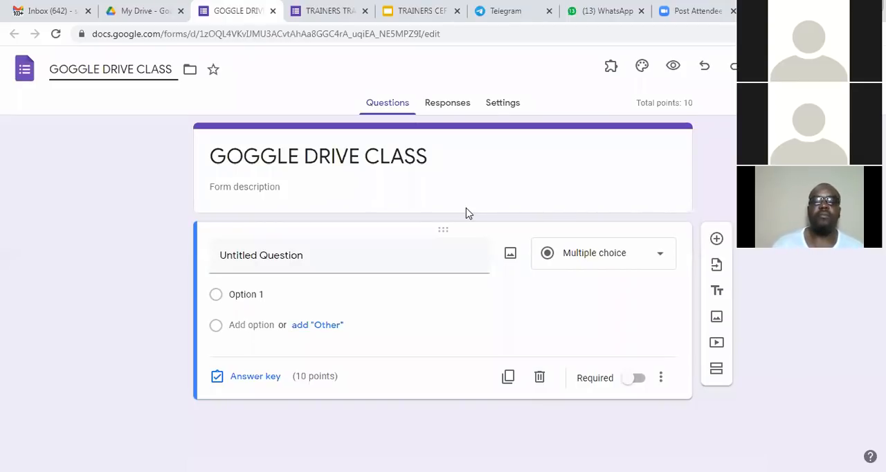
mouse_move(642, 65)
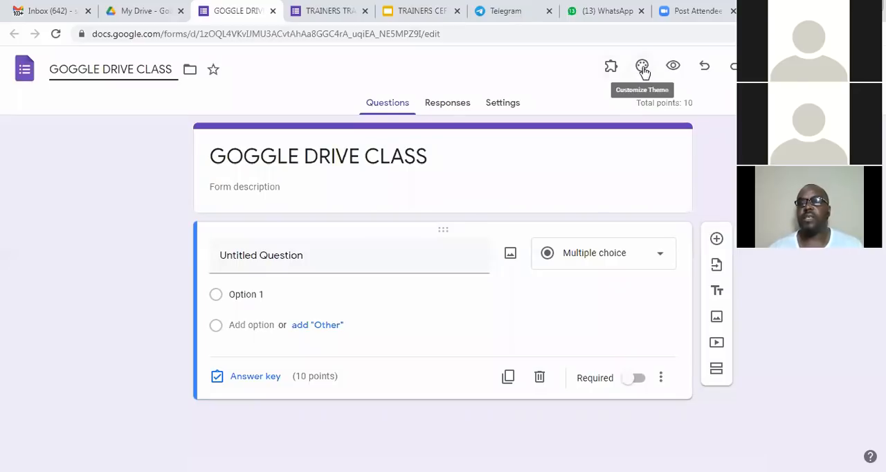
click(642, 66)
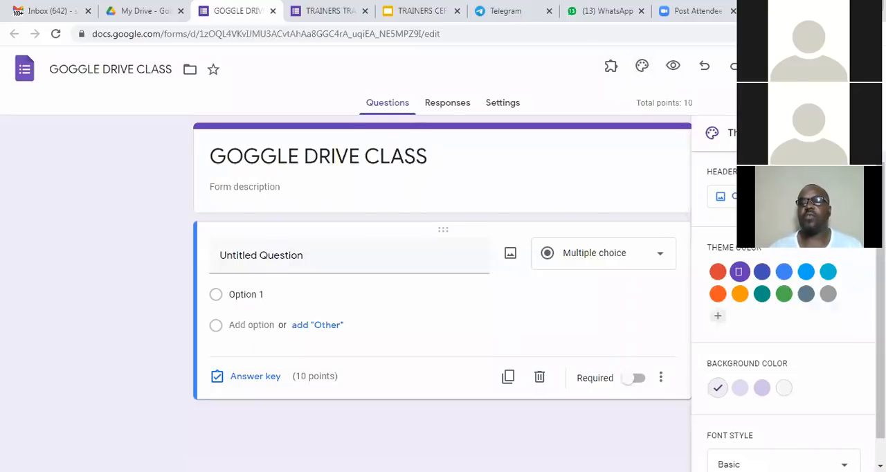
click(738, 271)
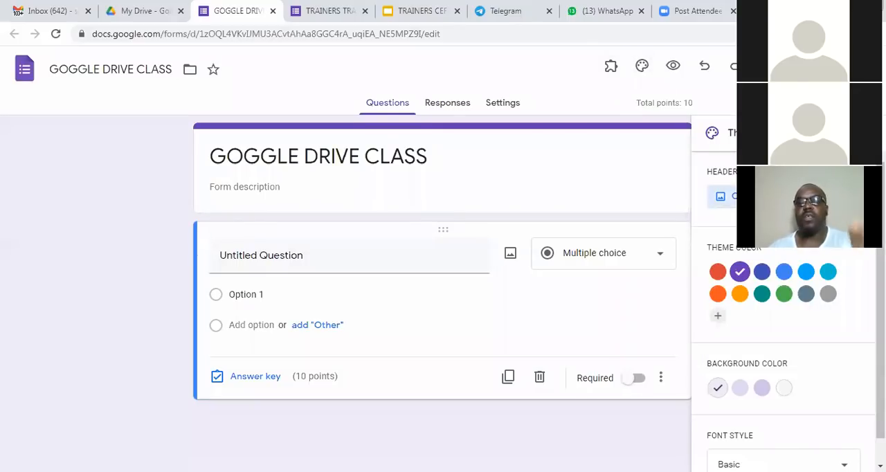
click(720, 196)
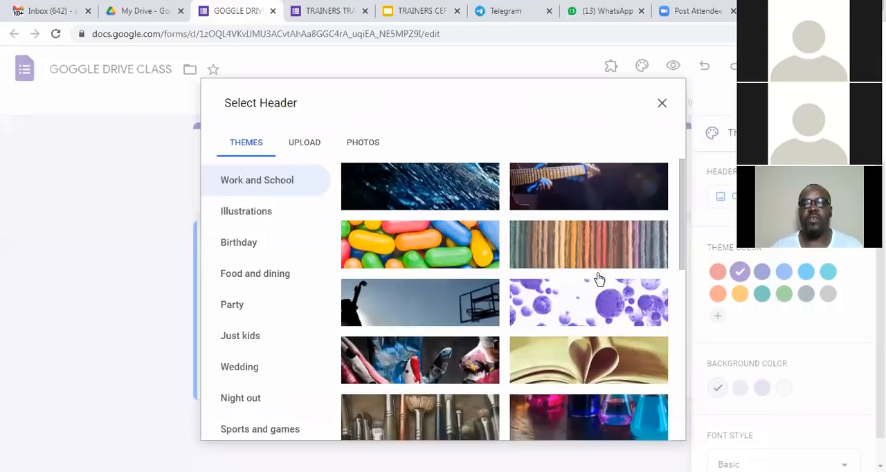
scroll(down, 3)
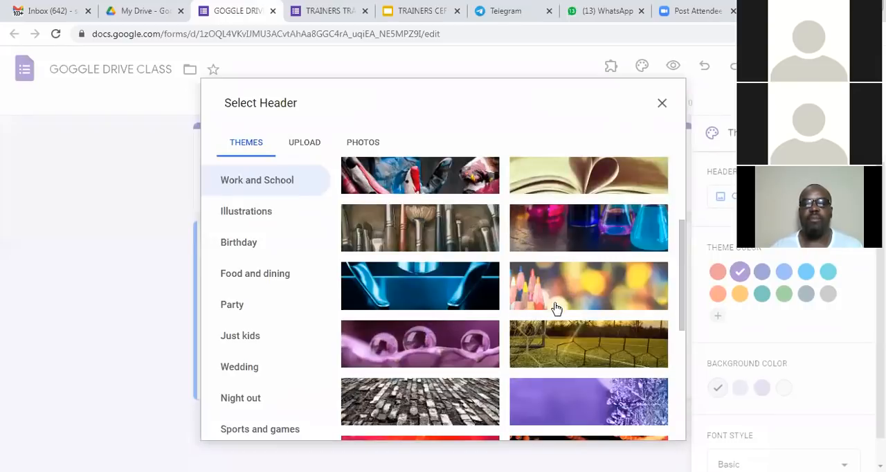
click(587, 285)
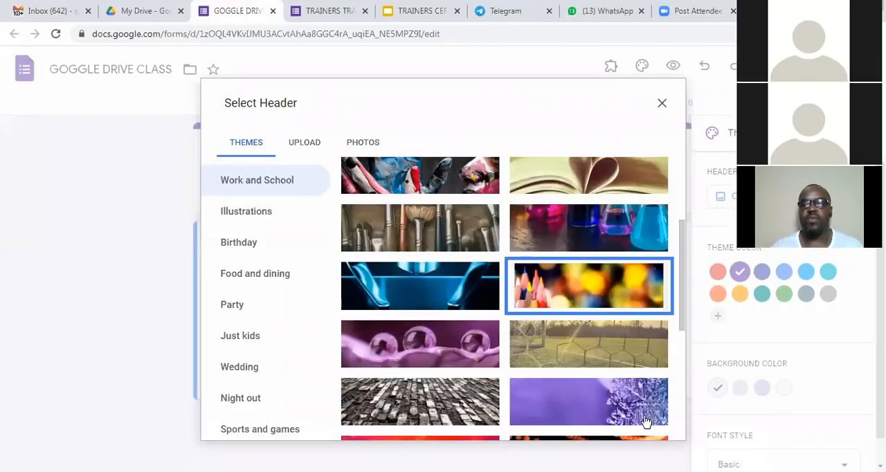
click(661, 103)
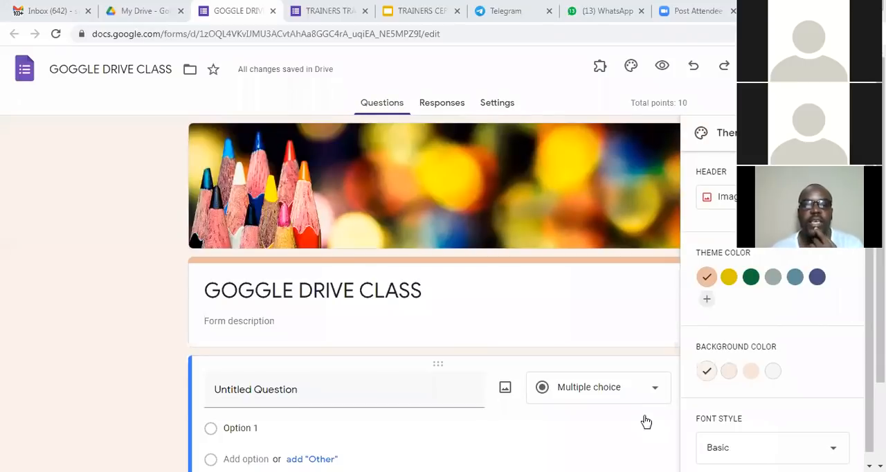
mouse_move(462, 393)
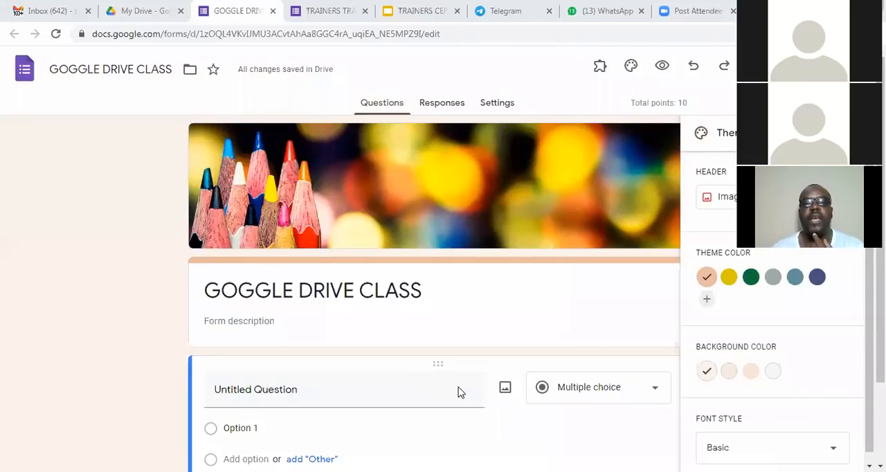
mouse_move(607, 380)
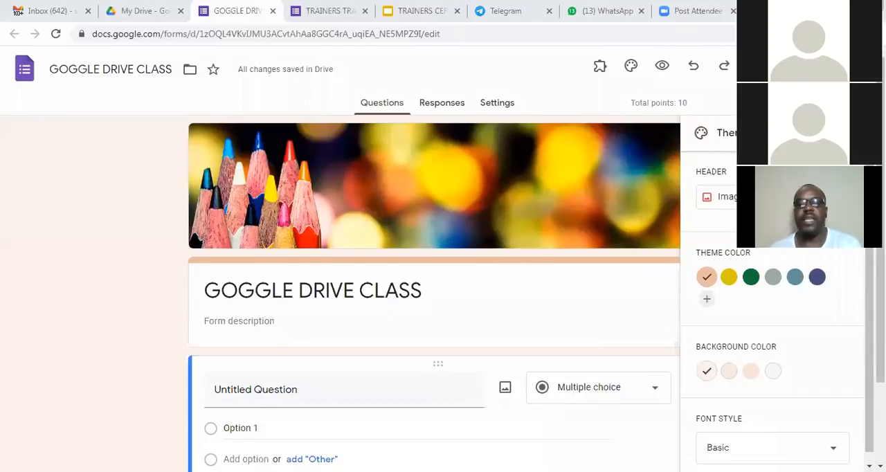
click(705, 197)
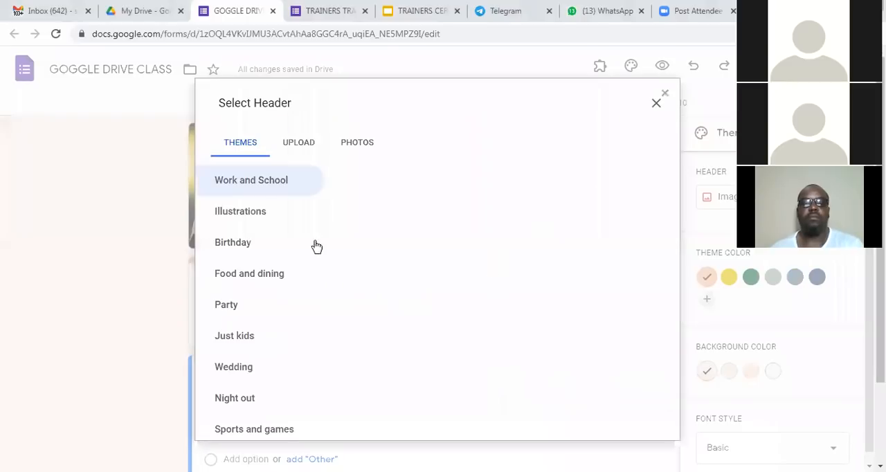
click(251, 179)
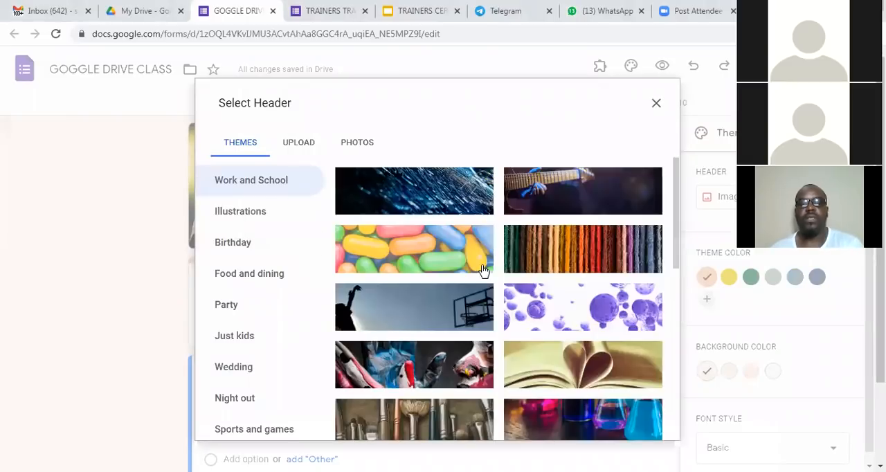
scroll(down, 3)
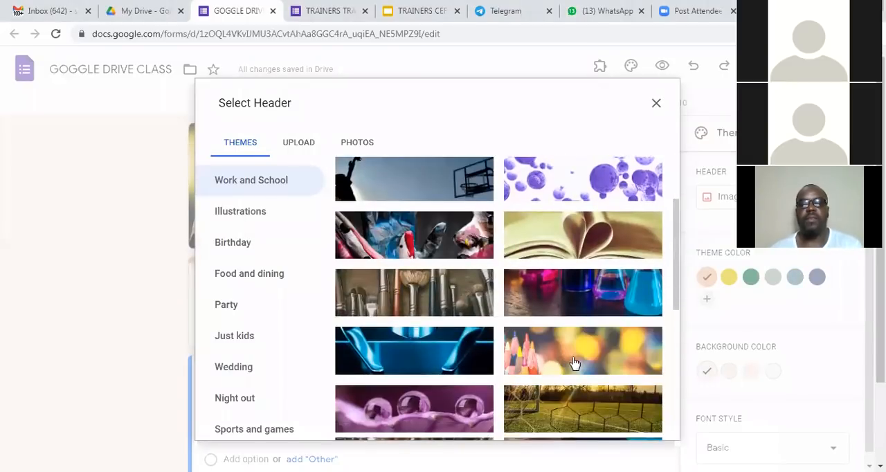
click(581, 350)
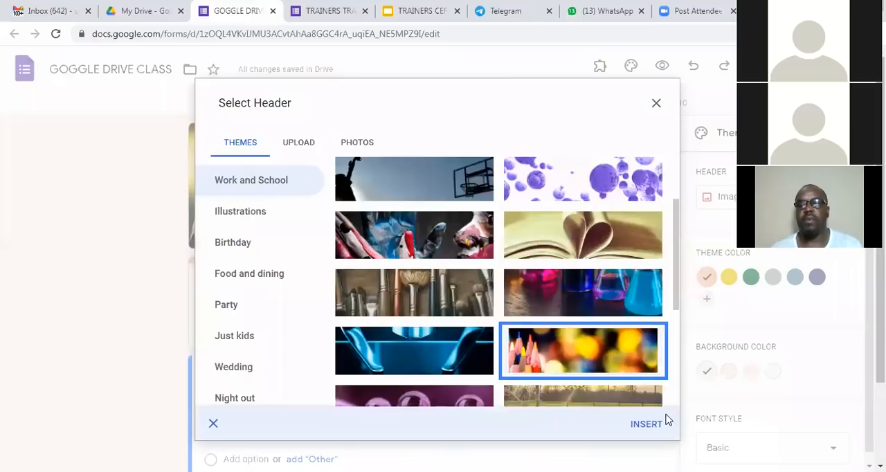
click(646, 423)
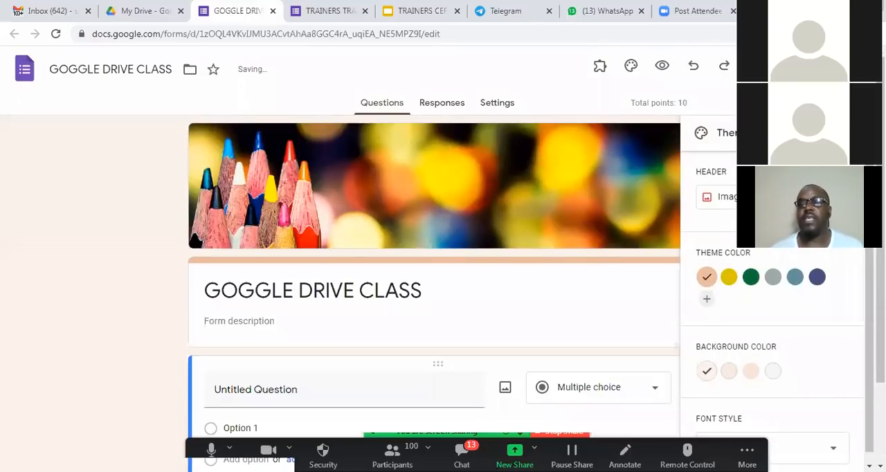
click(725, 197)
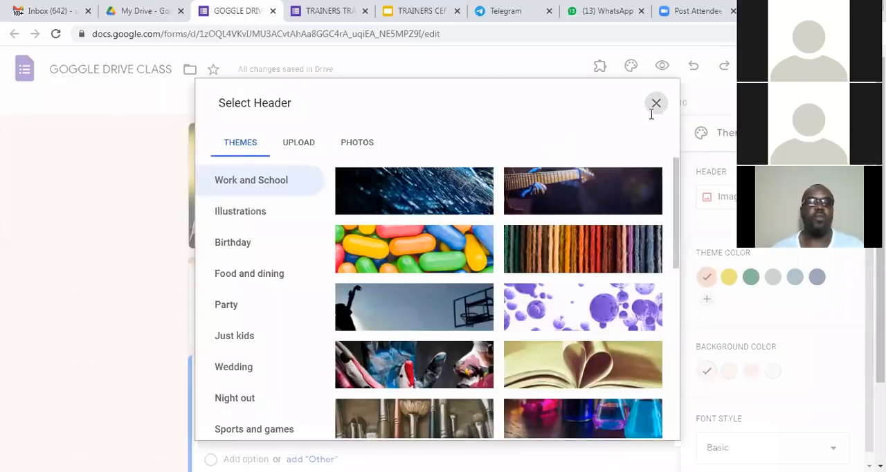
click(656, 102)
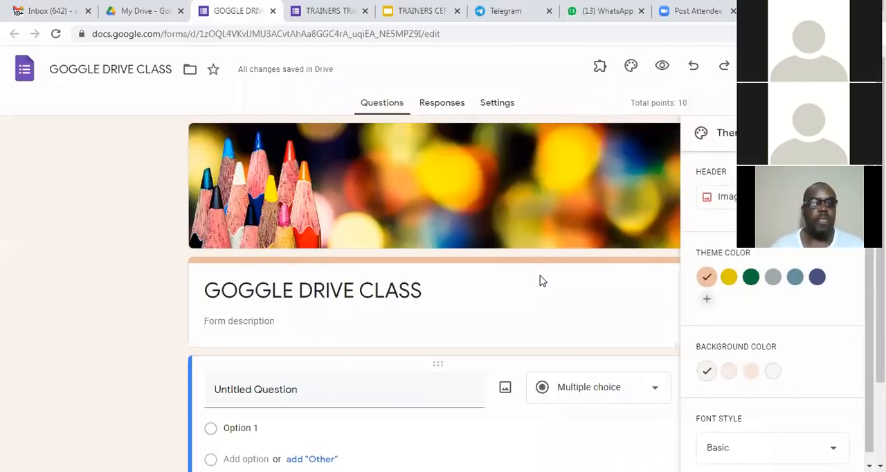
mouse_move(526, 281)
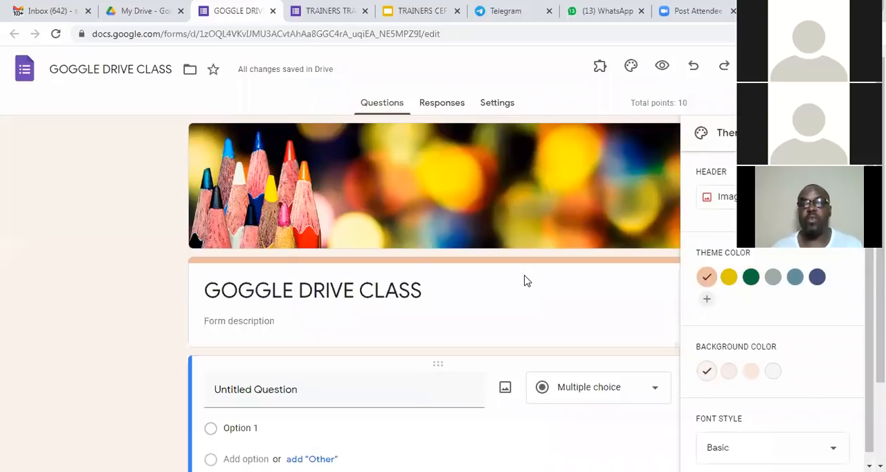
scroll(down, 3)
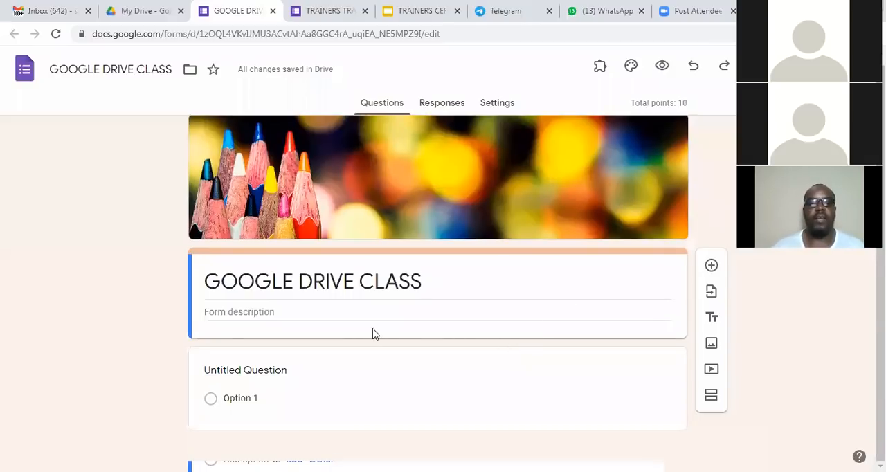
click(450, 281)
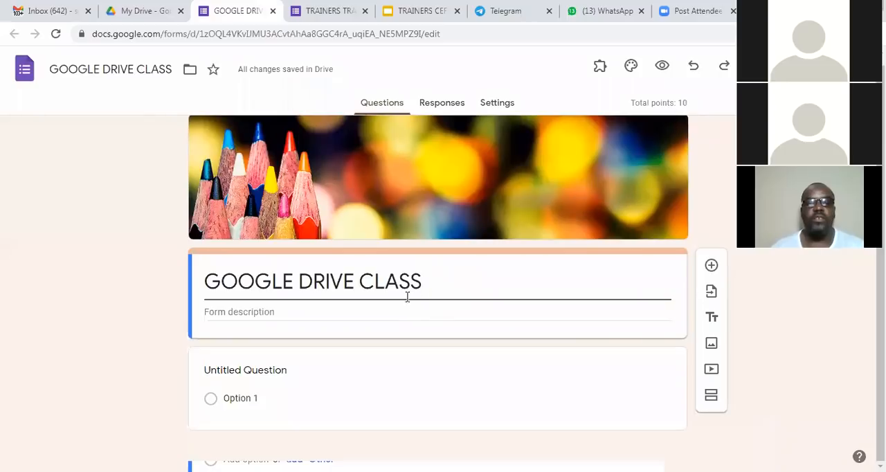
click(402, 311)
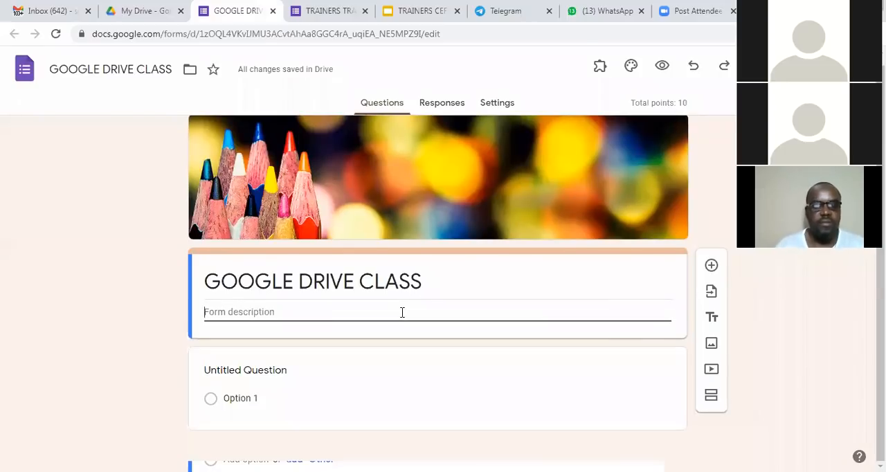
text(a)
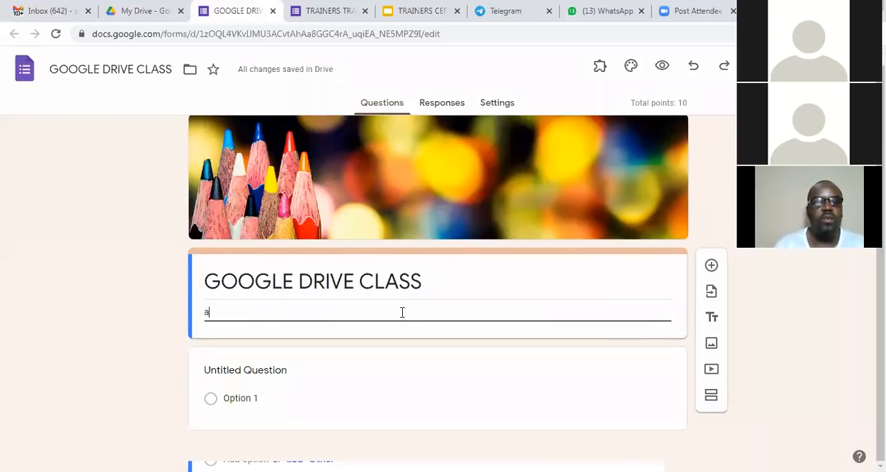
key(Backspace)
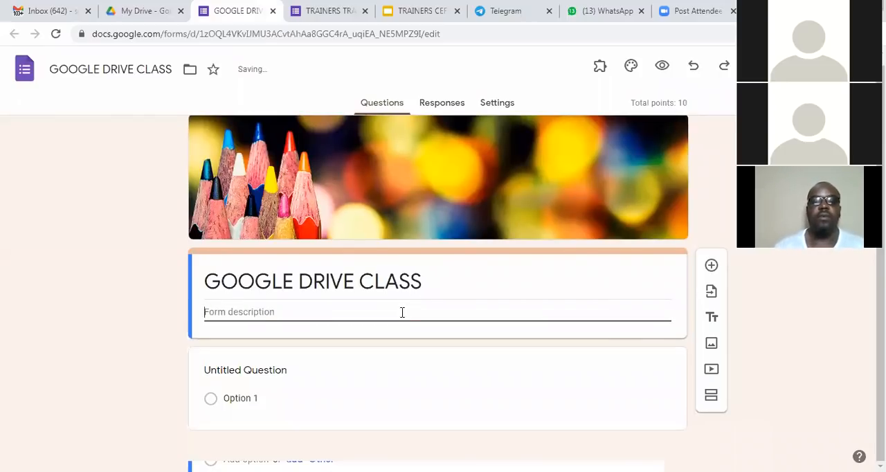
text(All)
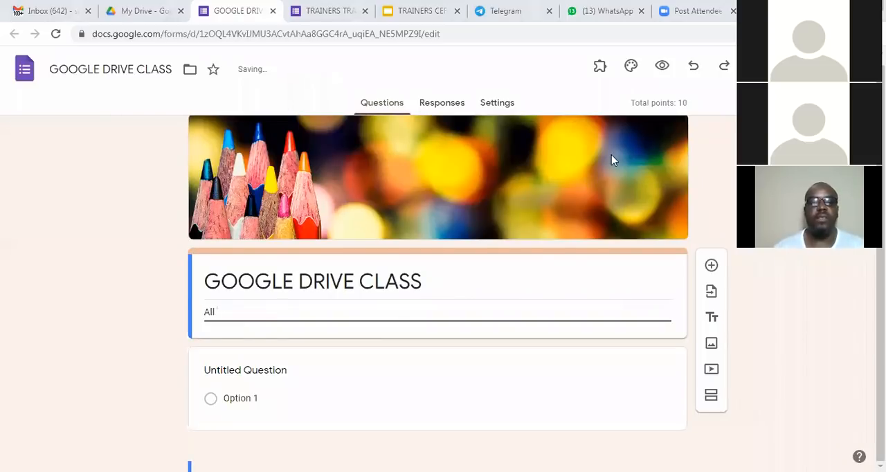
text(q)
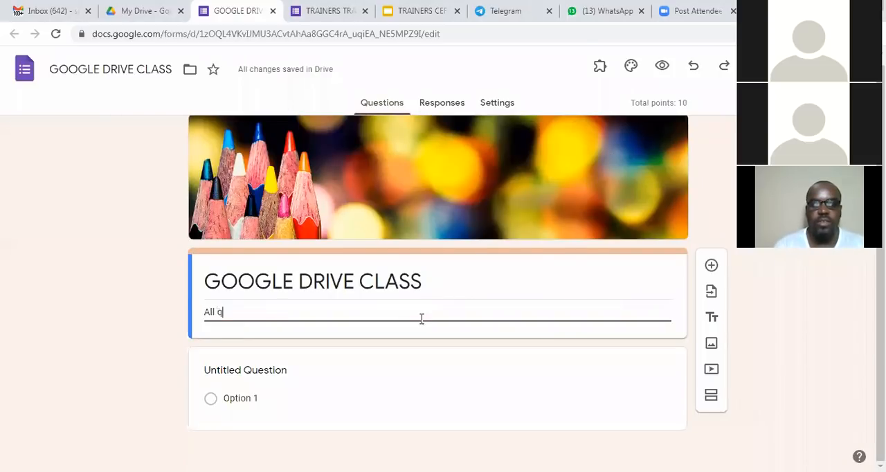
text(uestions are)
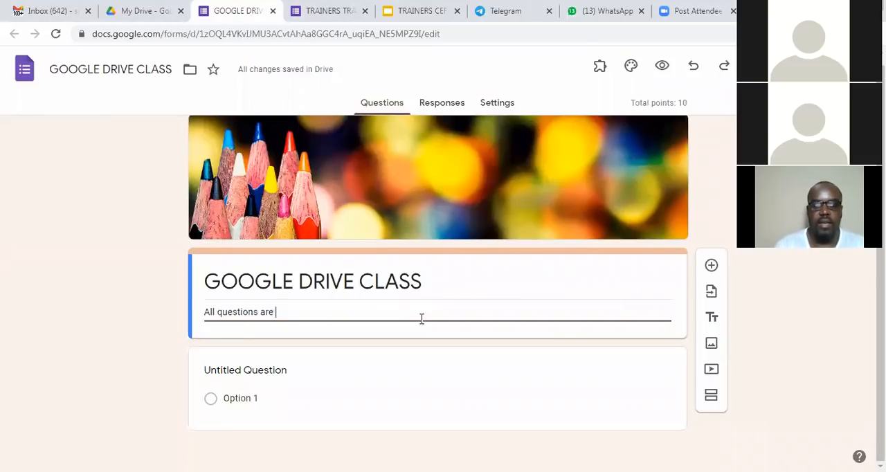
text(mandatory)
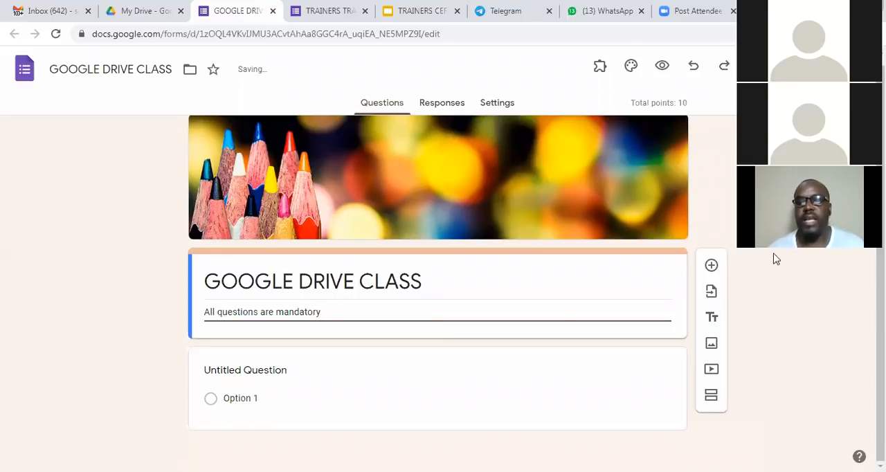
mouse_move(443, 132)
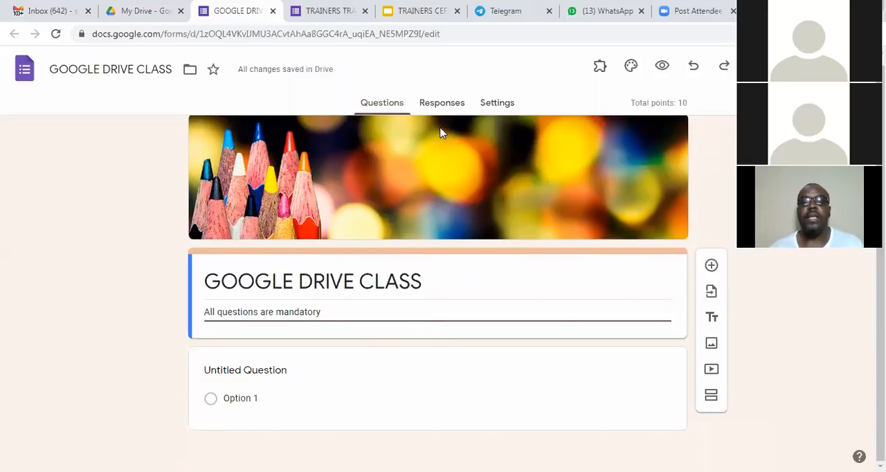
Toggle Make this a quiz off and back on in the form's Settings.
click(496, 102)
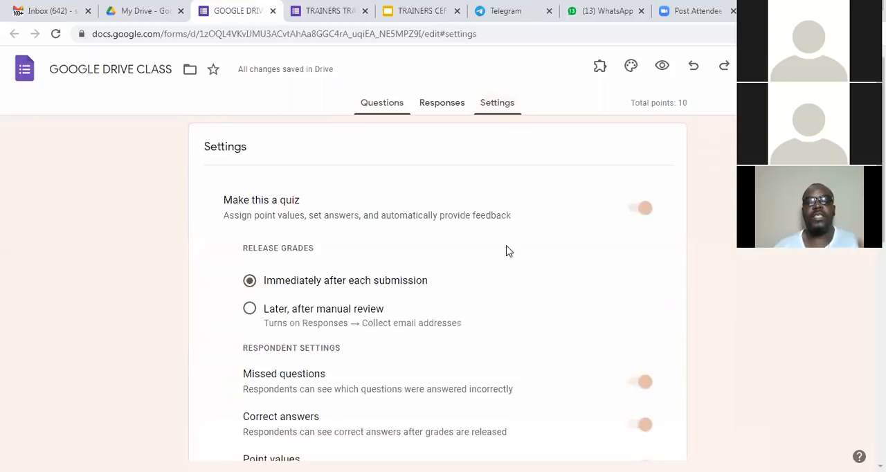
click(638, 208)
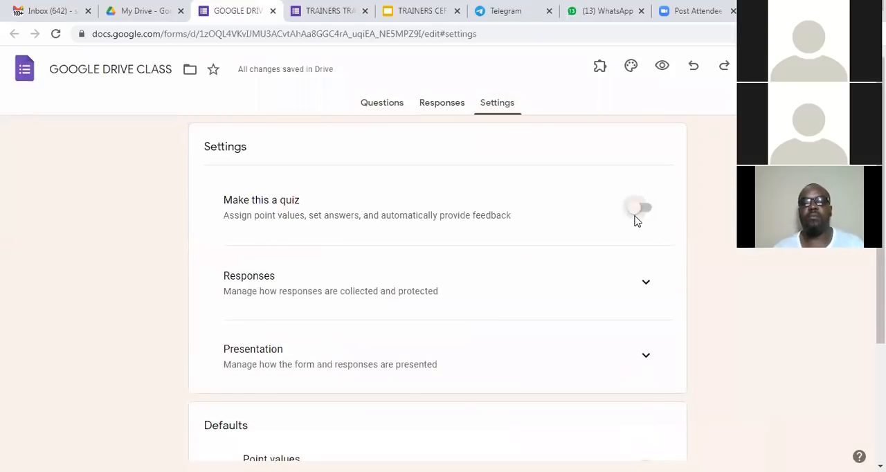
click(636, 208)
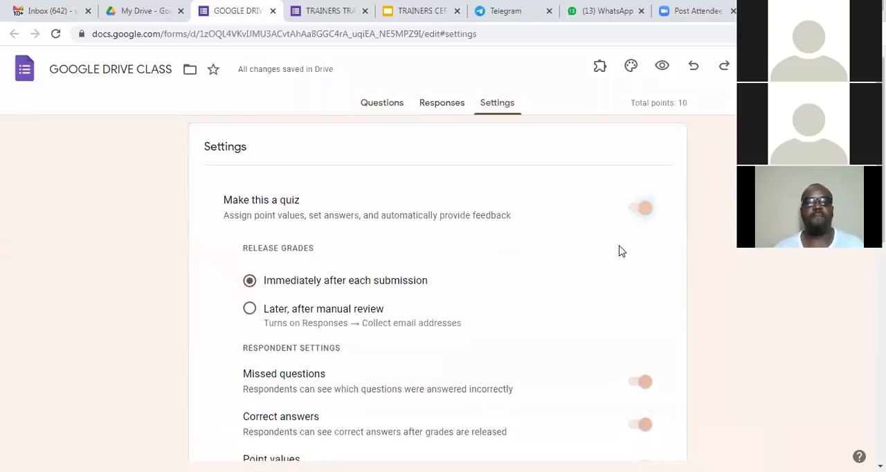
scroll(down, 3)
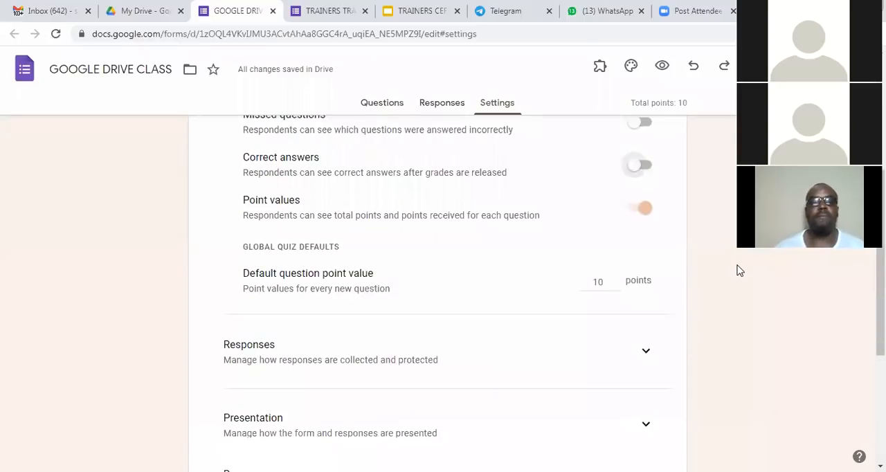
mouse_move(614, 296)
text(20)
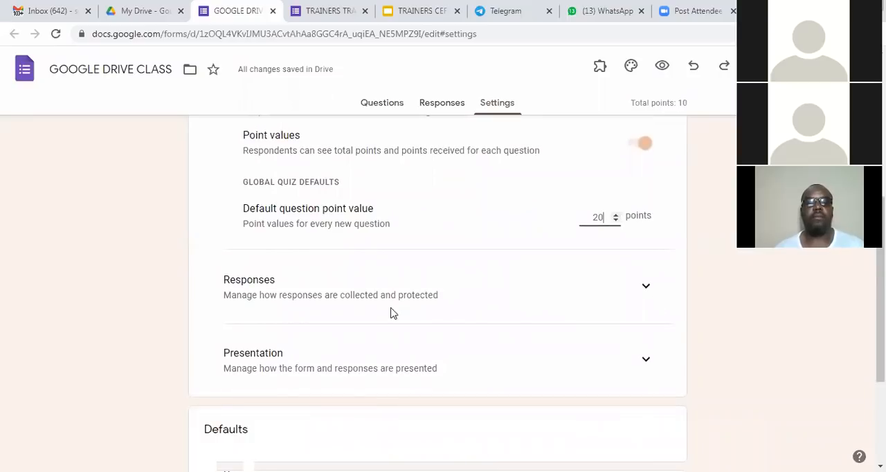
Expand the Responses settings and review the remaining quiz options, including the 20-point default.
click(645, 285)
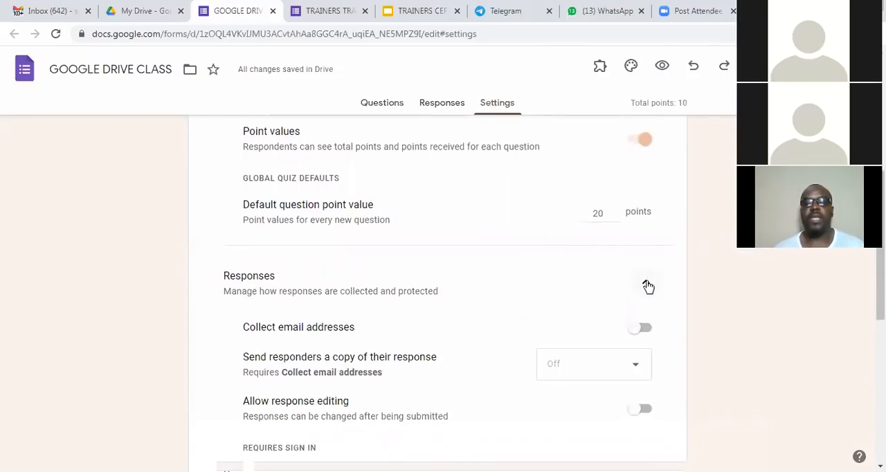
scroll(down, 3)
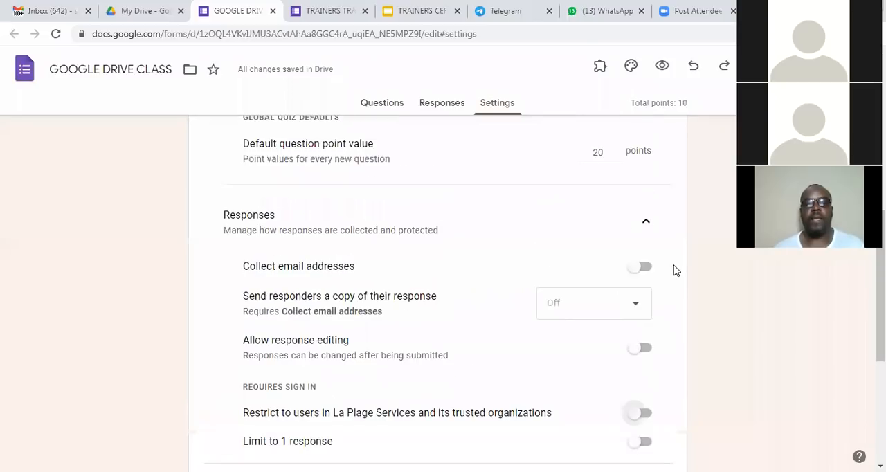
scroll(down, 3)
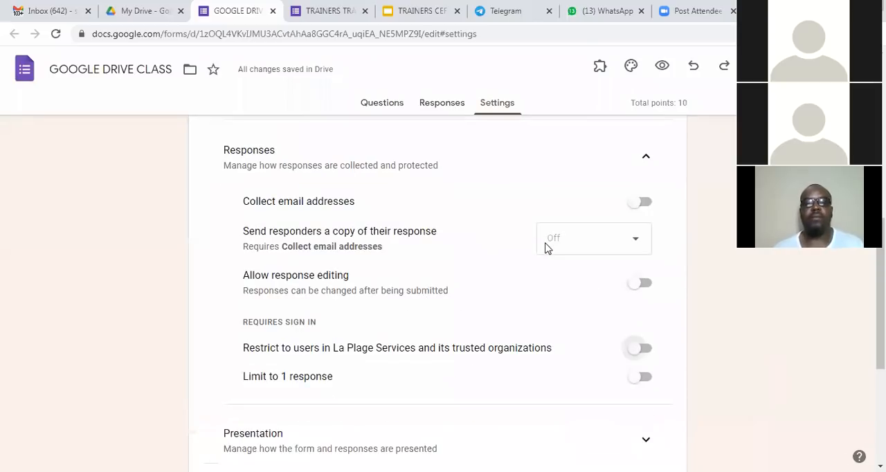
scroll(down, 3)
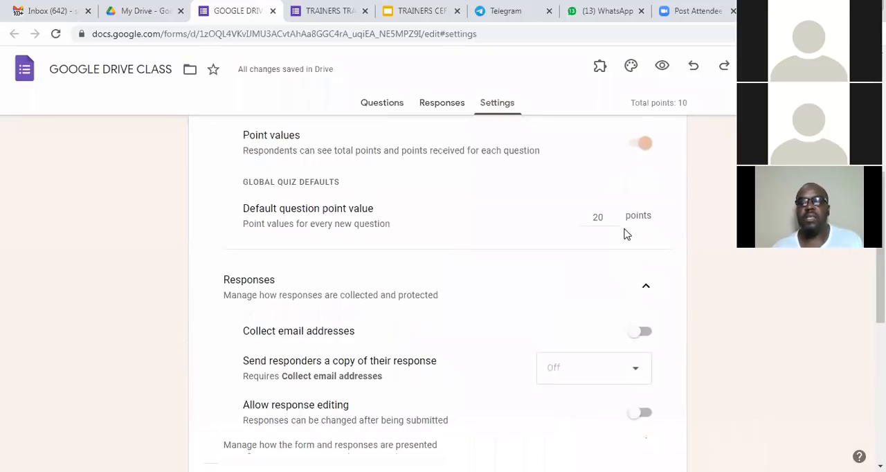
scroll(down, 3)
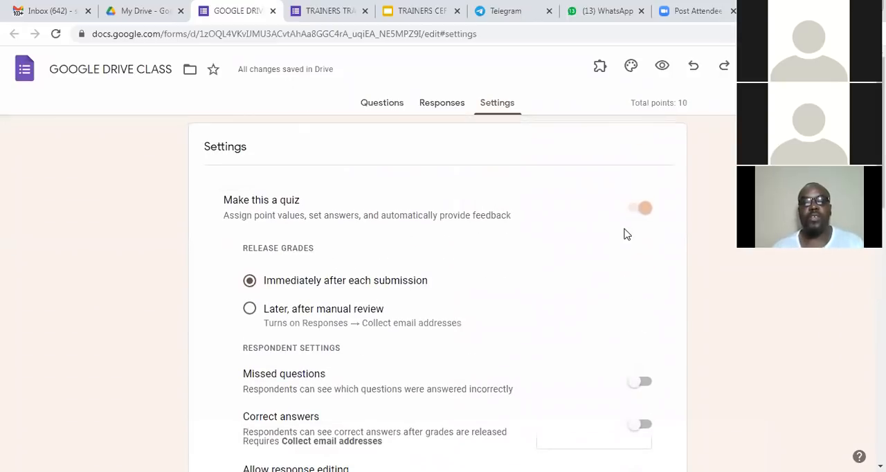
scroll(down, 3)
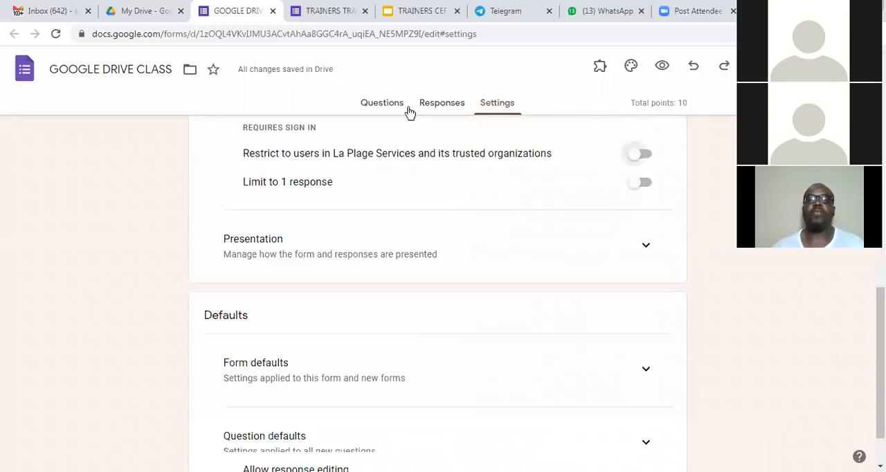
Link the quiz's responses to a newly created spreadsheet from the Responses page.
click(442, 103)
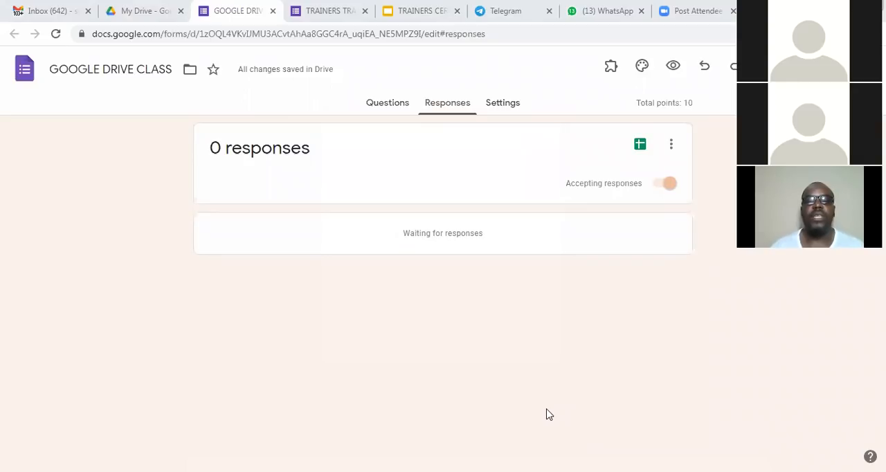
mouse_move(505, 143)
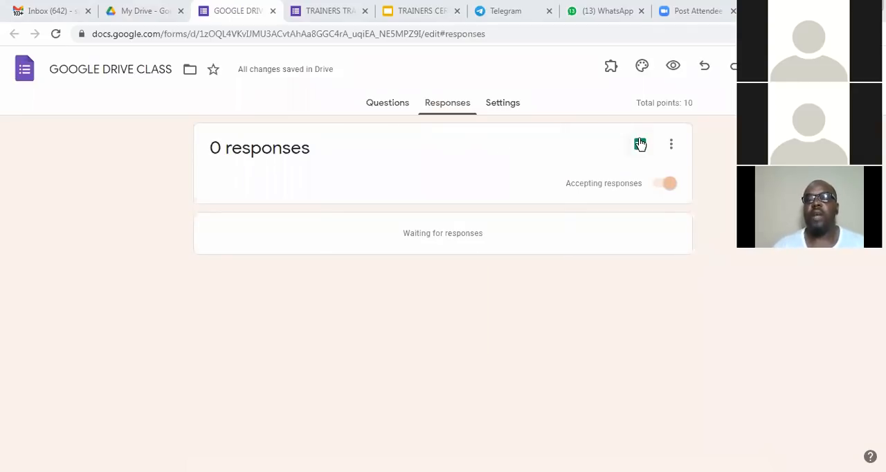
click(639, 144)
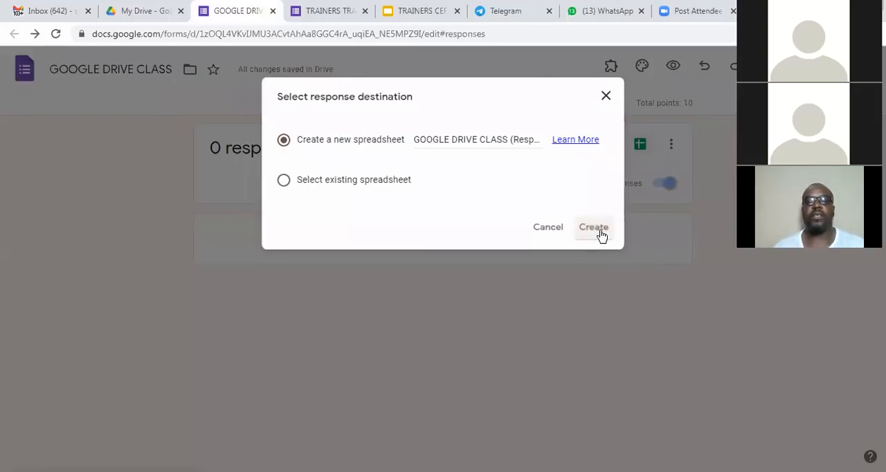
click(592, 227)
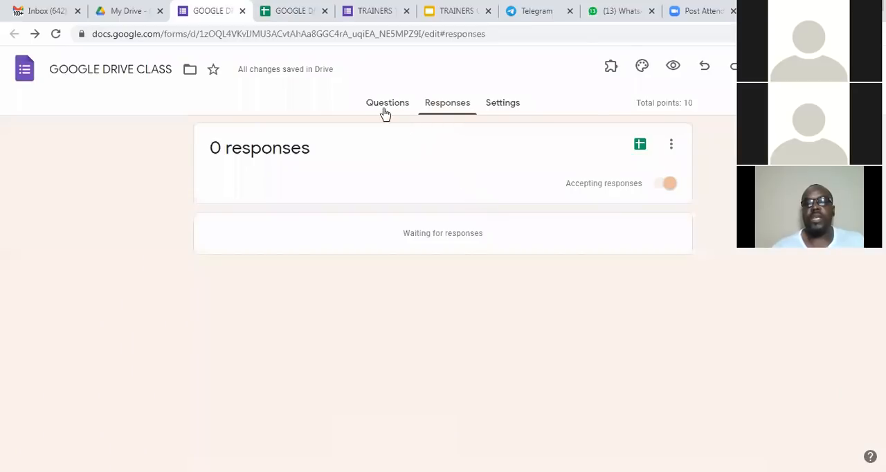
Add a second section after the questions and title it PERSONAL DETAILS.
click(382, 102)
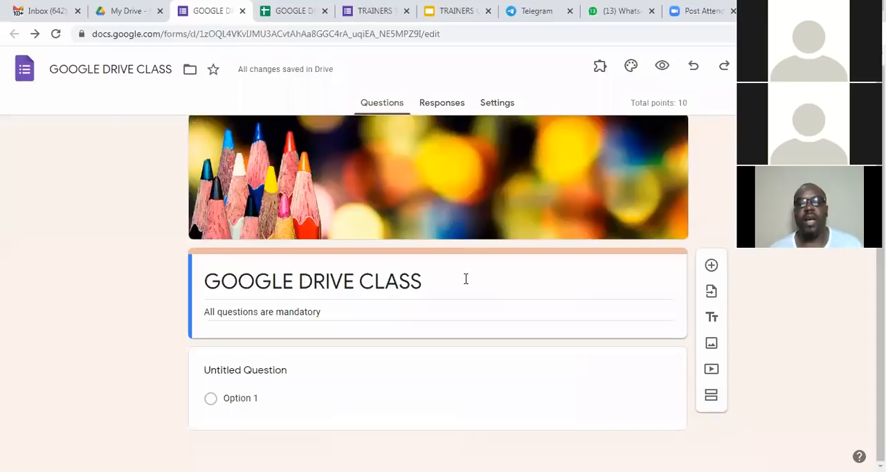
triple_click(262, 311)
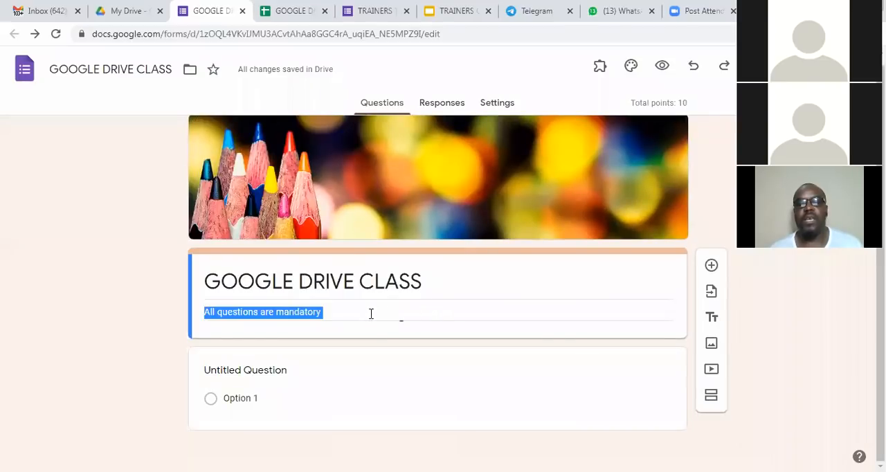
mouse_move(711, 396)
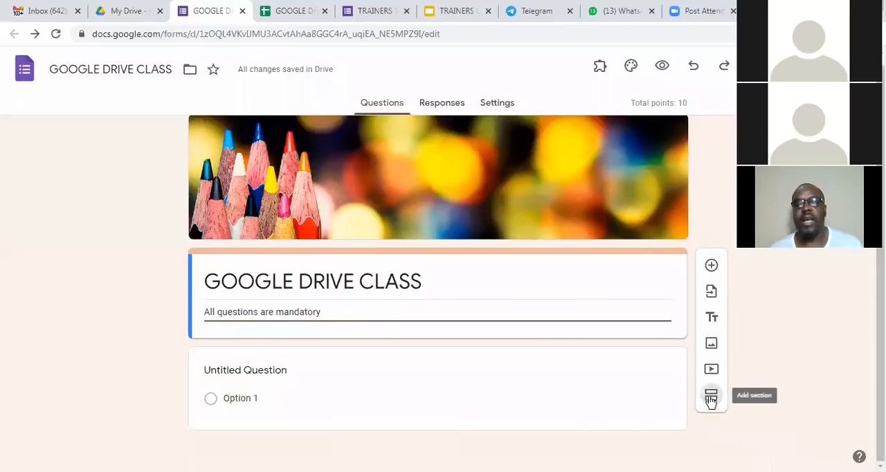
click(711, 396)
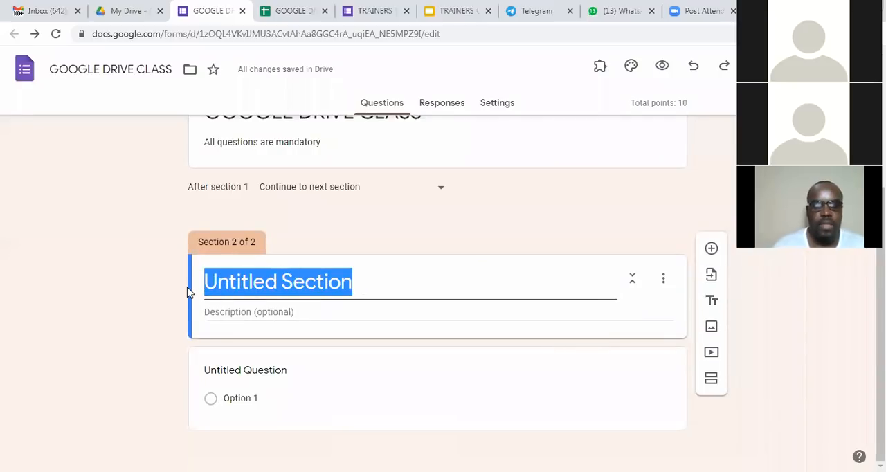
text(PERSO)
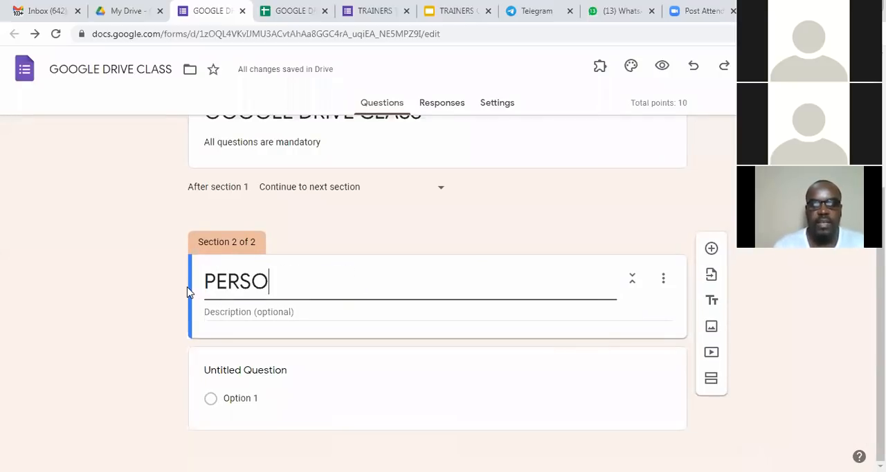
text(NAL DETAI)
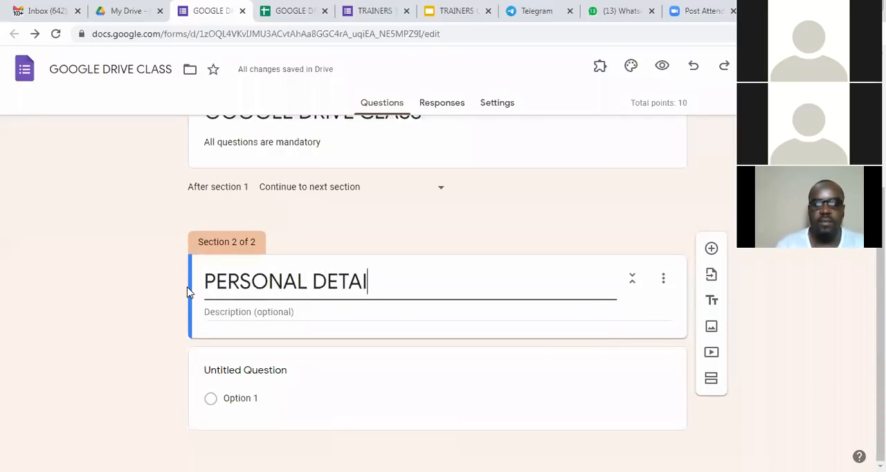
text(LS)
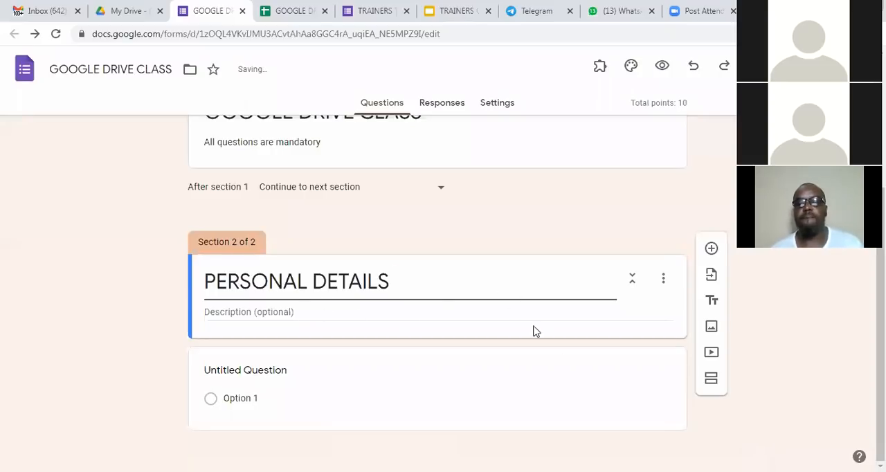
mouse_move(711, 249)
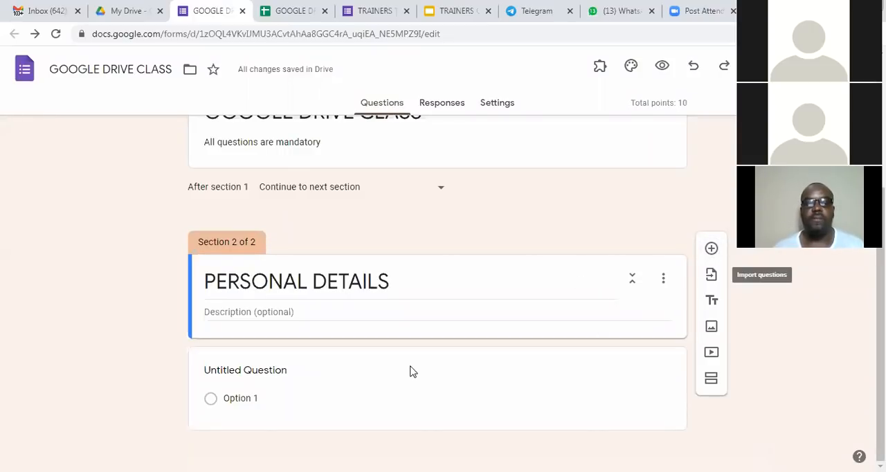
Write the question WHAT IS THE CAPITAL OF KANO with choices KANO and MAIDUGURI.
click(244, 370)
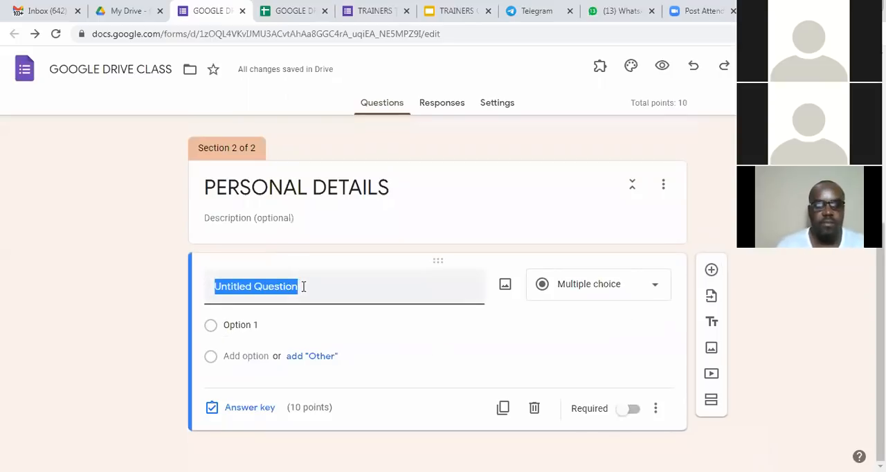
text(WHAT IS THE CAPI)
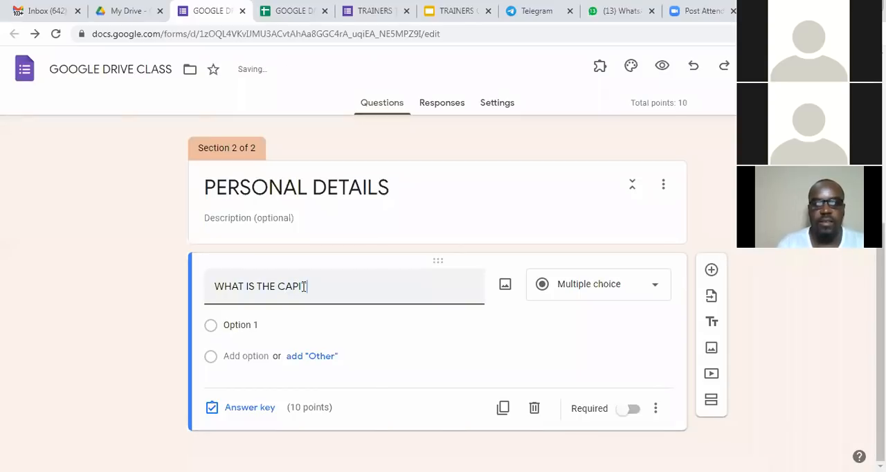
text(AL OF)
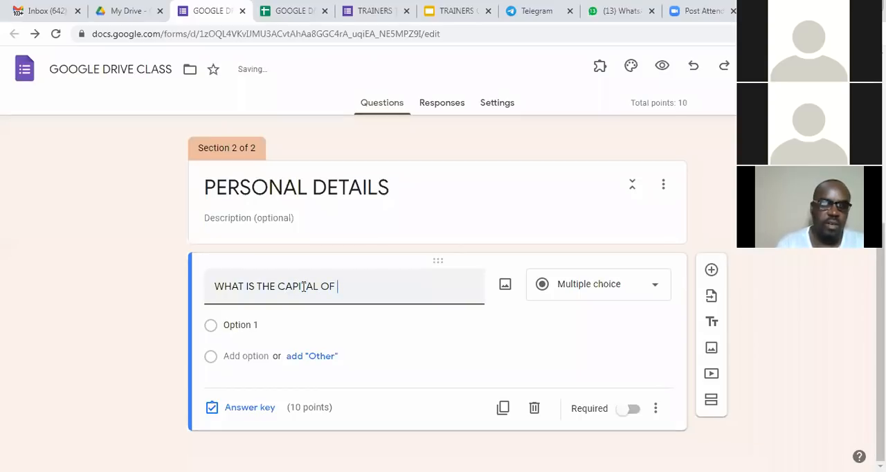
text(KANO)
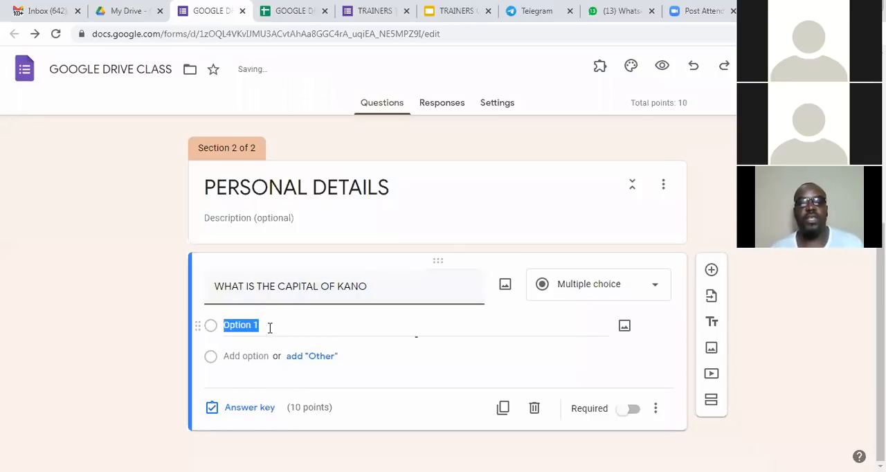
text(KANO)
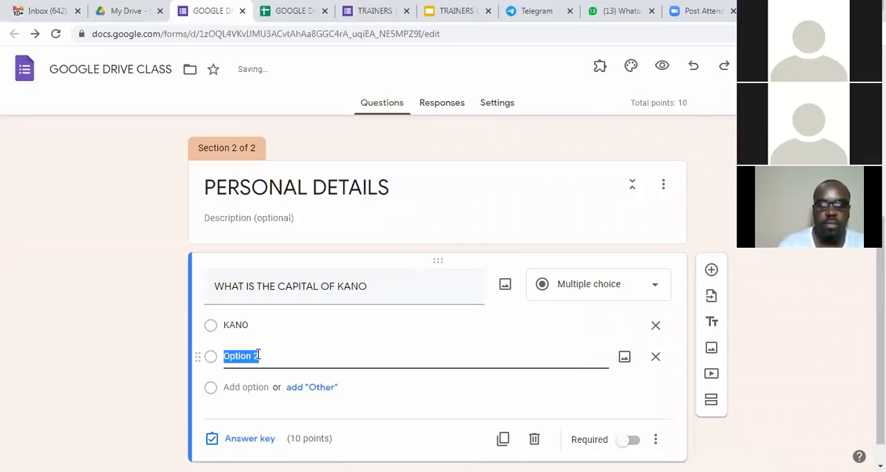
text(MAIDUGURI)
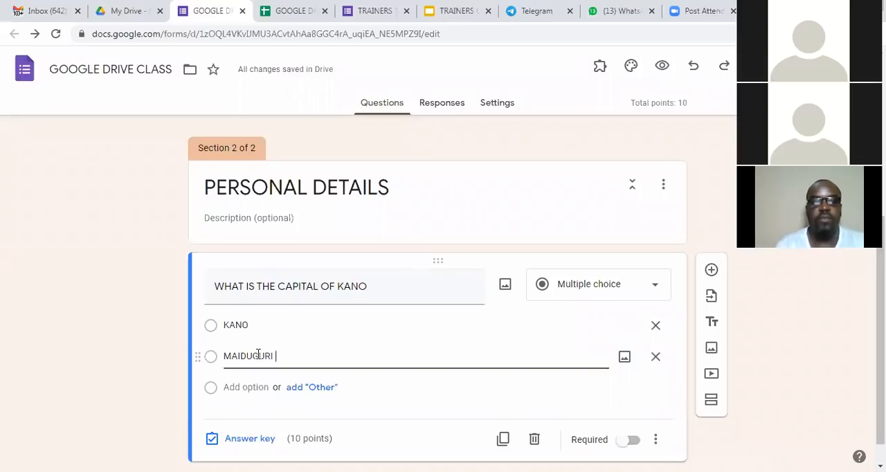
Add LOKOJA and KABBA as the third and fourth choices.
click(245, 387)
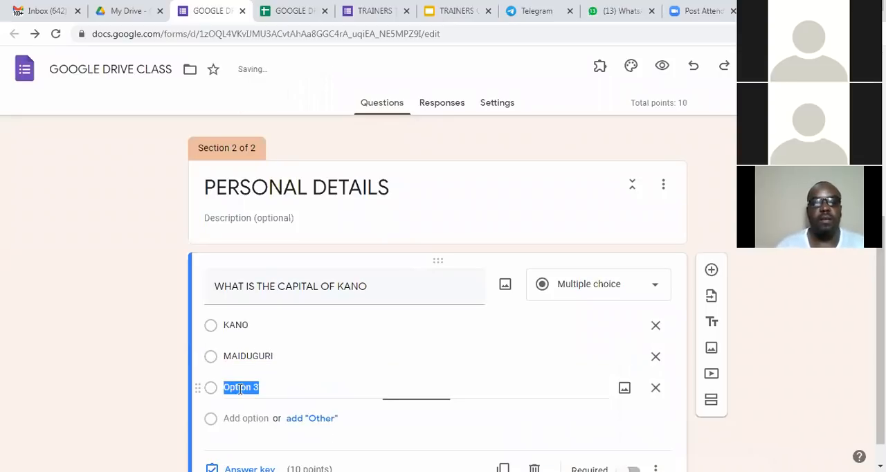
text(LOKOJA)
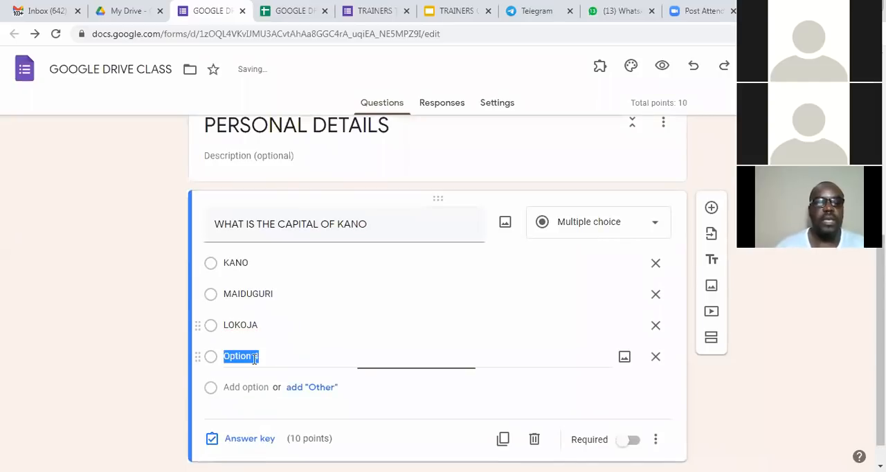
text(KAN)
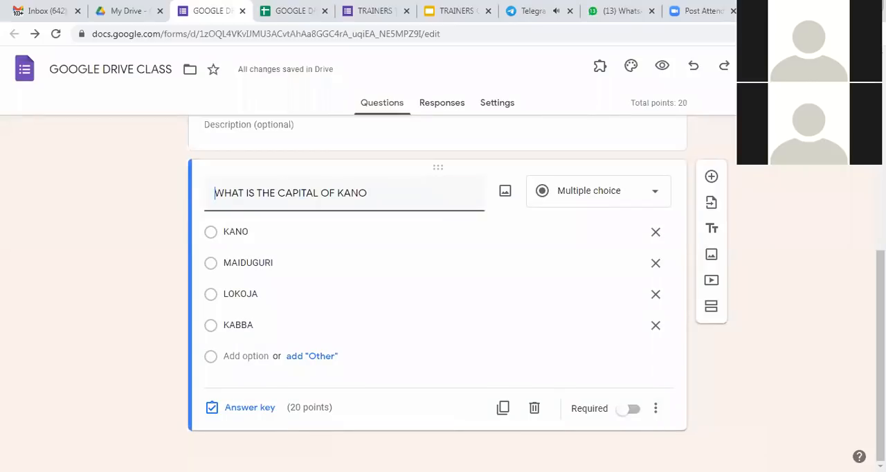
mouse_move(476, 373)
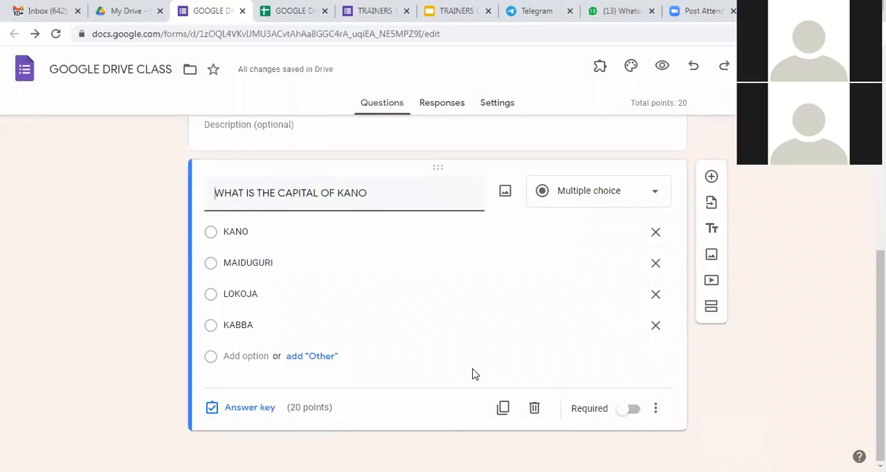
mouse_move(250, 407)
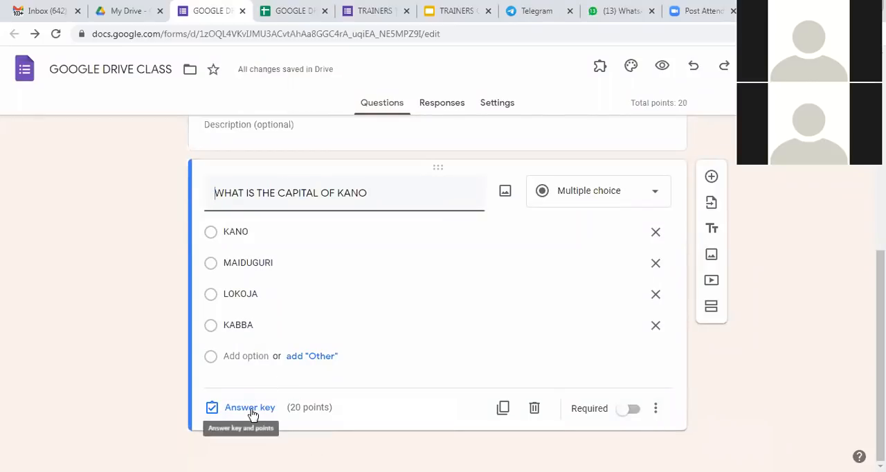
Mark KANO as the correct answer in the question's answer key.
click(249, 407)
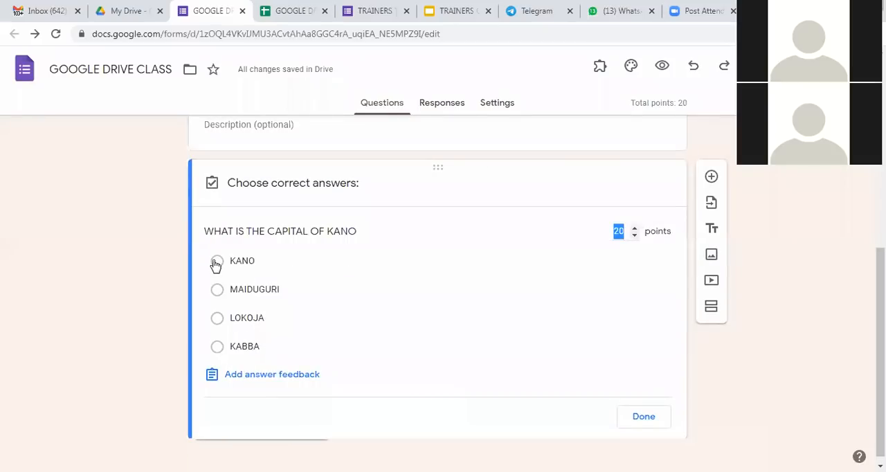
click(216, 260)
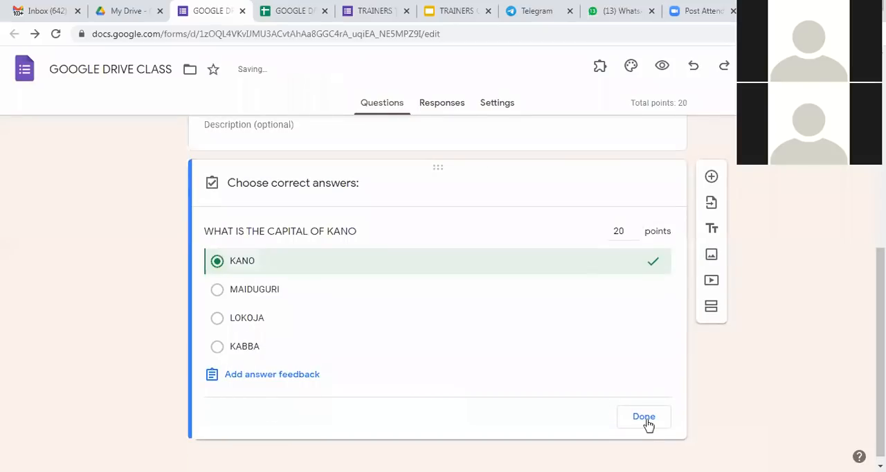
click(642, 415)
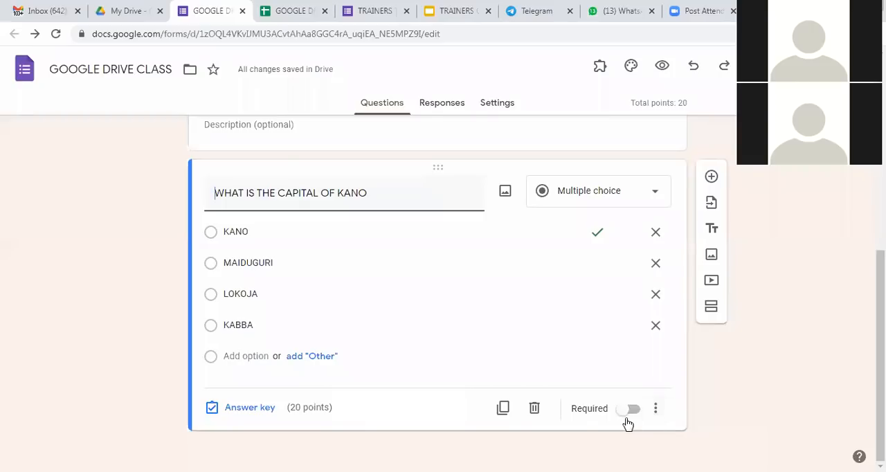
mouse_move(453, 372)
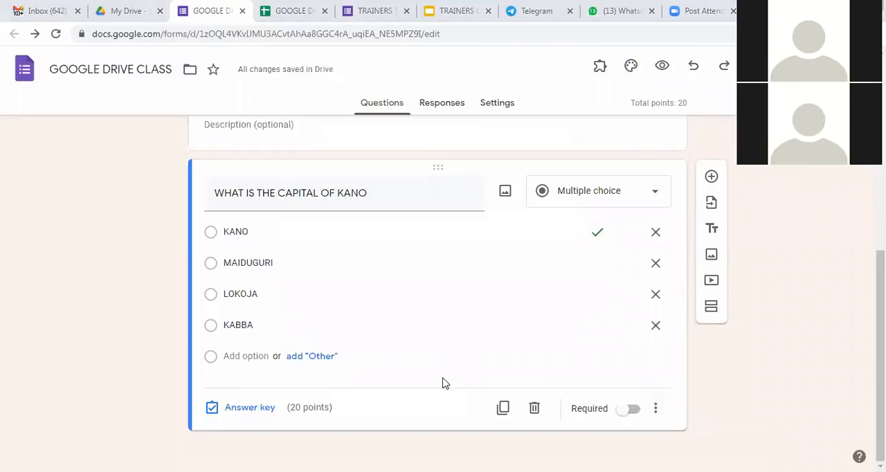
mouse_move(449, 396)
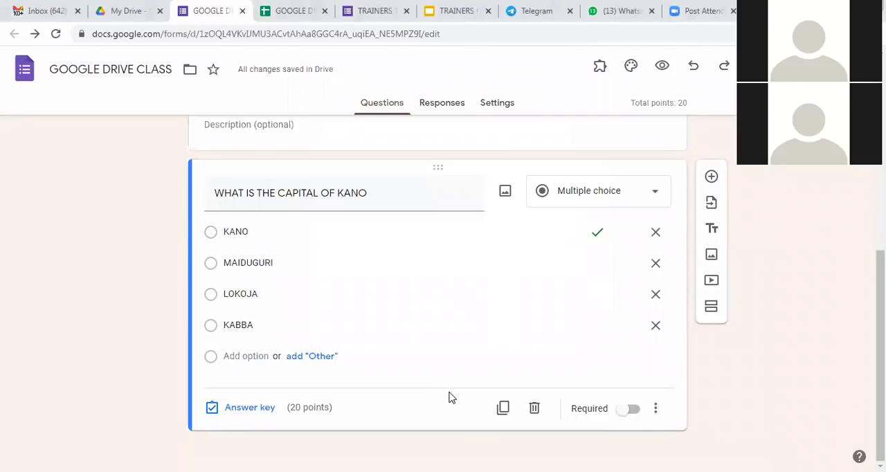
mouse_move(449, 360)
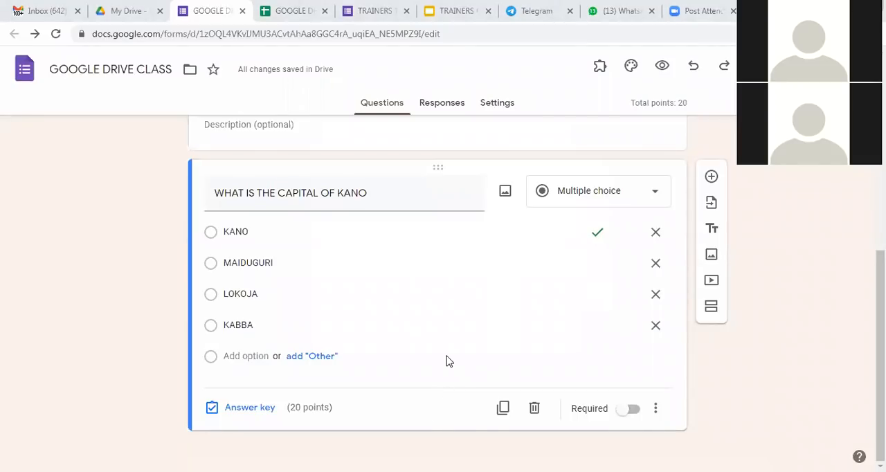
mouse_move(514, 158)
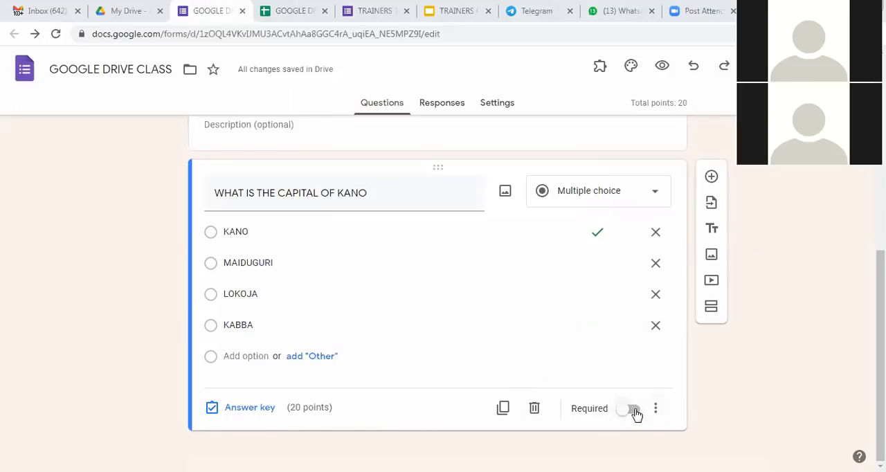
Make the Kano capital question required and show its extra options menu.
click(630, 408)
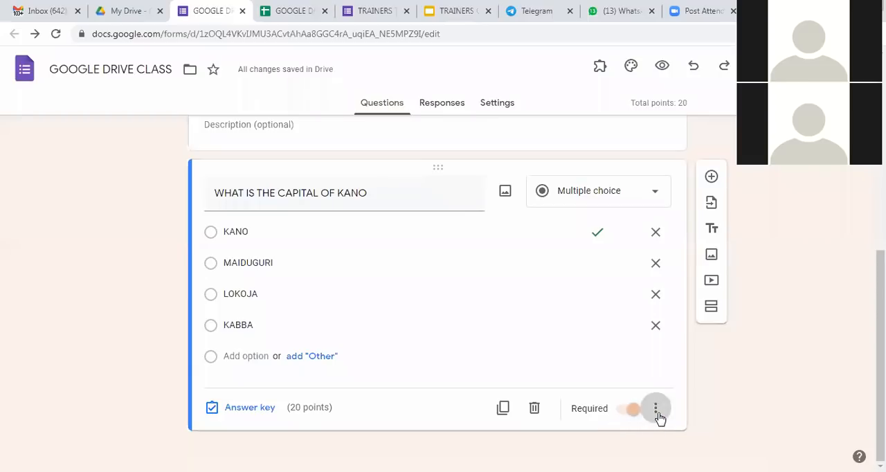
click(656, 406)
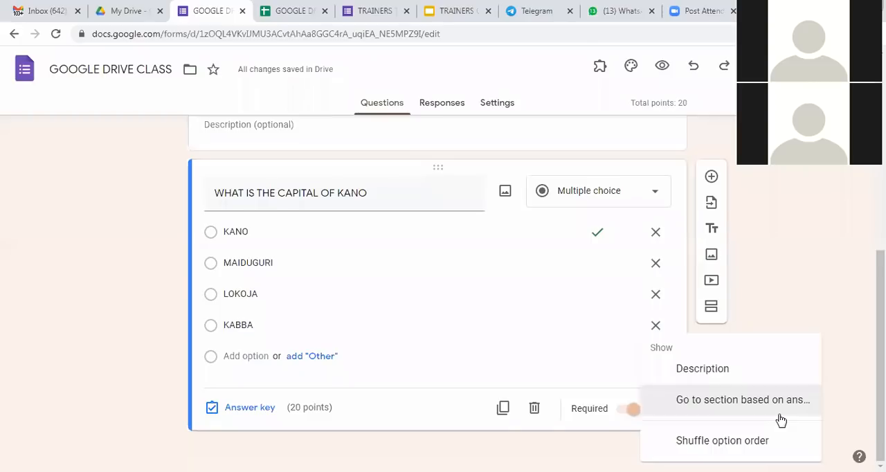
mouse_move(786, 404)
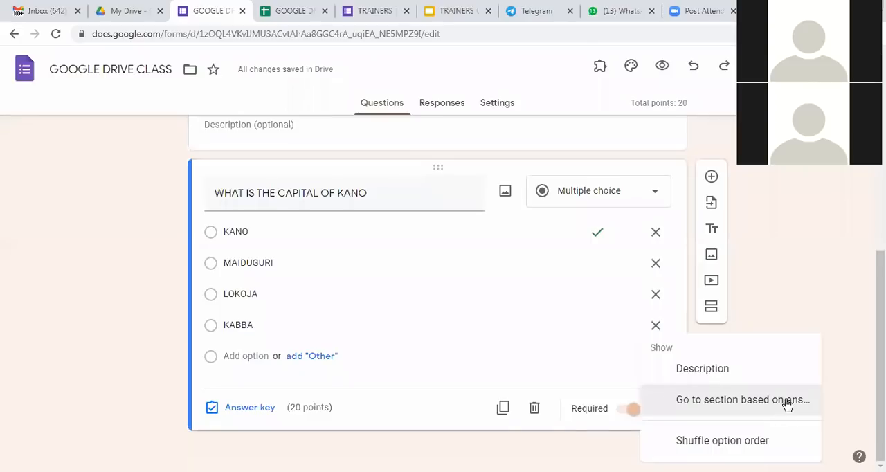
mouse_move(786, 407)
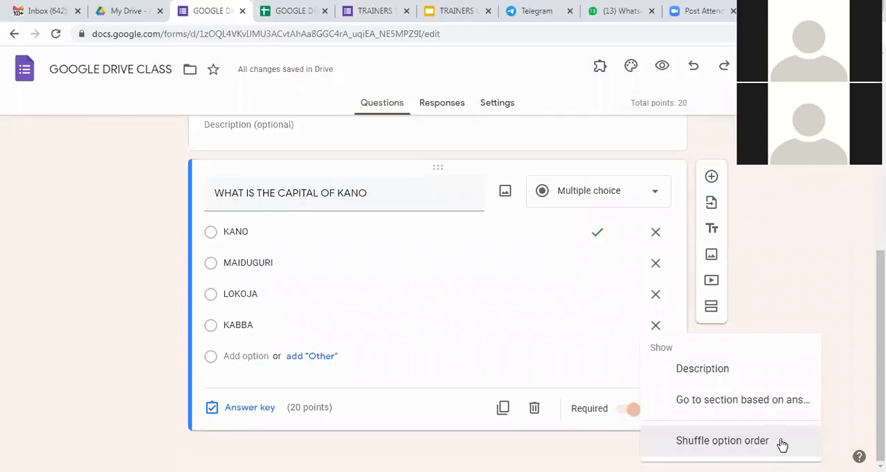
mouse_move(789, 413)
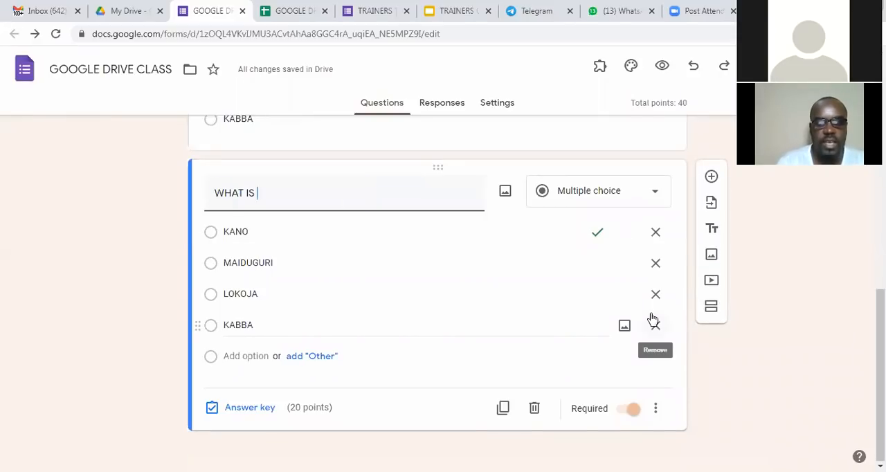
Retitle the copied question WHAT IS THE CAPITAL OF NIGERIA and add the choice ABUJA.
text(THE CAPITALO)
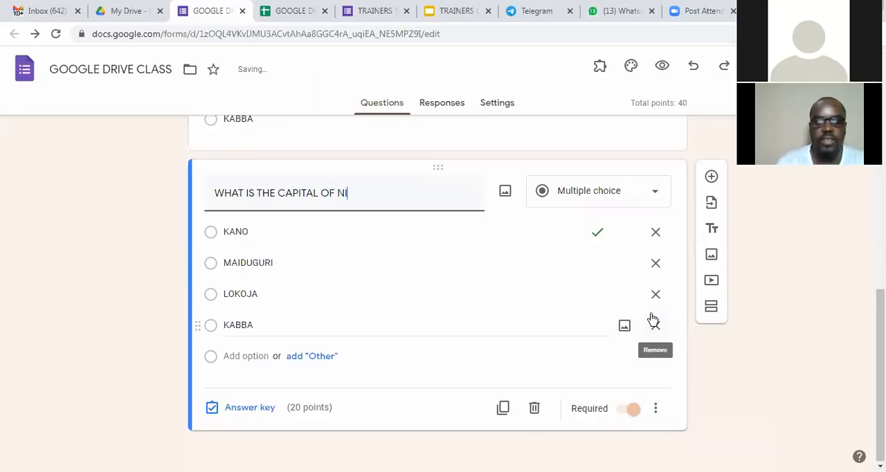
text(GERIA)
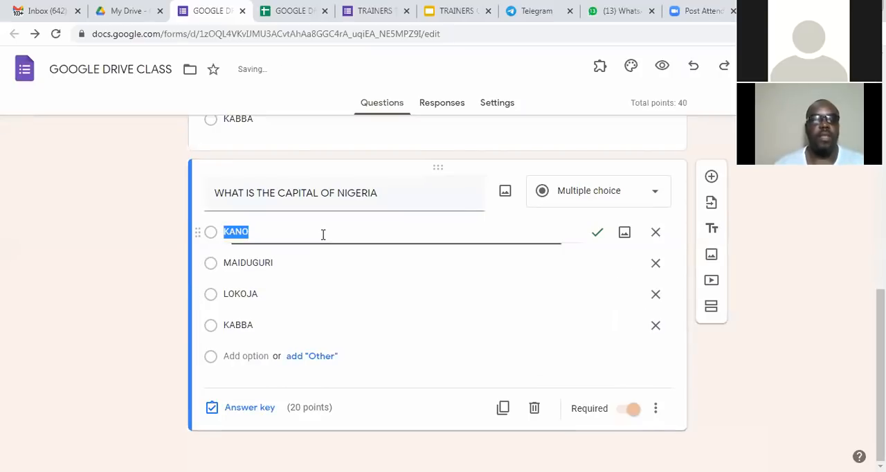
text(ABUJA)
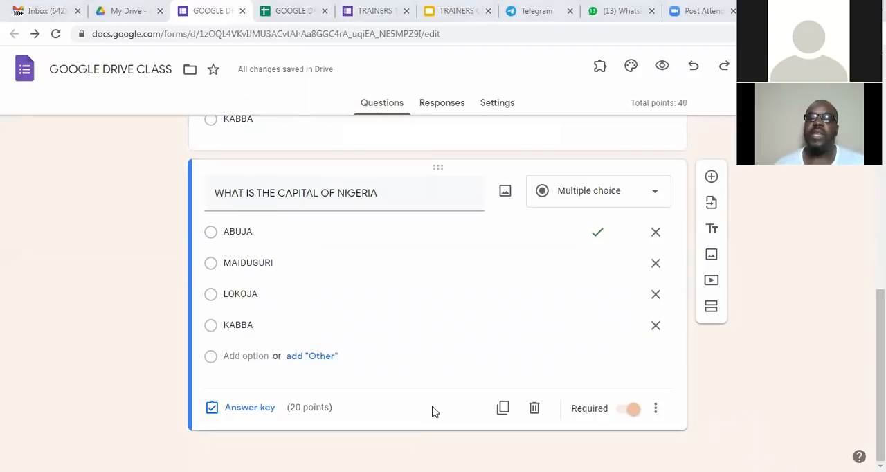
mouse_move(470, 378)
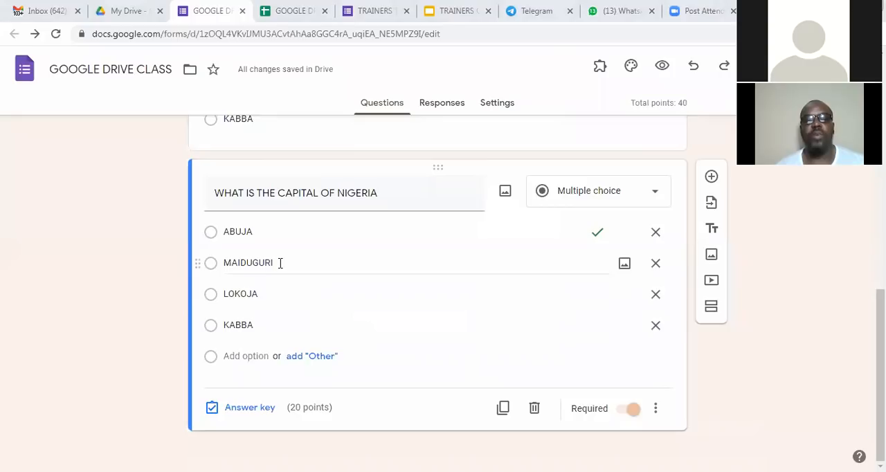
Replace the old choices with LAGOS and BENIN and move ABUJA to third place.
double_click(248, 261)
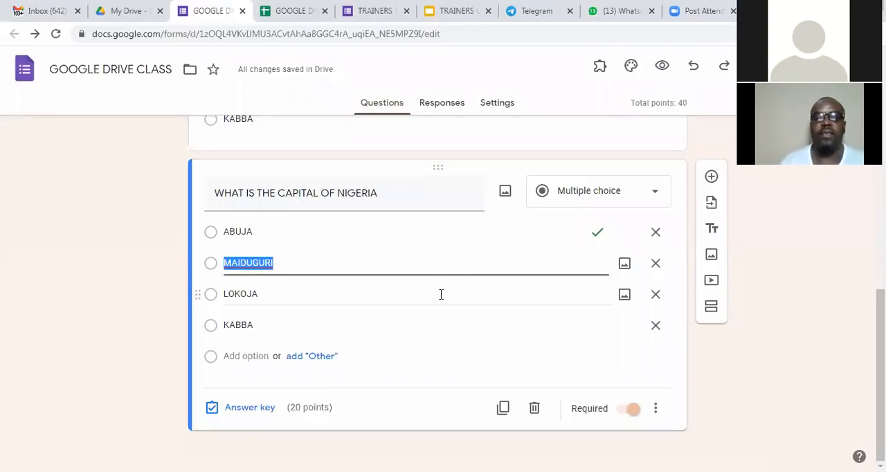
text(L)
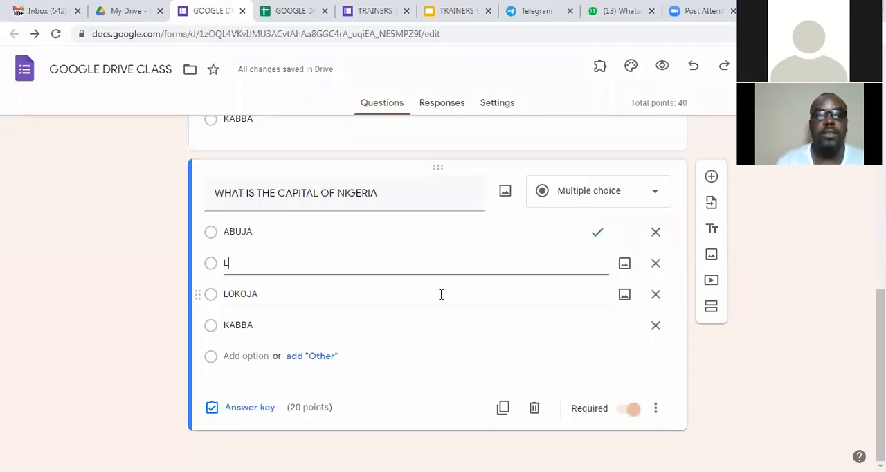
text(AGOS)
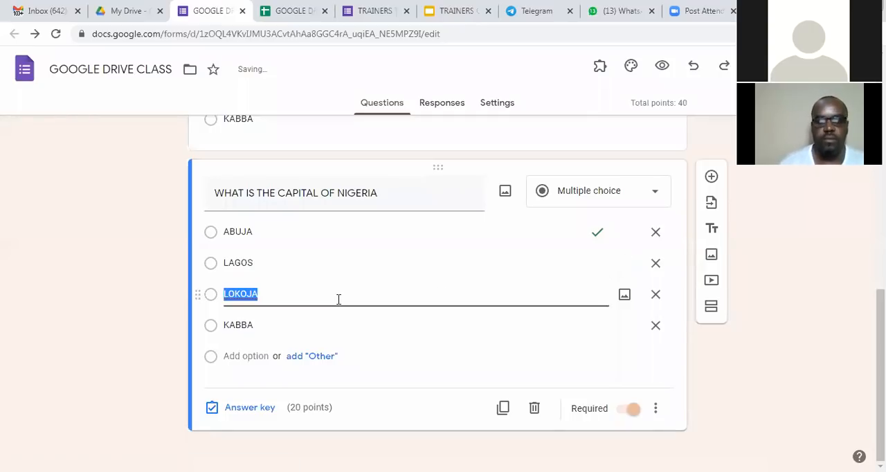
text(BE)
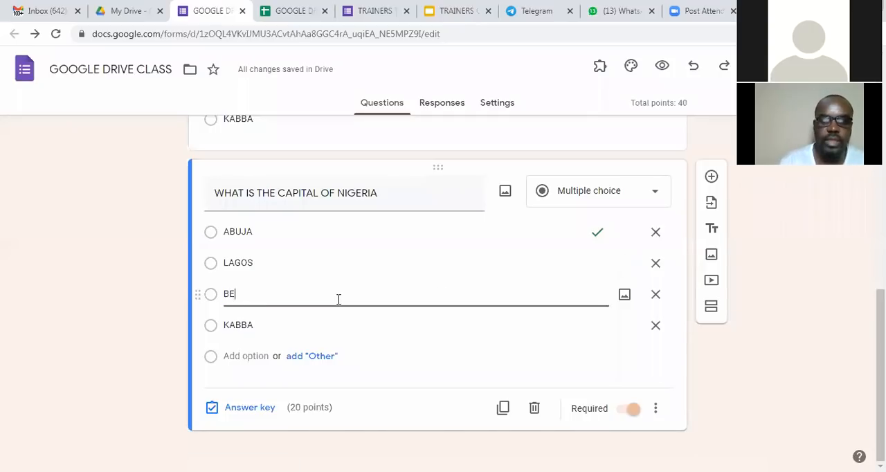
text(NIN)
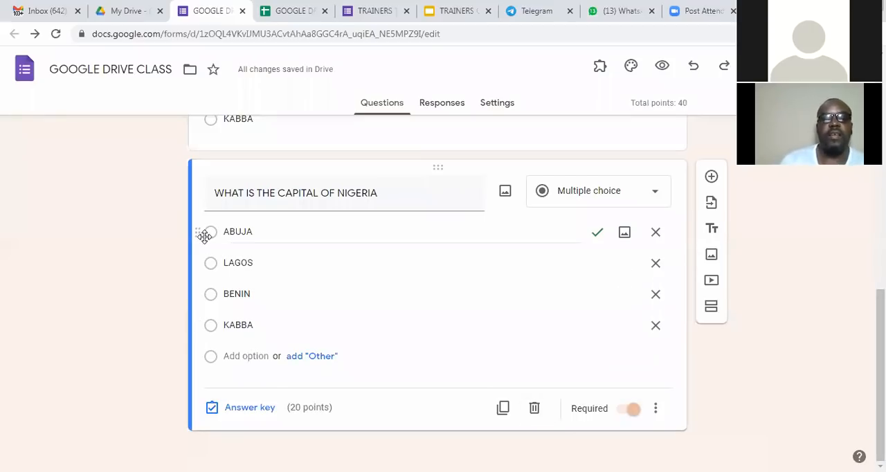
drag(200, 233, 210, 296)
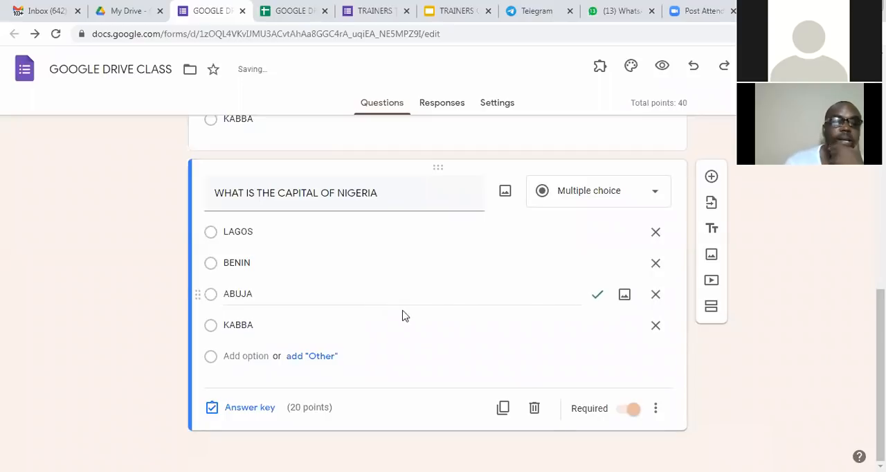
mouse_move(503, 408)
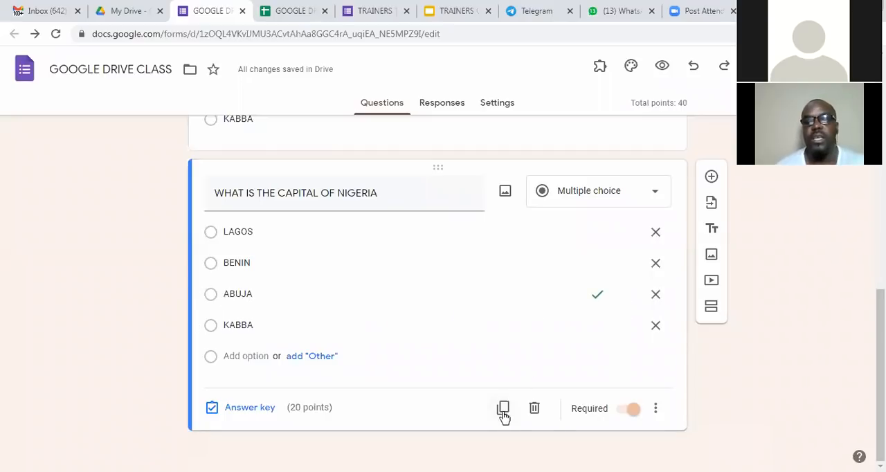
Duplicate the question and retitle it HOW MANY MONTH DO WE HAVE IN A YEAR.
click(503, 407)
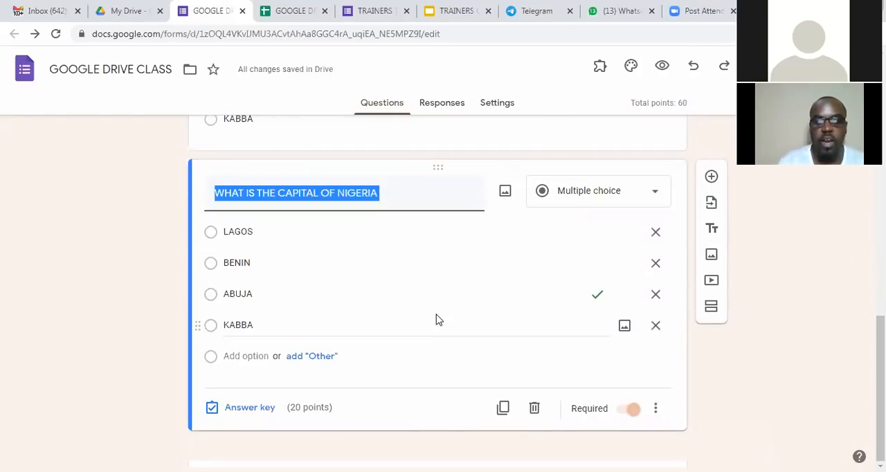
text(HOW MANY)
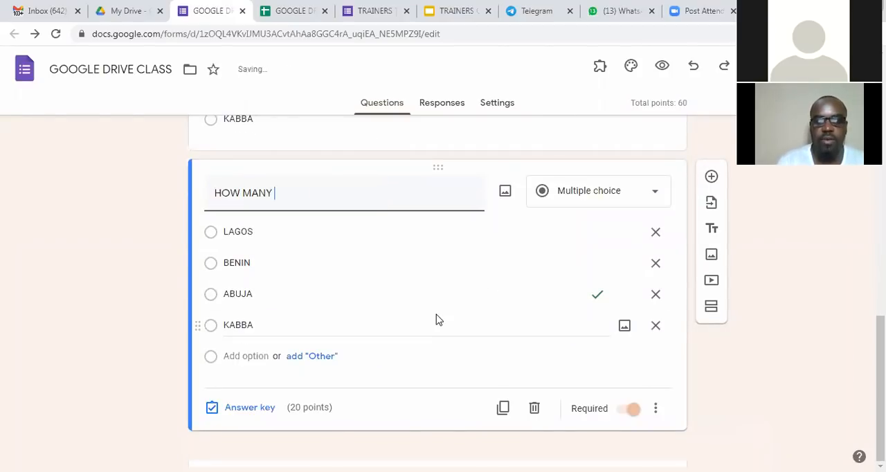
text(MONTH DO WE)
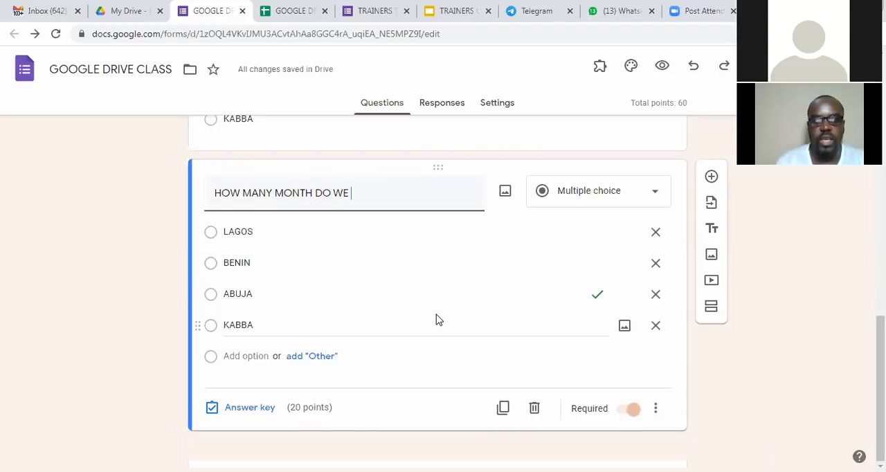
text(HAVE IN)
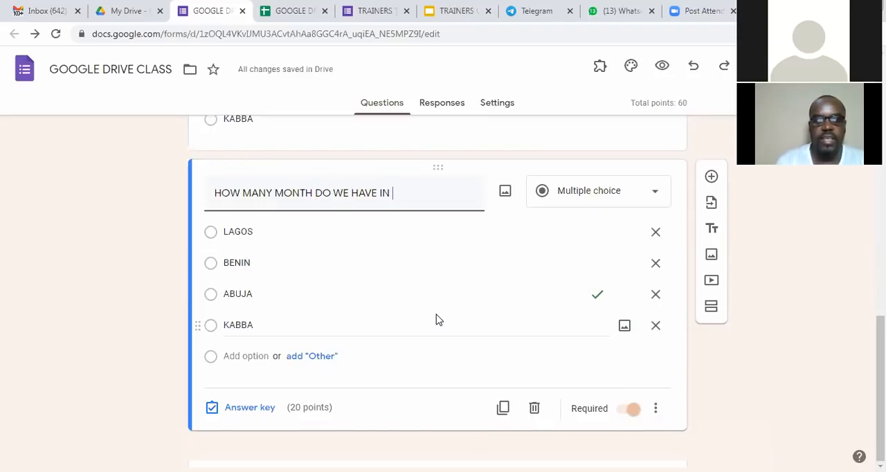
text(A YEAR)
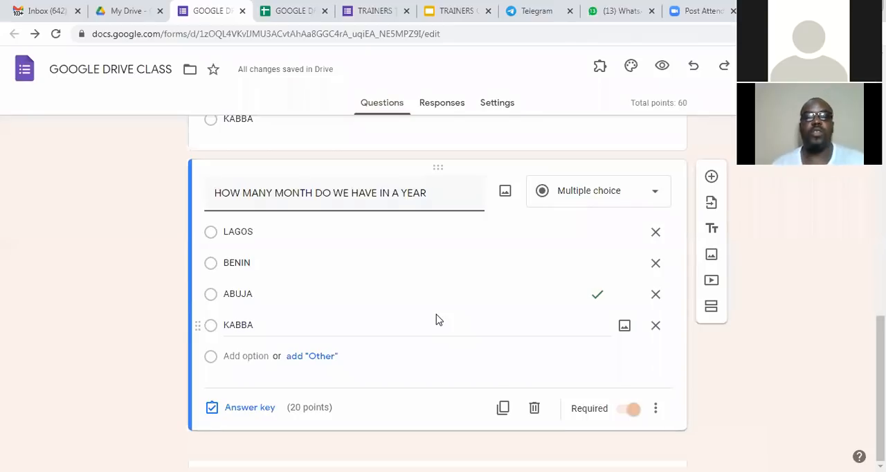
Replace the choices with 12, 2 and 24, keeping 12 as the correct answer.
double_click(238, 293)
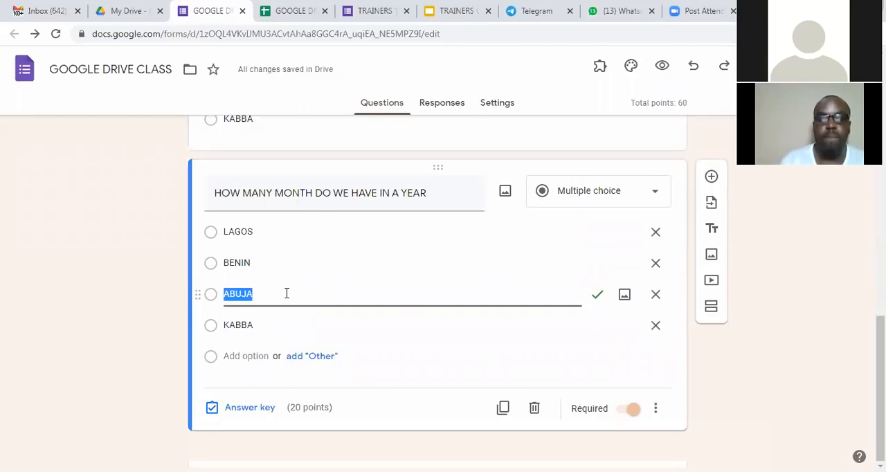
text(12)
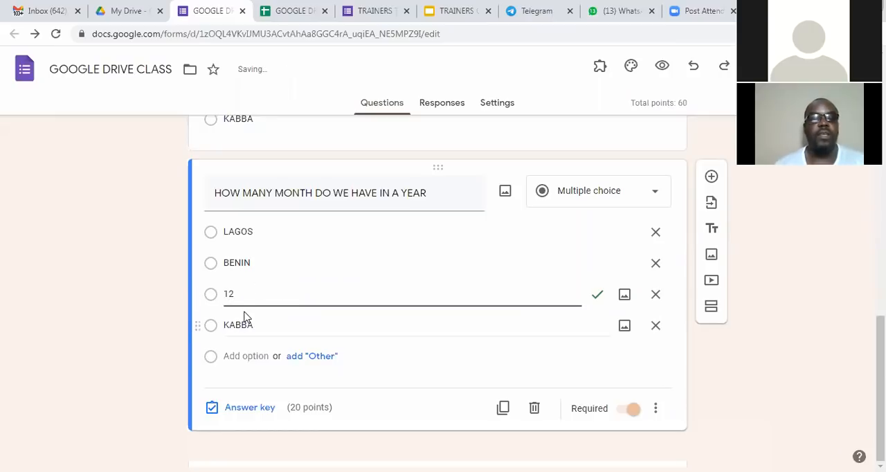
text(2)
click(415, 263)
text(11)
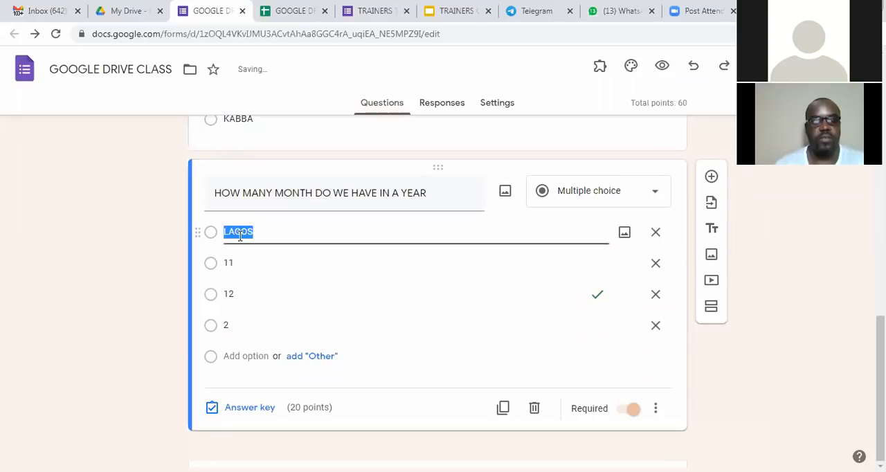
text(24)
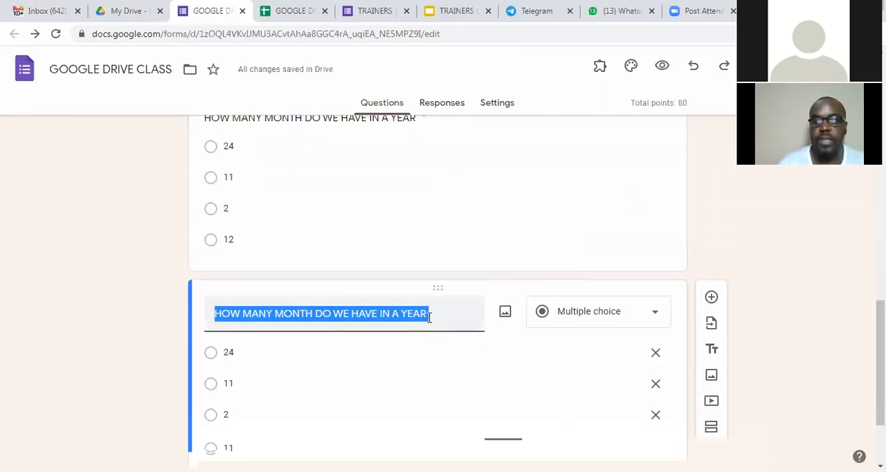
Write WHO IS THE PRESIDENT OF NIGERIA with choices BUHARI, OSIBANJO, ATIKU and TINUBU.
text(WHO IS T)
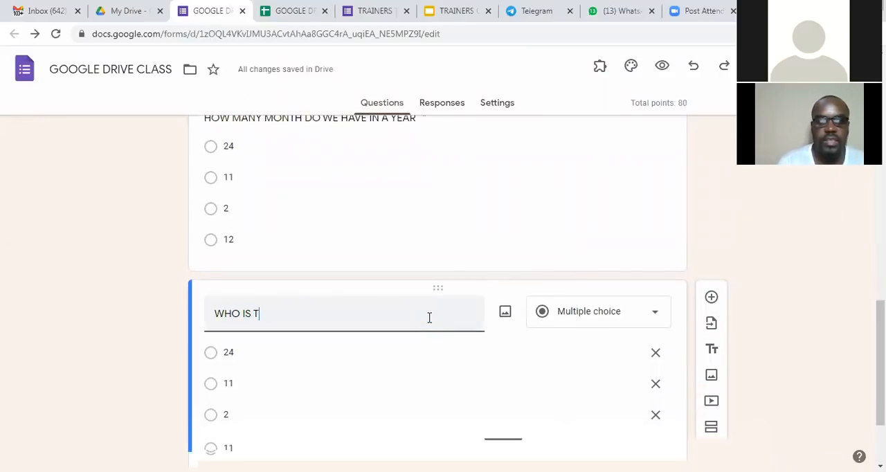
text(HE PRESIDENT)
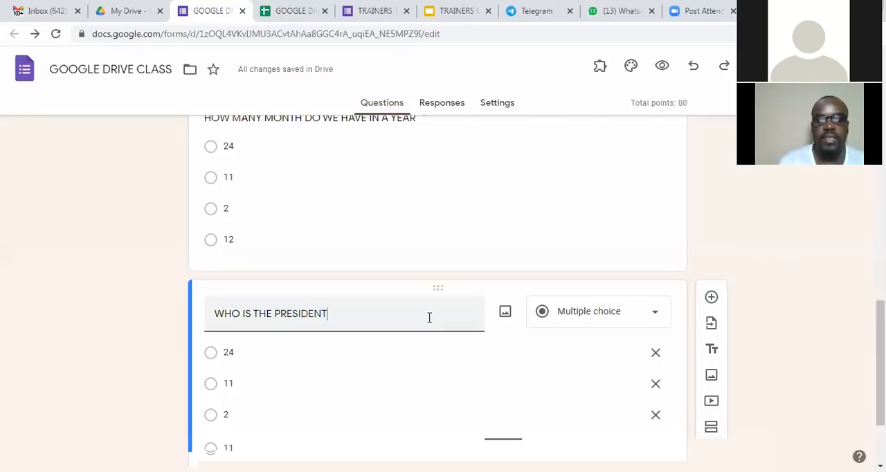
text(OF)
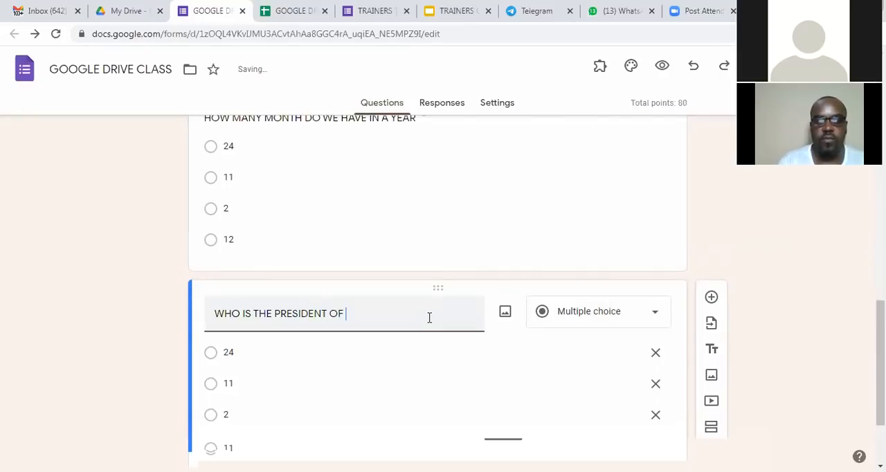
text(NIGERIA)
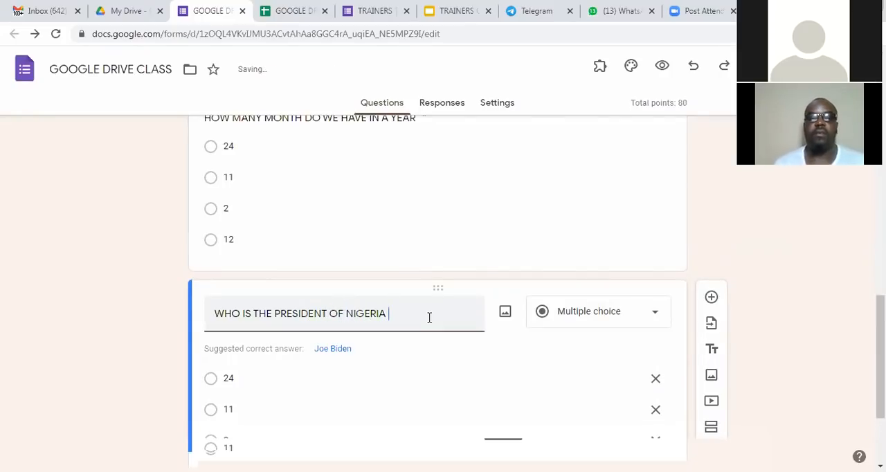
scroll(down, 3)
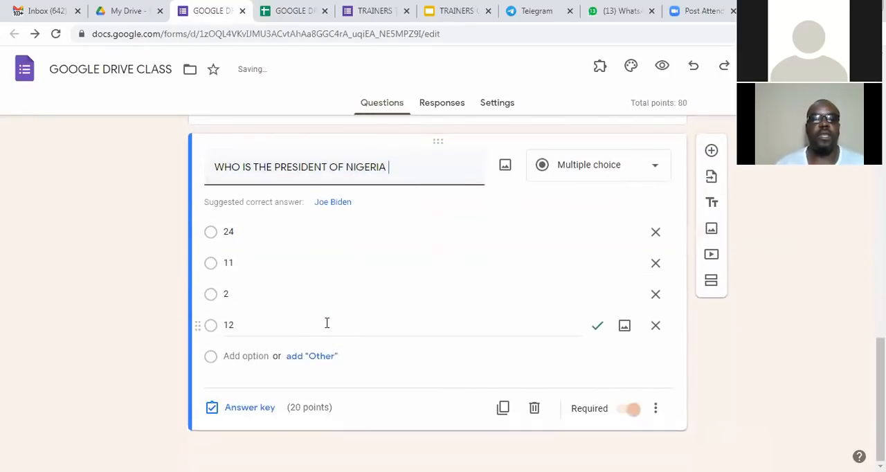
text(B)
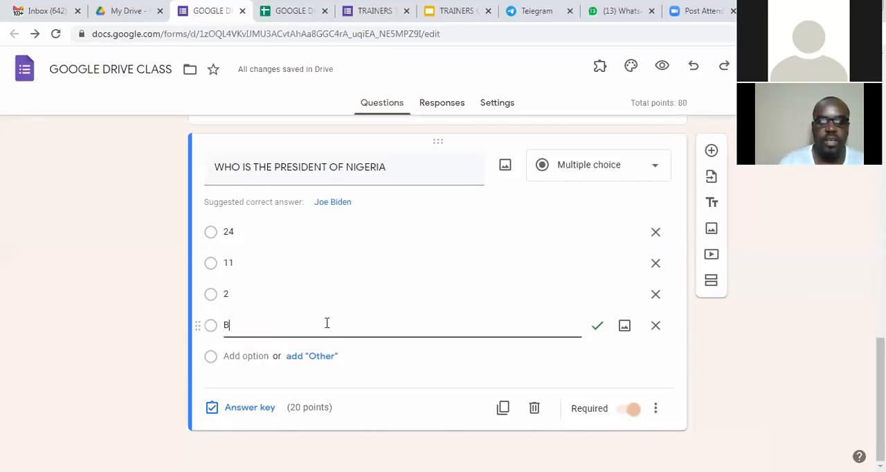
text(UHARI)
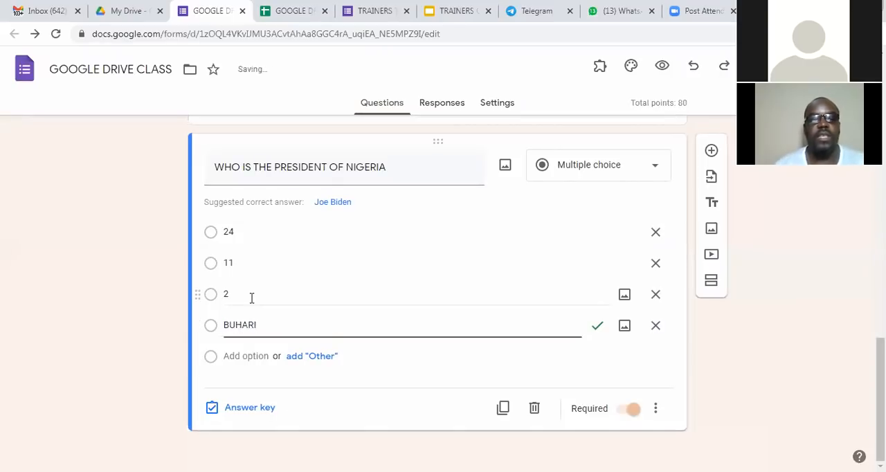
click(225, 294)
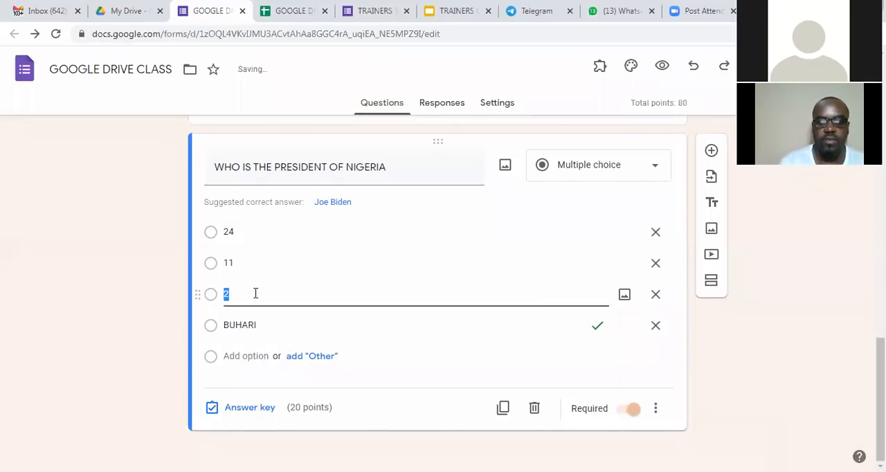
text(OSIBANJO)
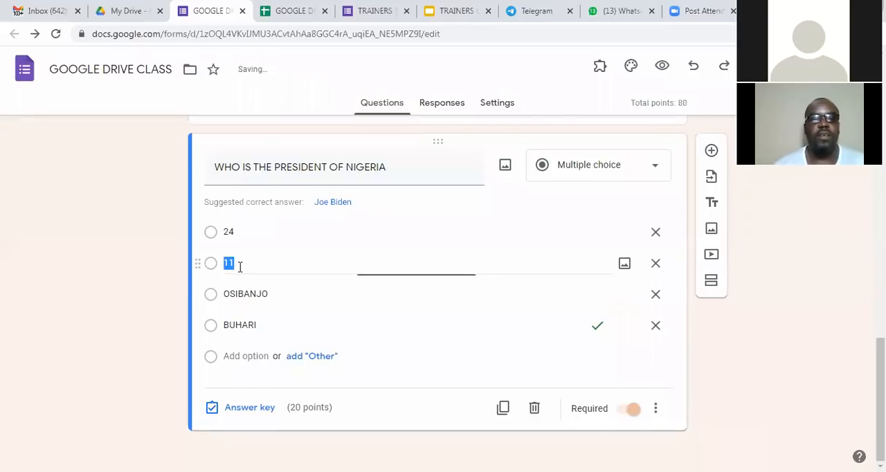
text(ATIKU)
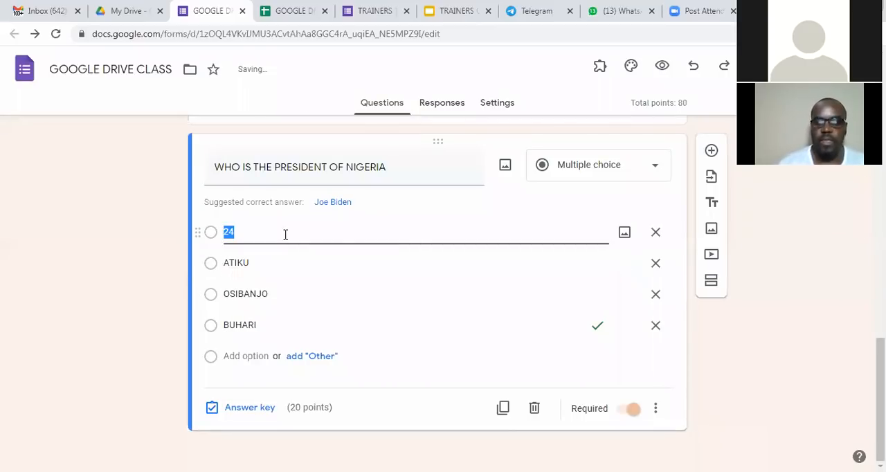
text(TINUBU)
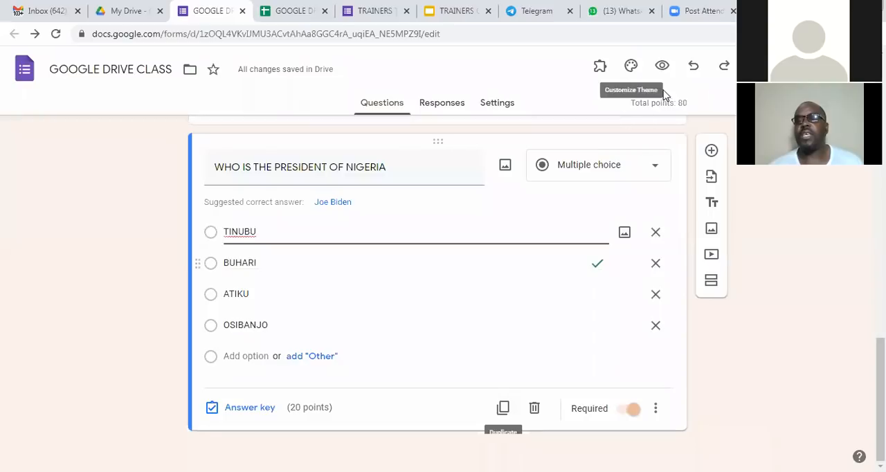
mouse_move(606, 339)
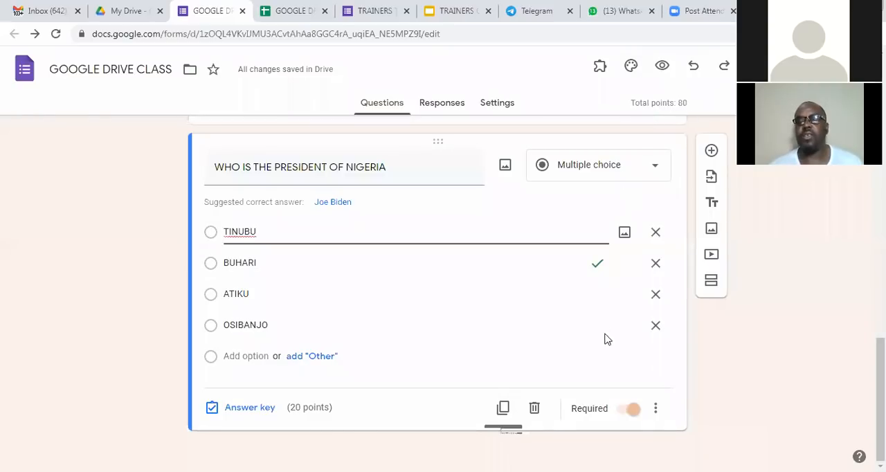
mouse_move(504, 407)
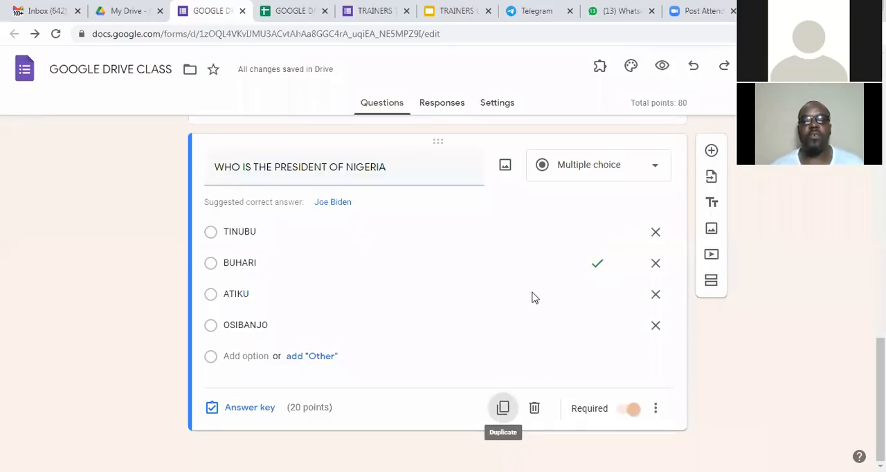
Duplicate it into HOW COUNTRIES DO WE HAVE IN AFRICA with choices 54, 20, 27 and 45.
click(502, 406)
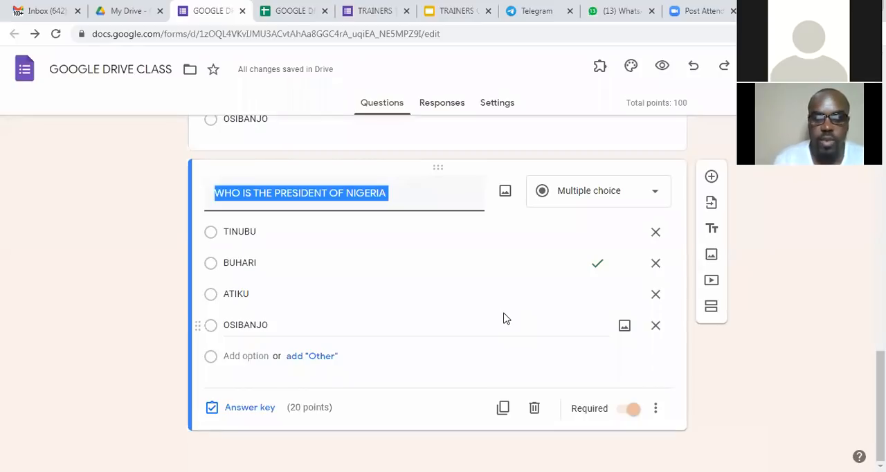
text(HOW)
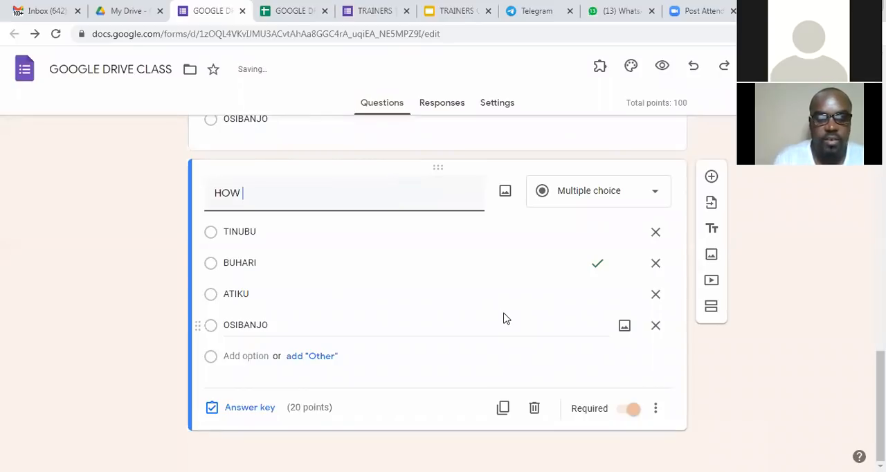
text(COUNTRIES)
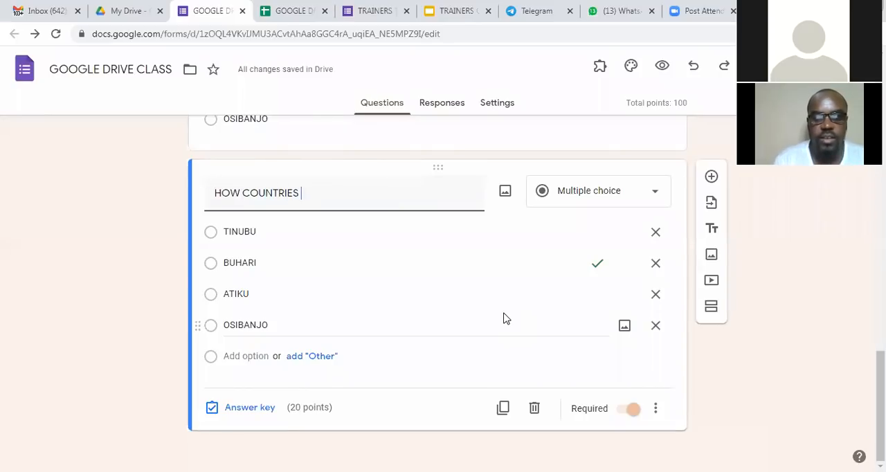
text(DO WE HAVE)
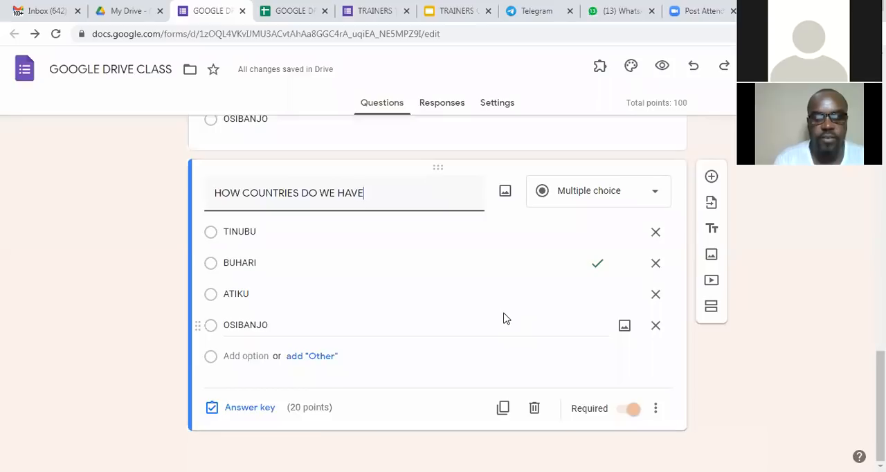
text(IN AFRIC)
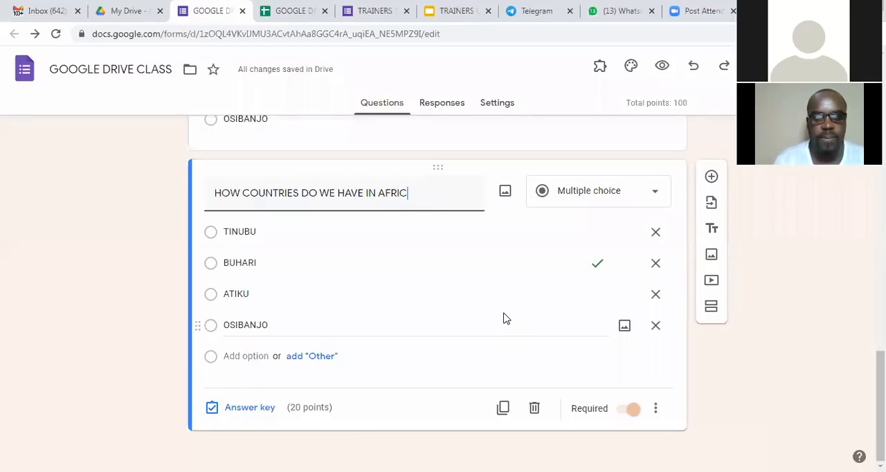
text(A)
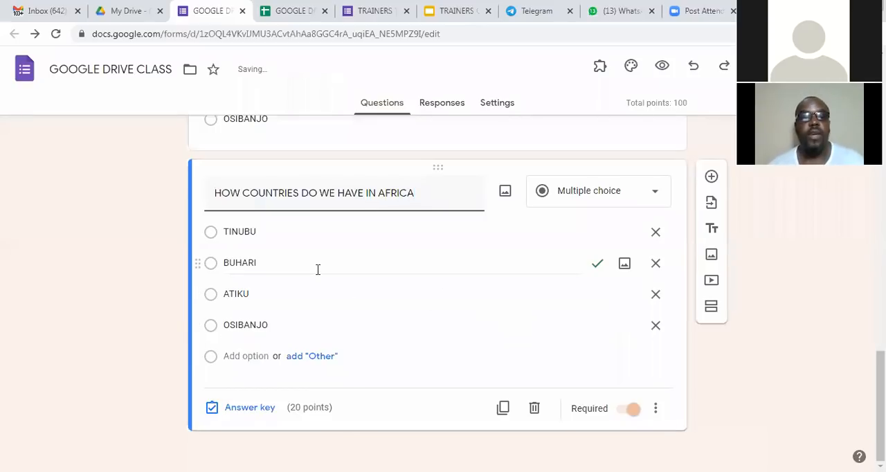
text(54)
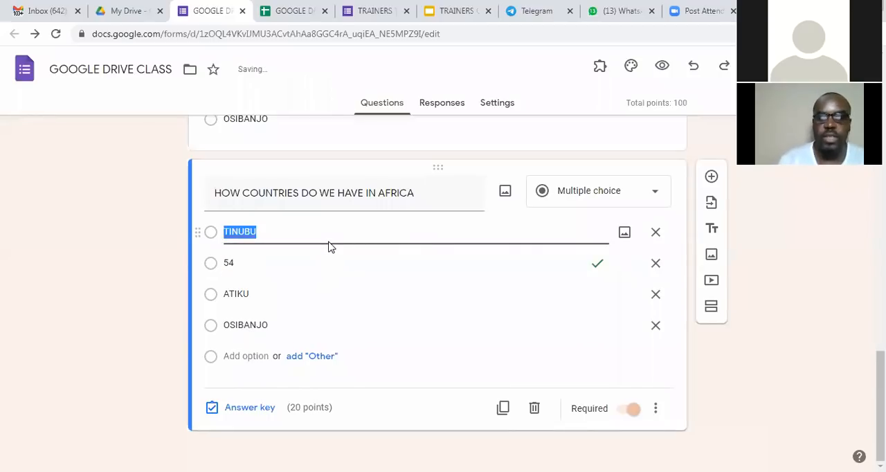
text(20)
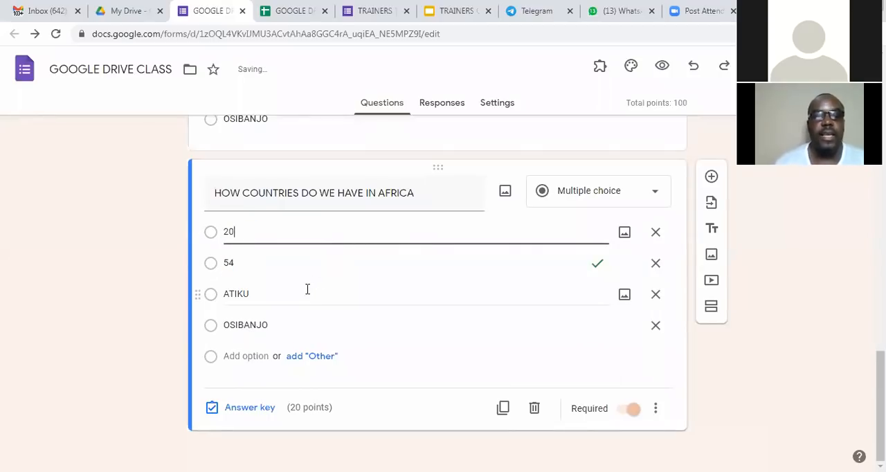
text(27)
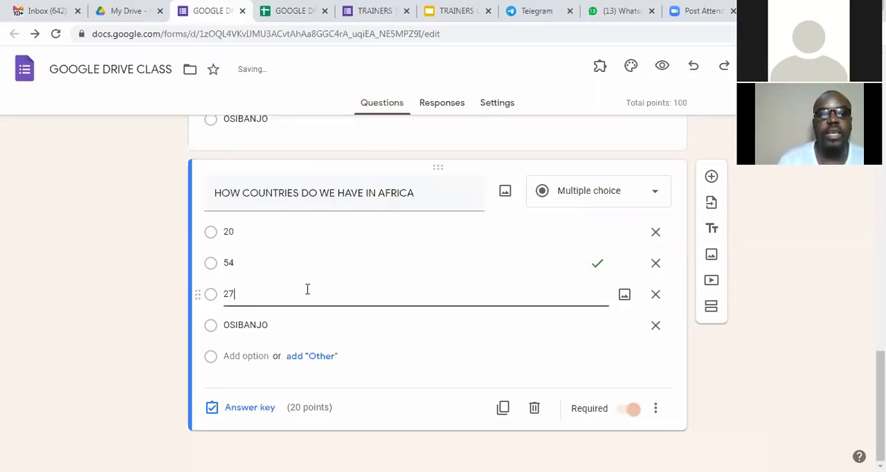
double_click(245, 325)
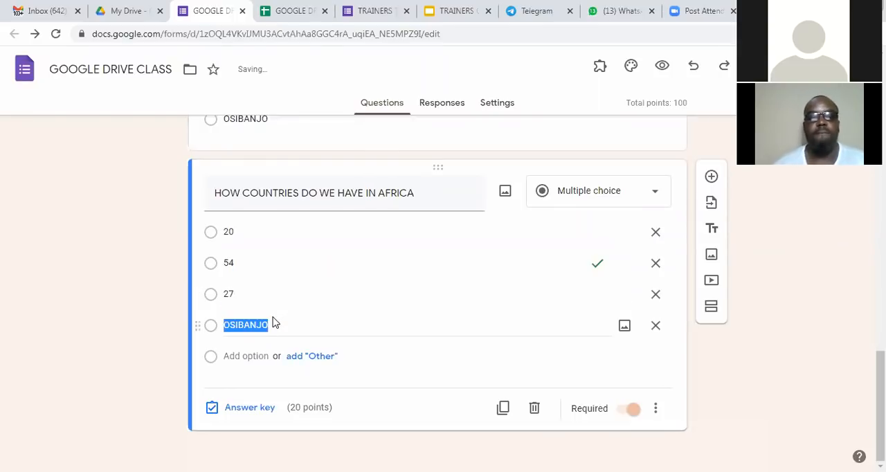
text(45)
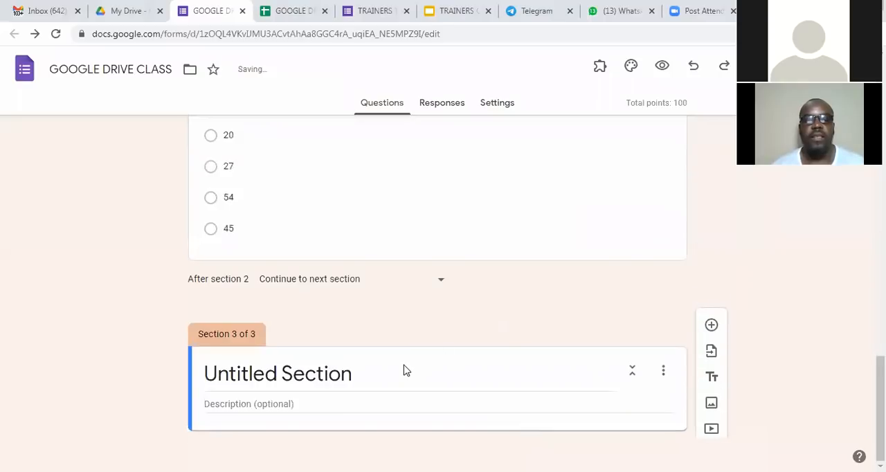
Title the third section THANK YOU FOR TAKING THIS QUIZ.
text(T)
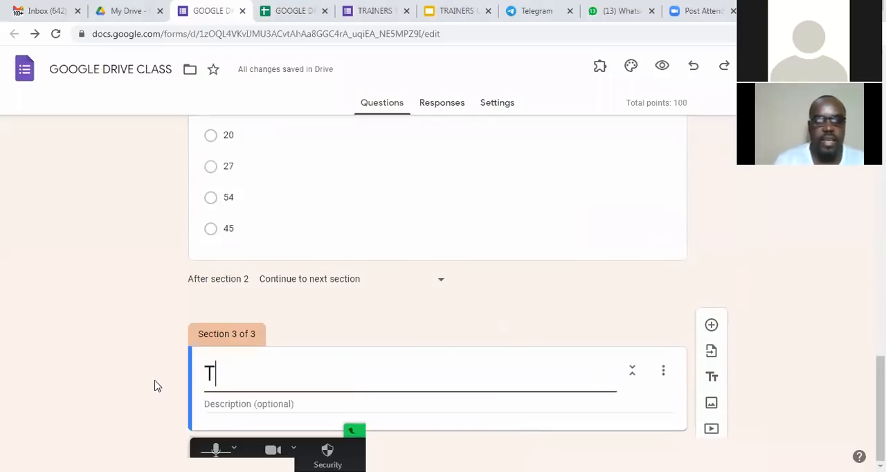
text(HANK YOU FOR)
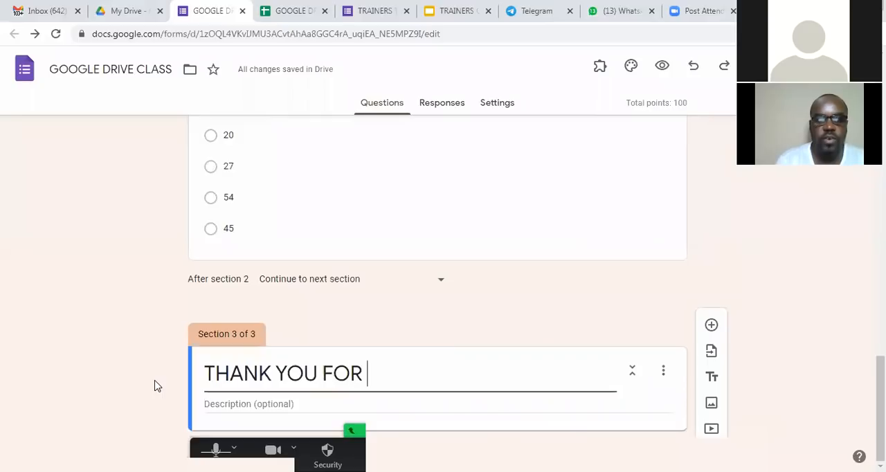
text(TAKING TH)
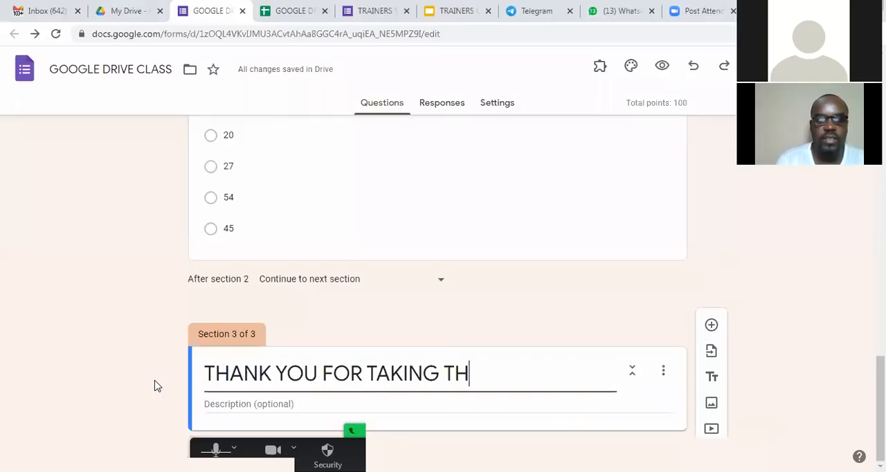
text(IS QUIZ)
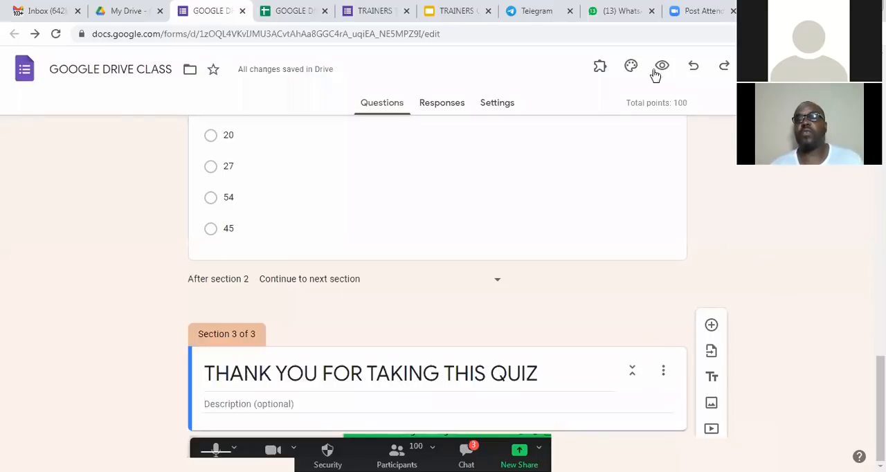
mouse_move(661, 65)
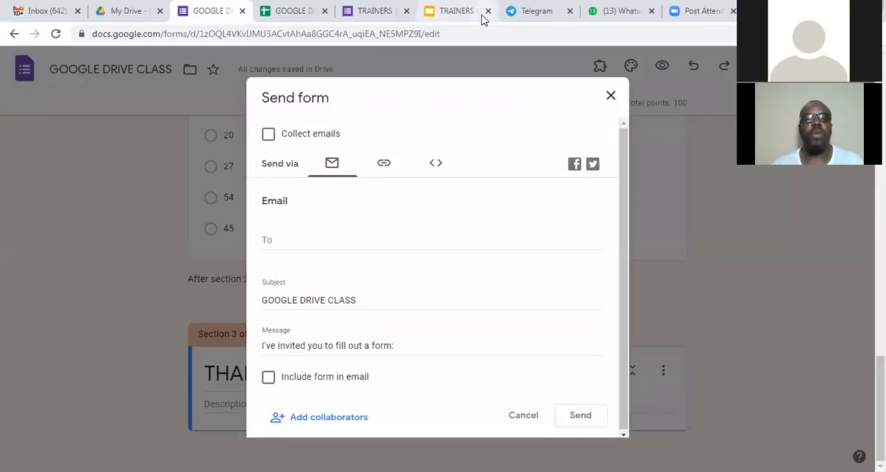
Copy the quiz's shortened link from Send form and return to the editor.
click(385, 163)
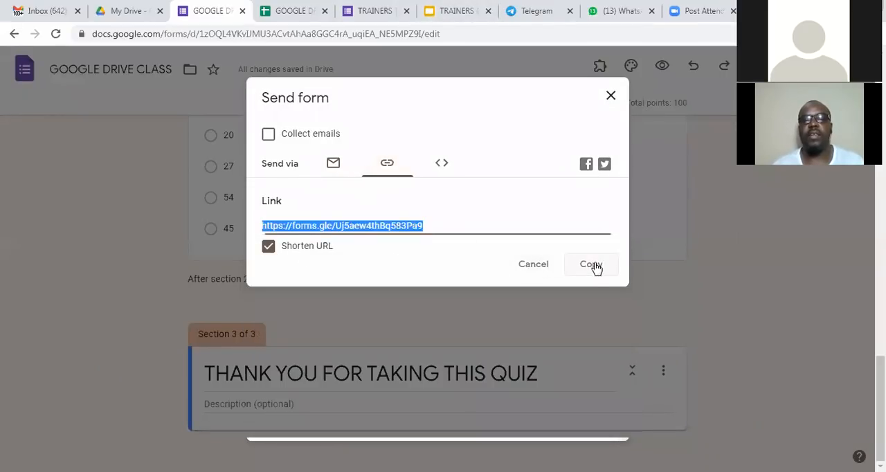
click(590, 263)
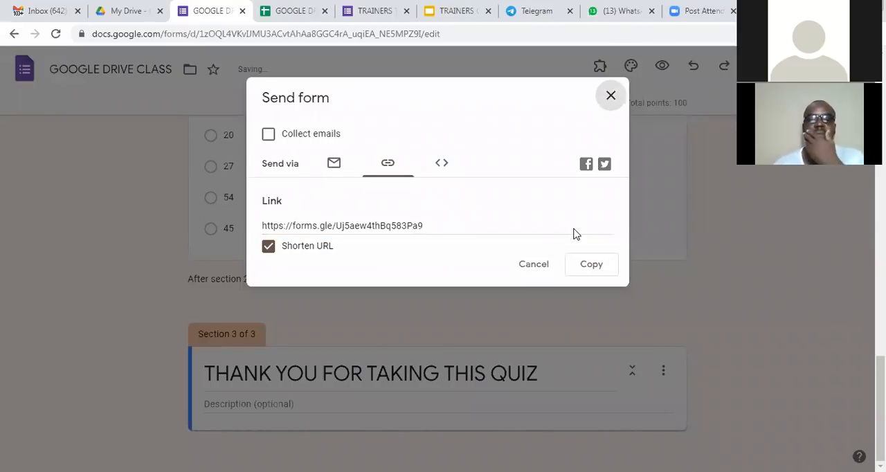
click(608, 94)
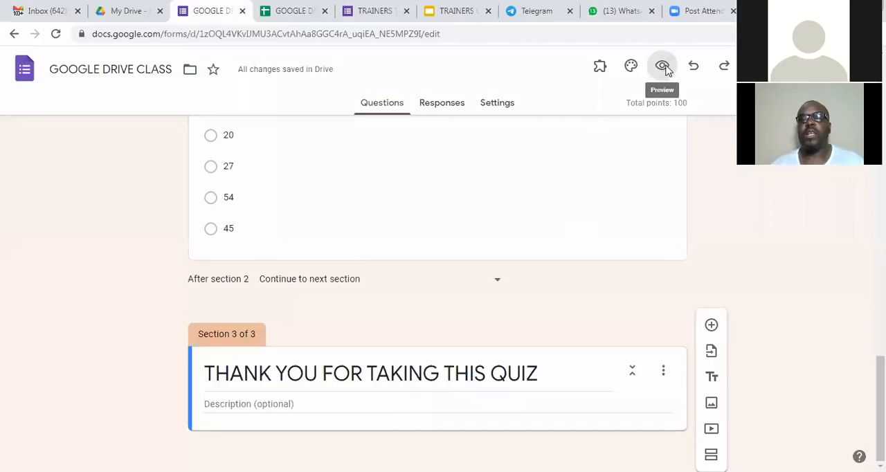
Preview the quiz as a respondent, then view the TRAINERS TRAINING CERTIFICATE responses.
click(661, 65)
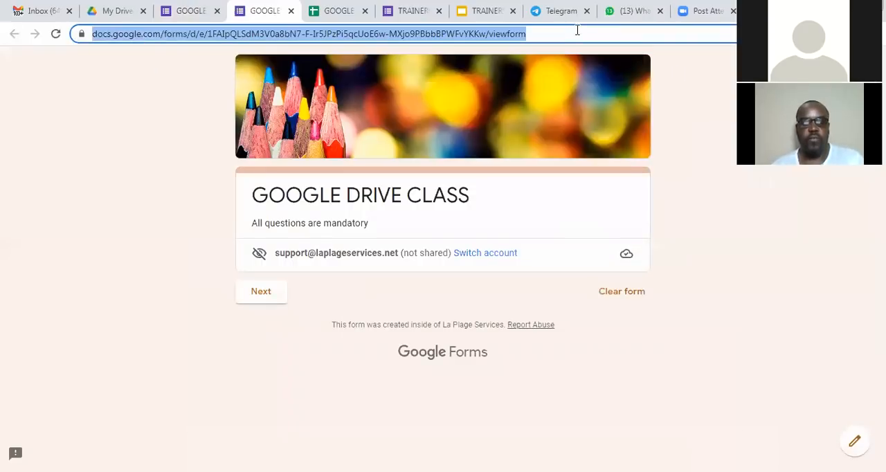
mouse_move(598, 5)
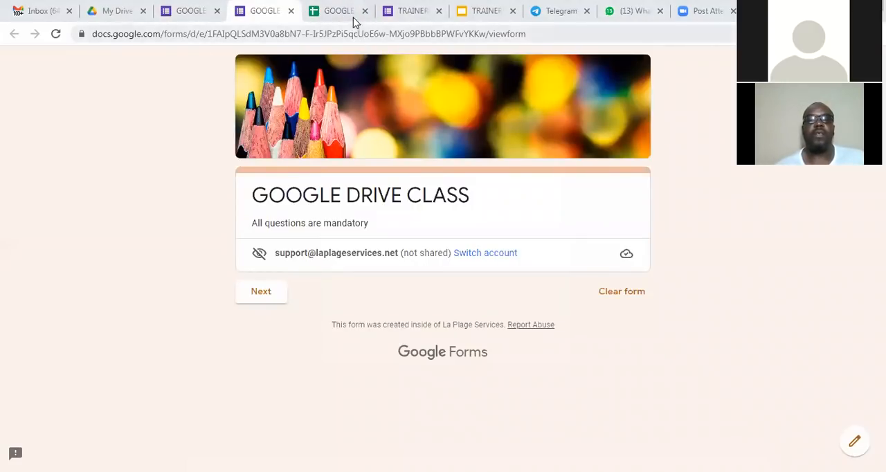
click(413, 11)
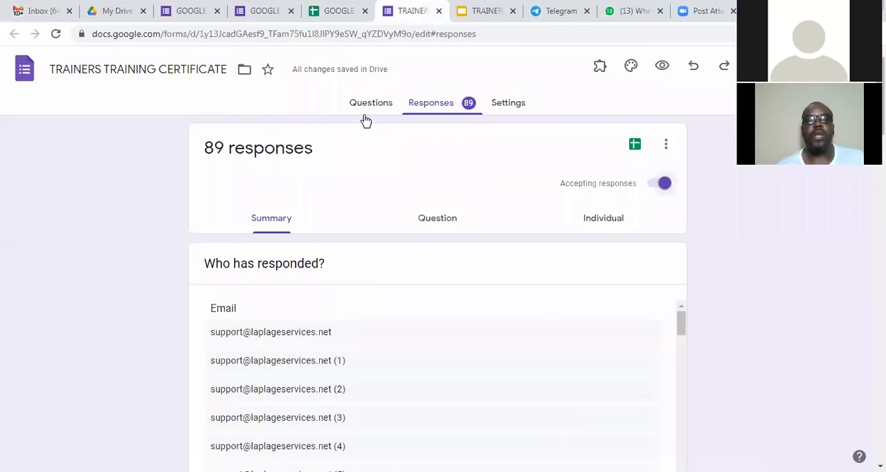
Back in the quiz, set 54 (not 27) as the Africa question's correct answer.
click(371, 103)
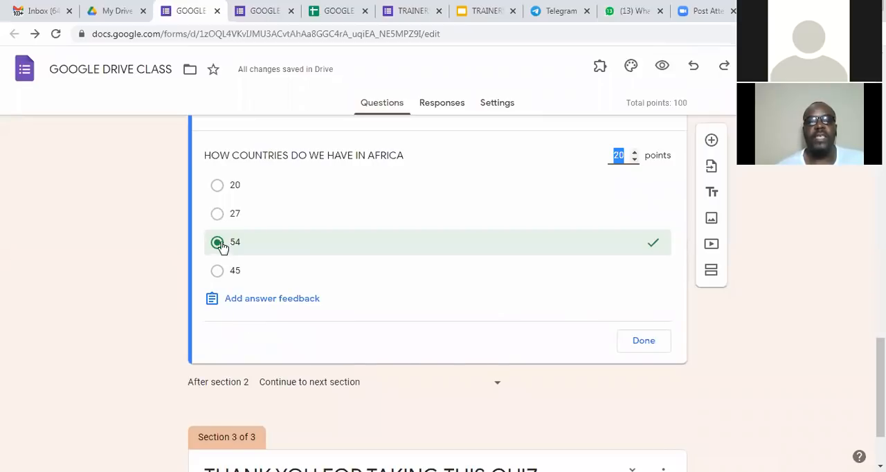
click(216, 213)
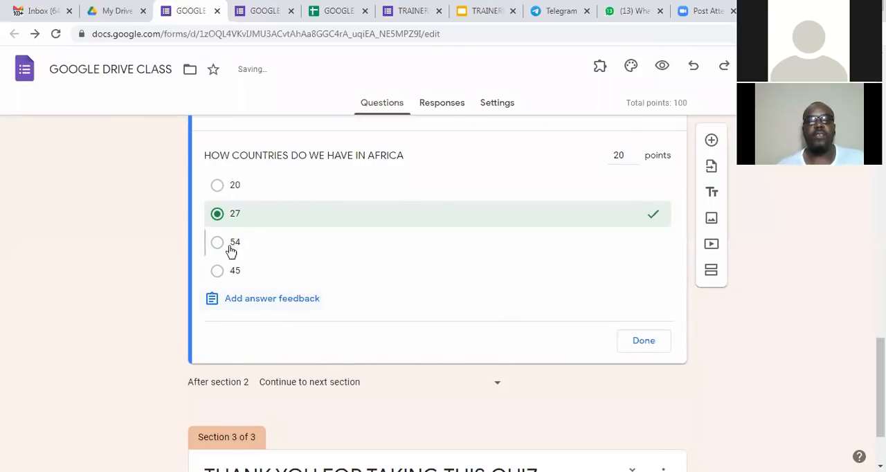
click(217, 242)
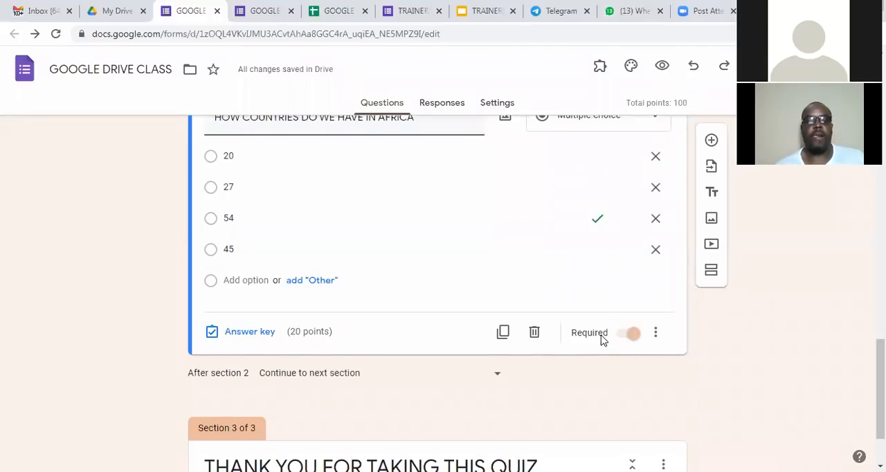
scroll(down, 3)
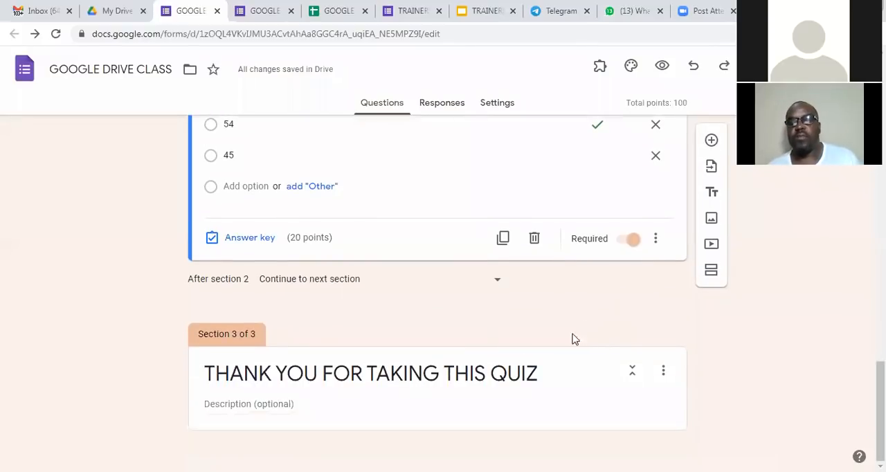
mouse_move(277, 31)
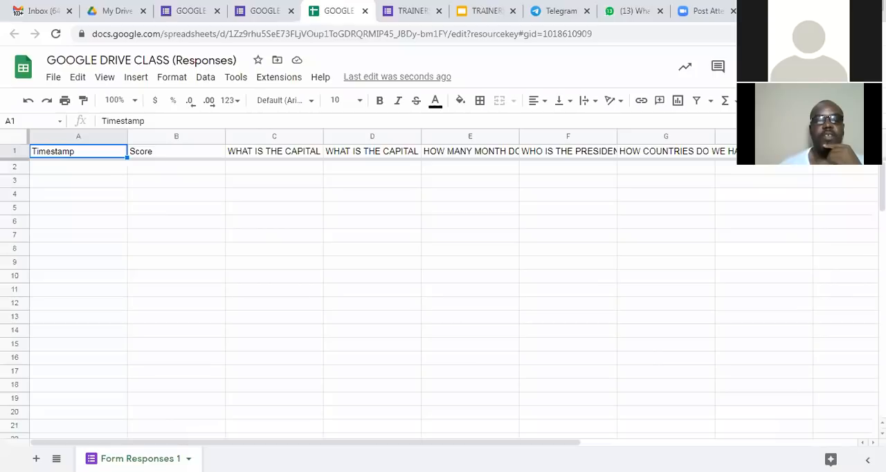
mouse_move(391, 238)
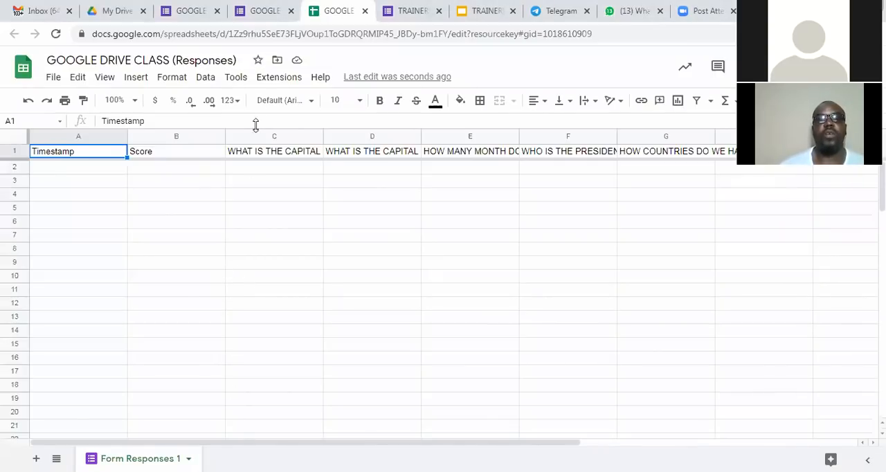
Review the GOOGLE DRIVE CLASS (Responses) sheet headers and return to the form.
click(191, 11)
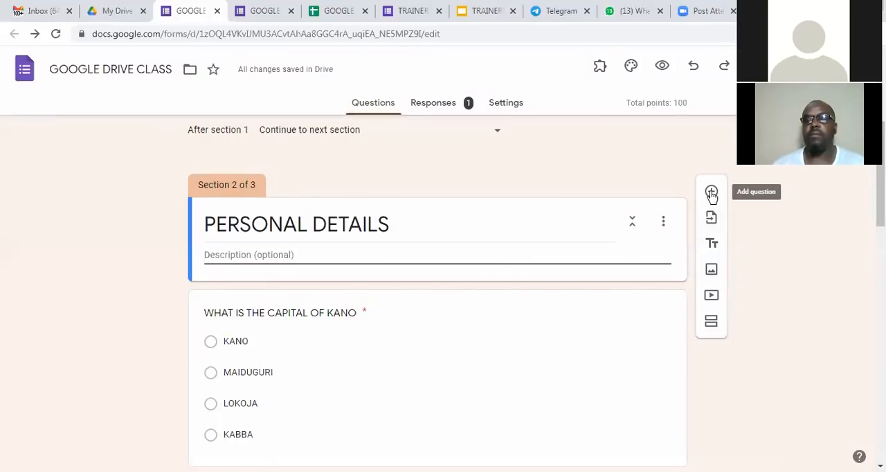
Add a short-answer FULL NAMES question to the PERSONAL DETAILS section.
click(712, 191)
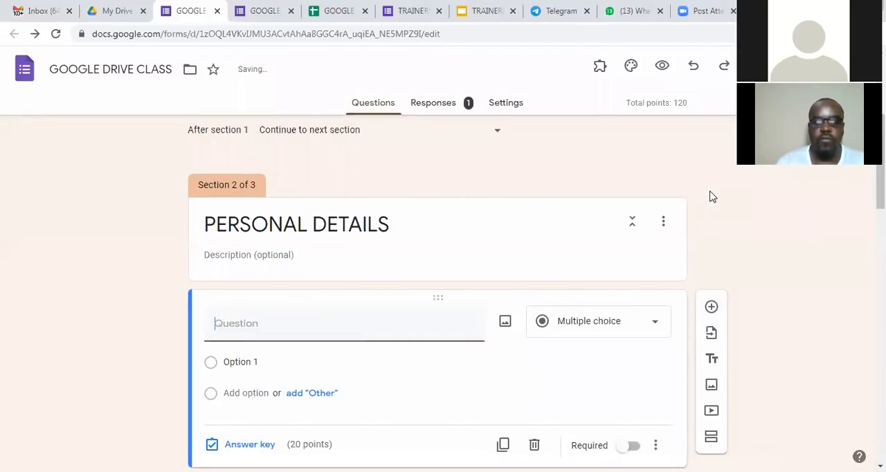
text(F)
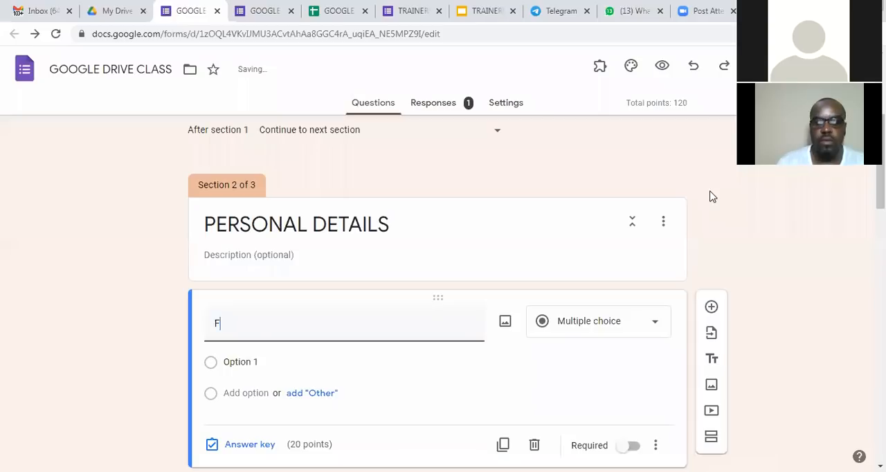
text(ULL NAME)
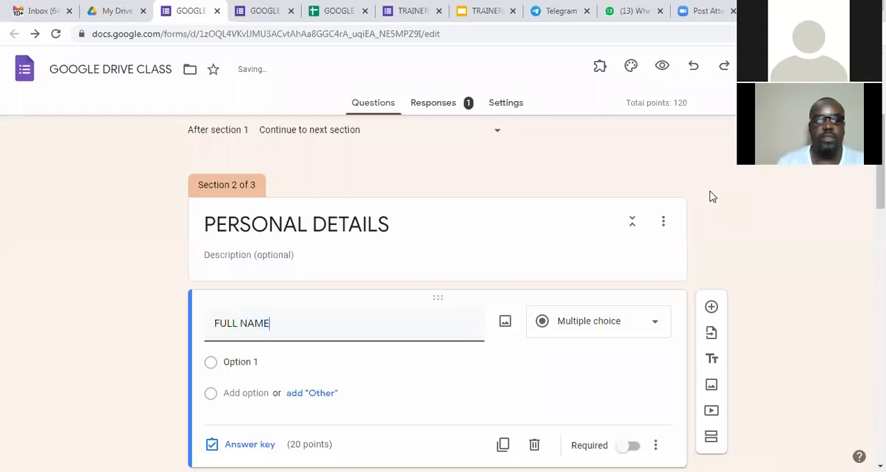
click(597, 320)
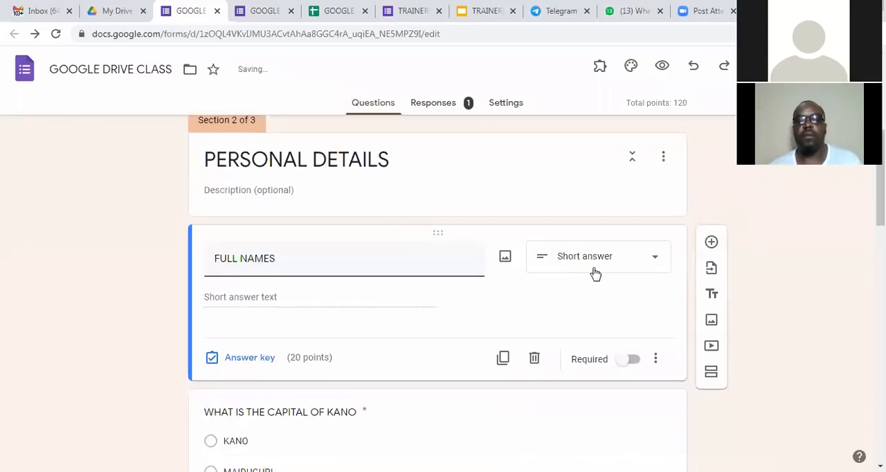
Start a new section after FULL NAMES, beginning its title with 'STAR'.
scroll(down, 3)
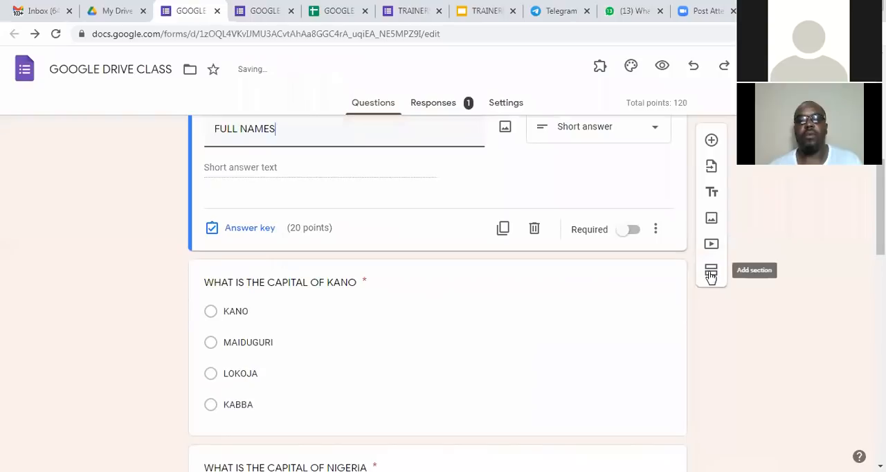
click(711, 270)
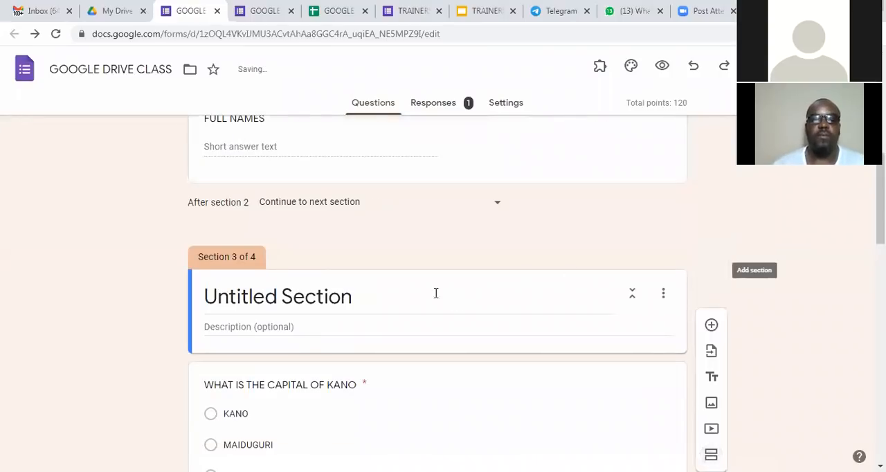
text(STAR)
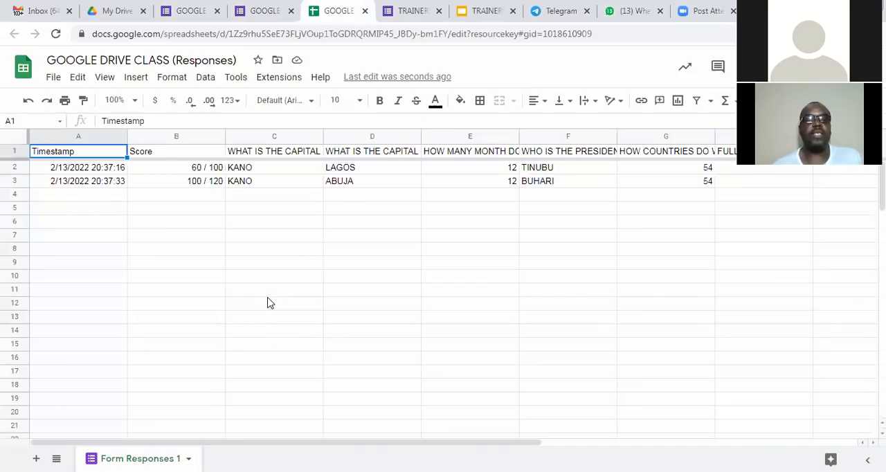
mouse_move(274, 296)
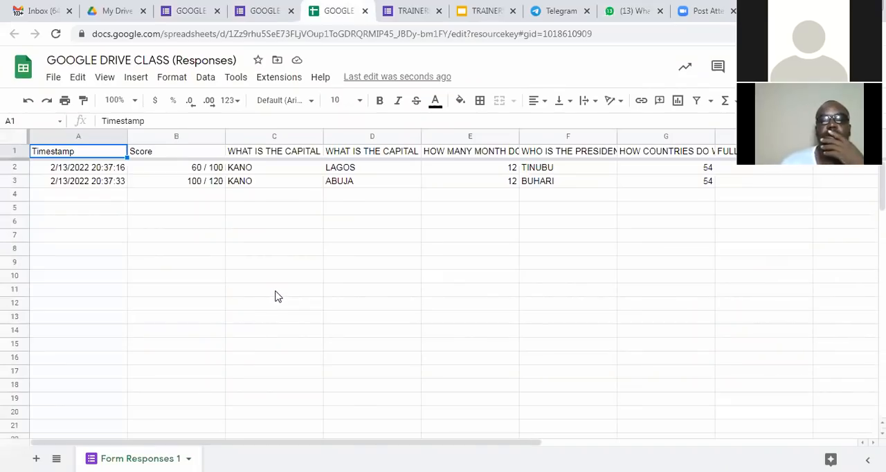